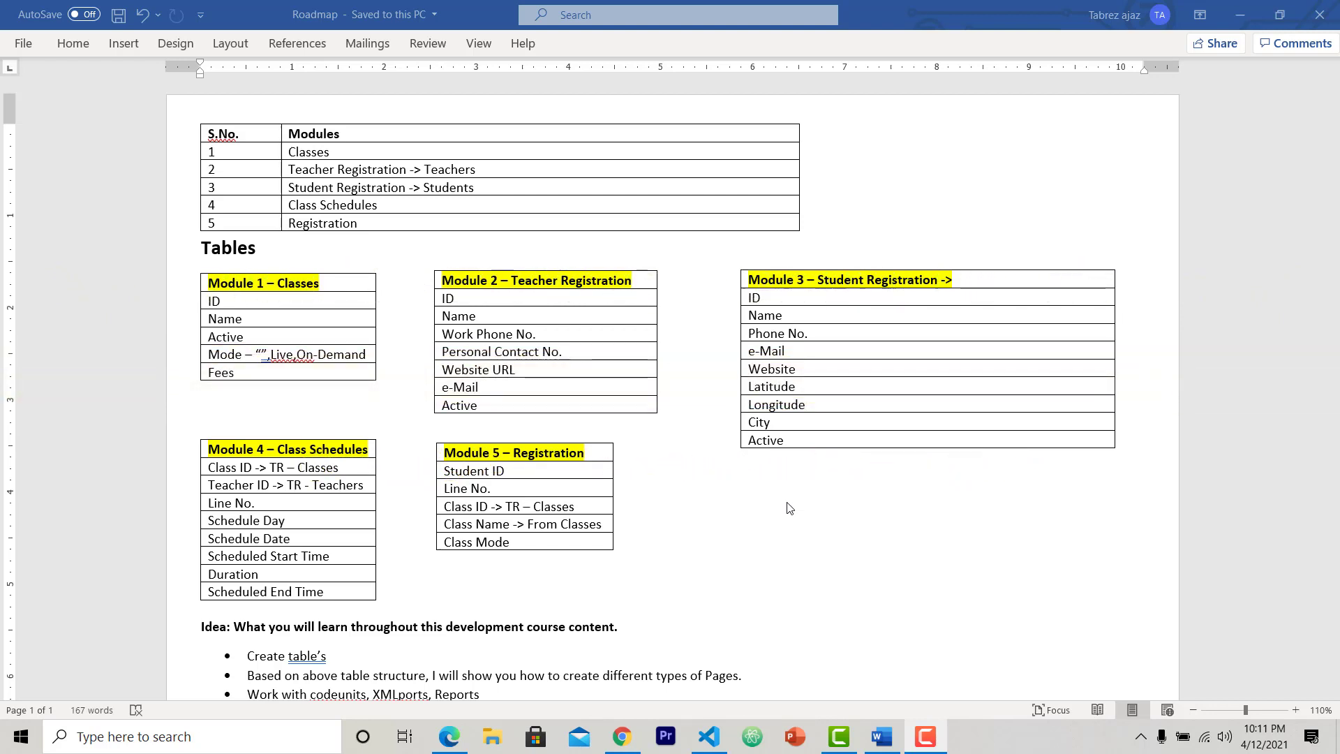
mouse_move(714, 726)
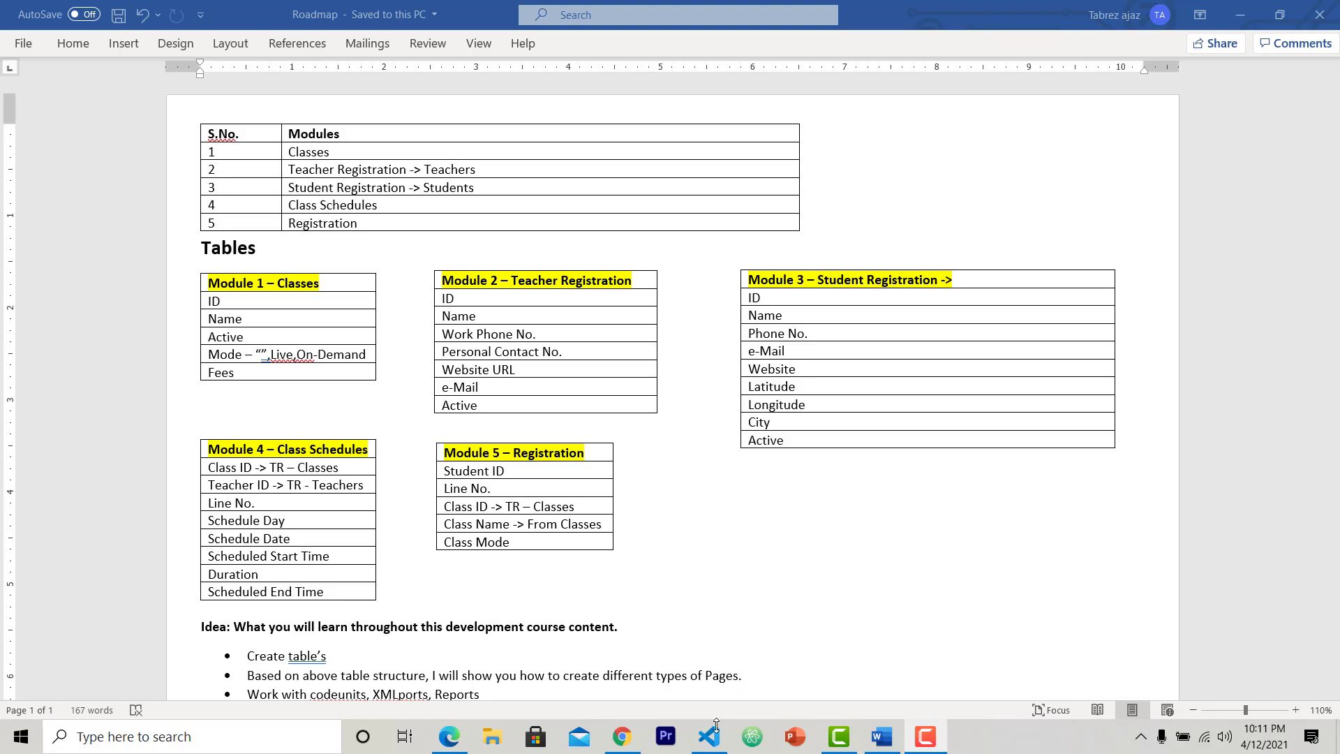
- Switch from the Word roadmap to the ClassApp project in Visual Studio Code
left_click(710, 736)
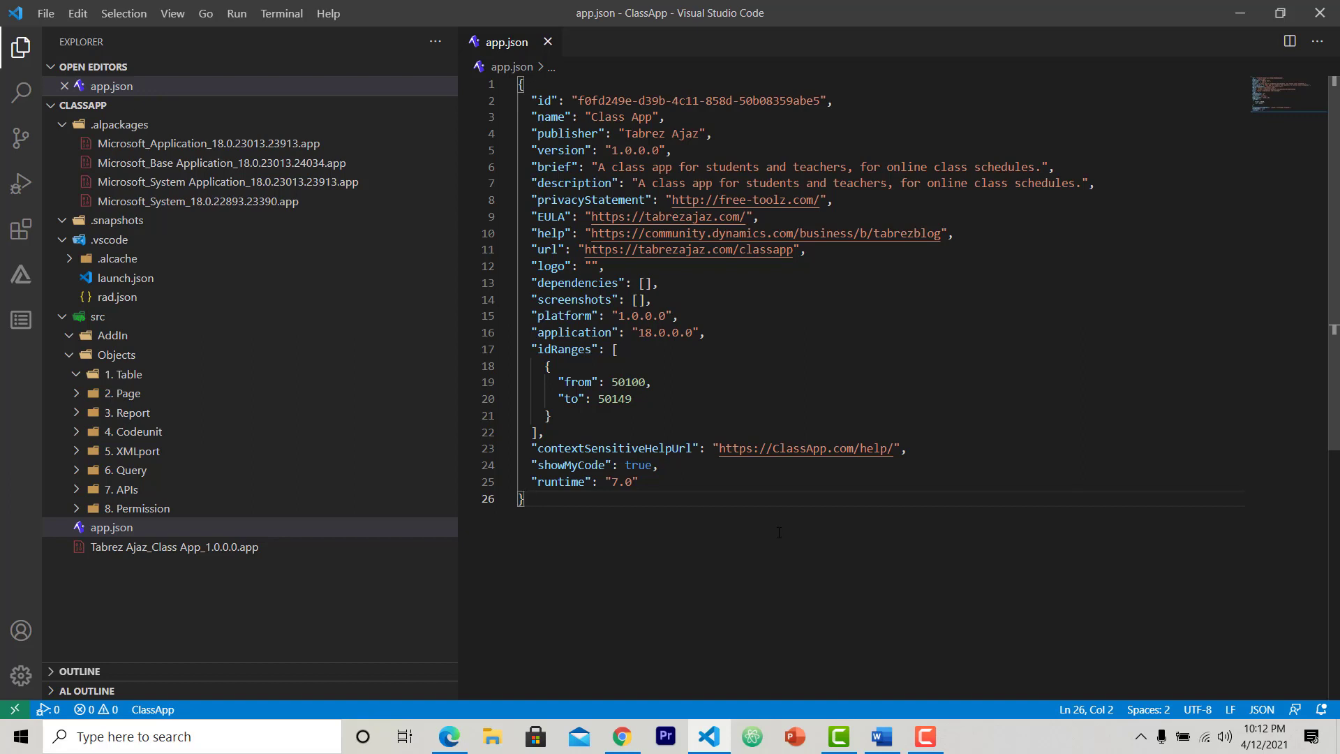
mouse_move(137, 374)
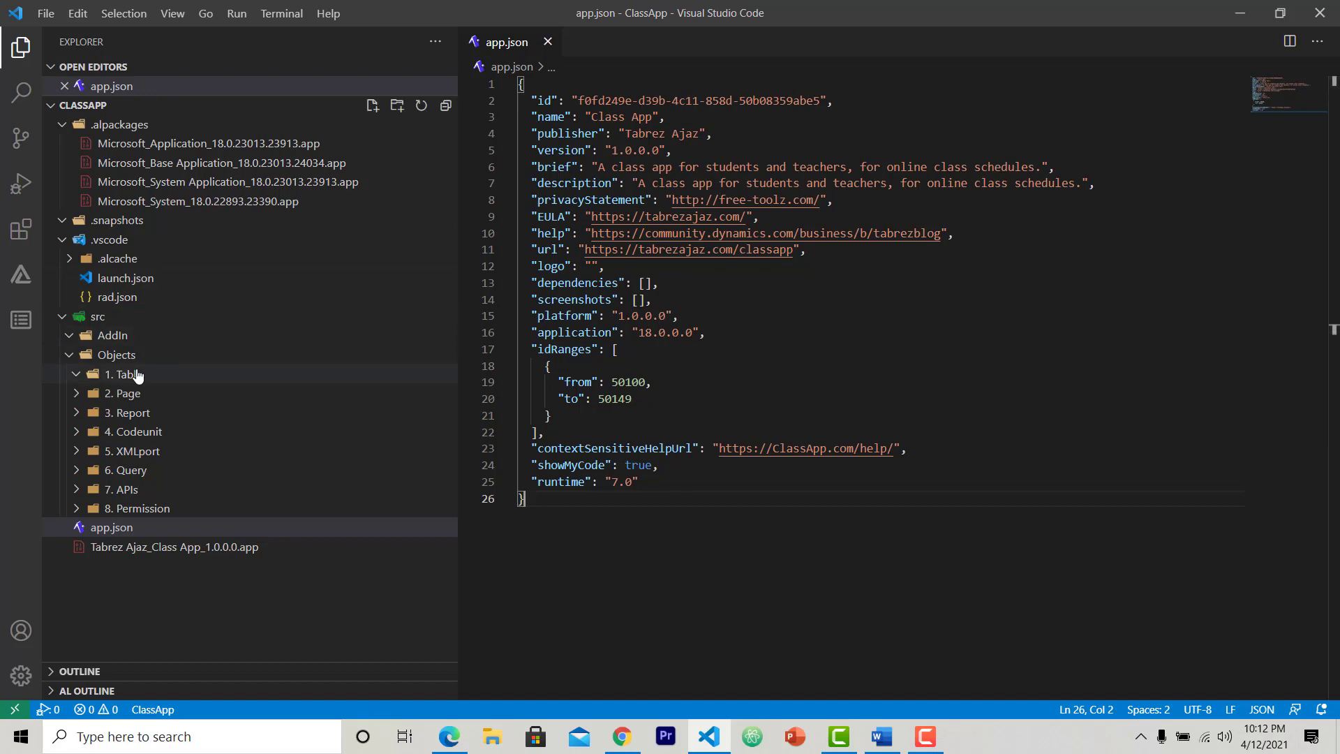
- Create a new file 50100_Classes.Table.al inside the 1. Table folder
right_click(120, 374)
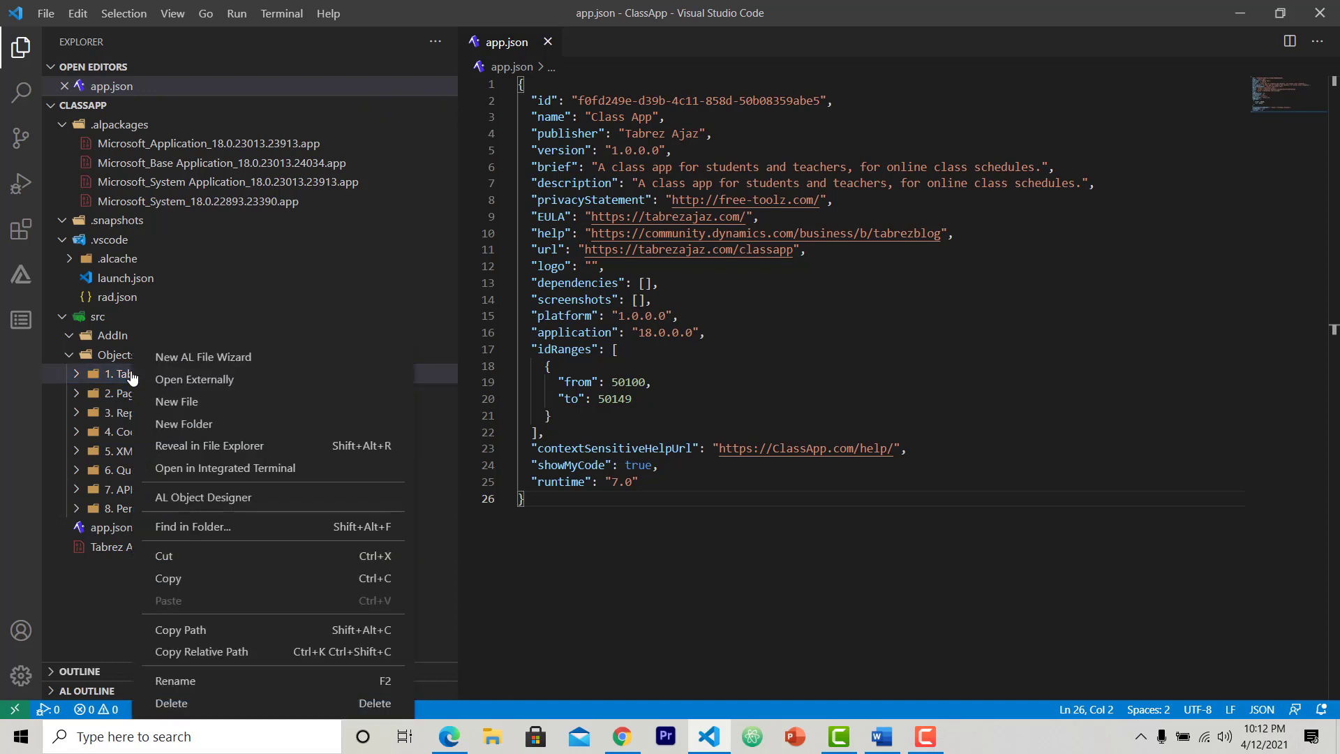
left_click(175, 401)
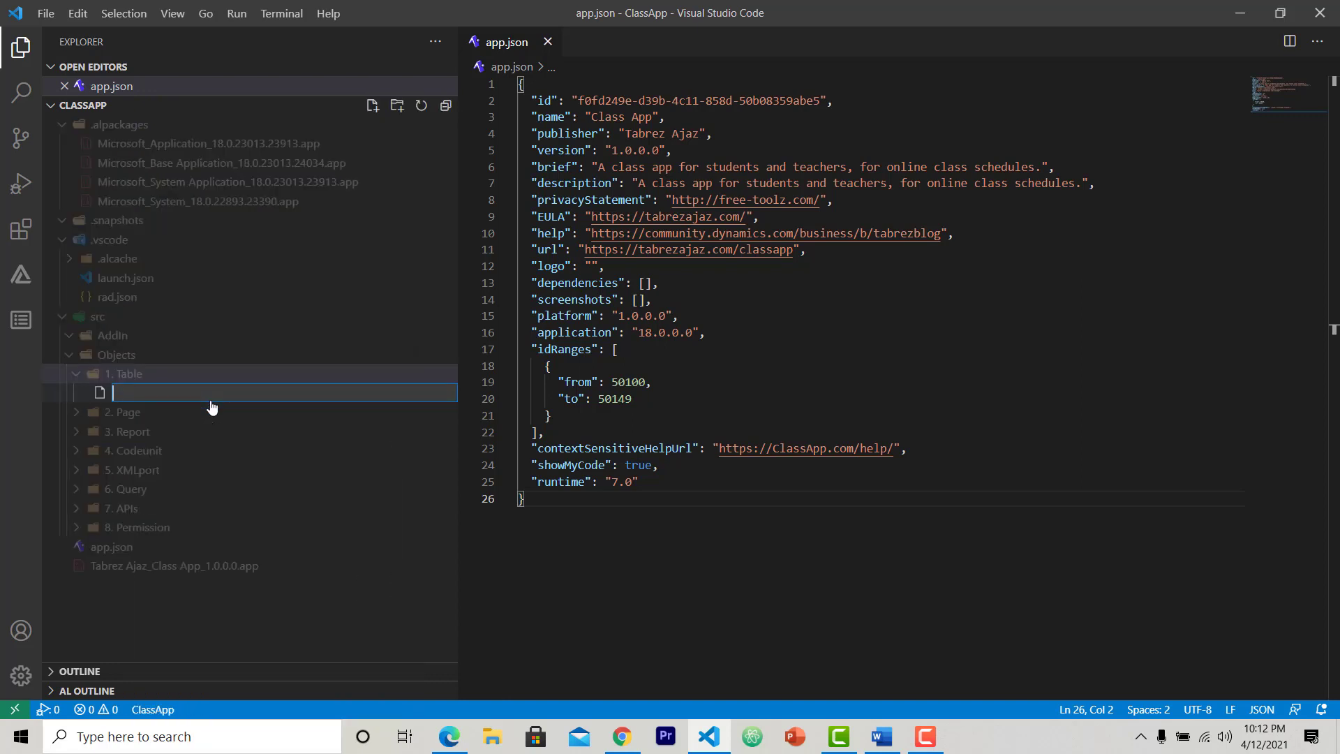
type("500")
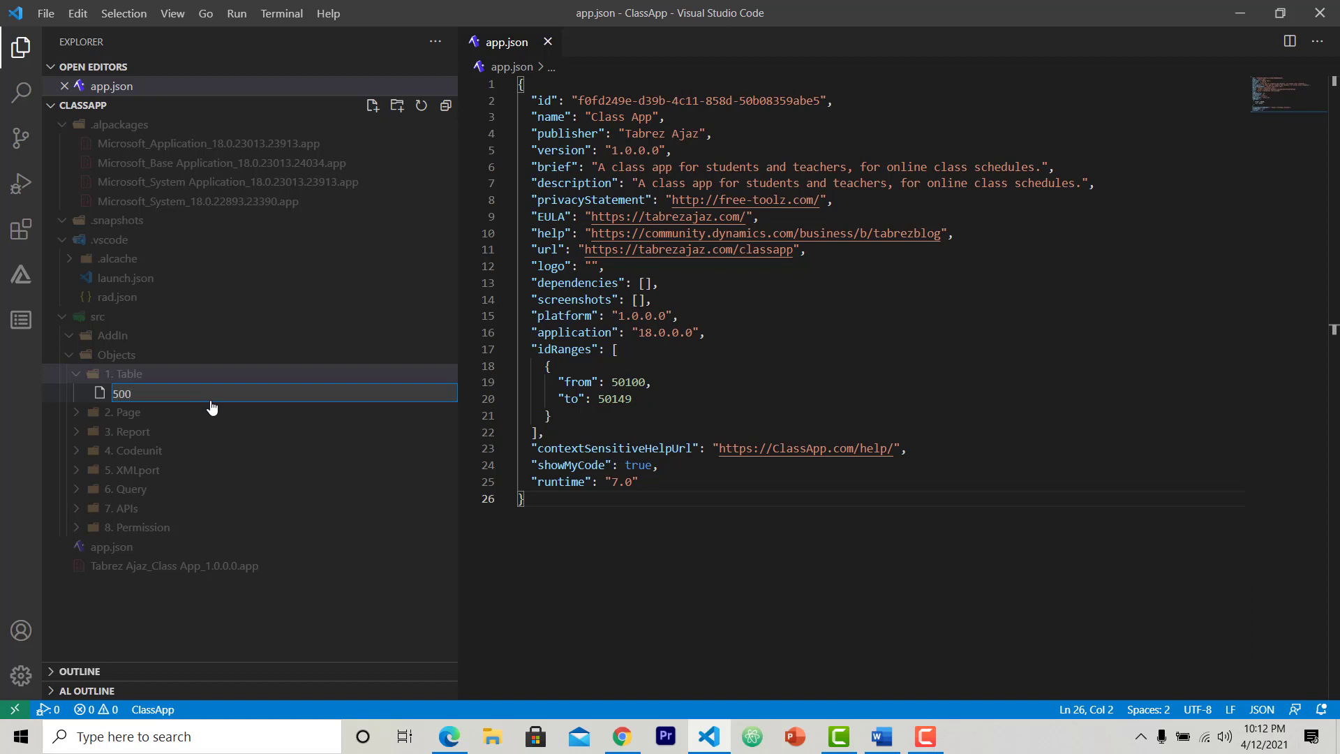
type("50100_")
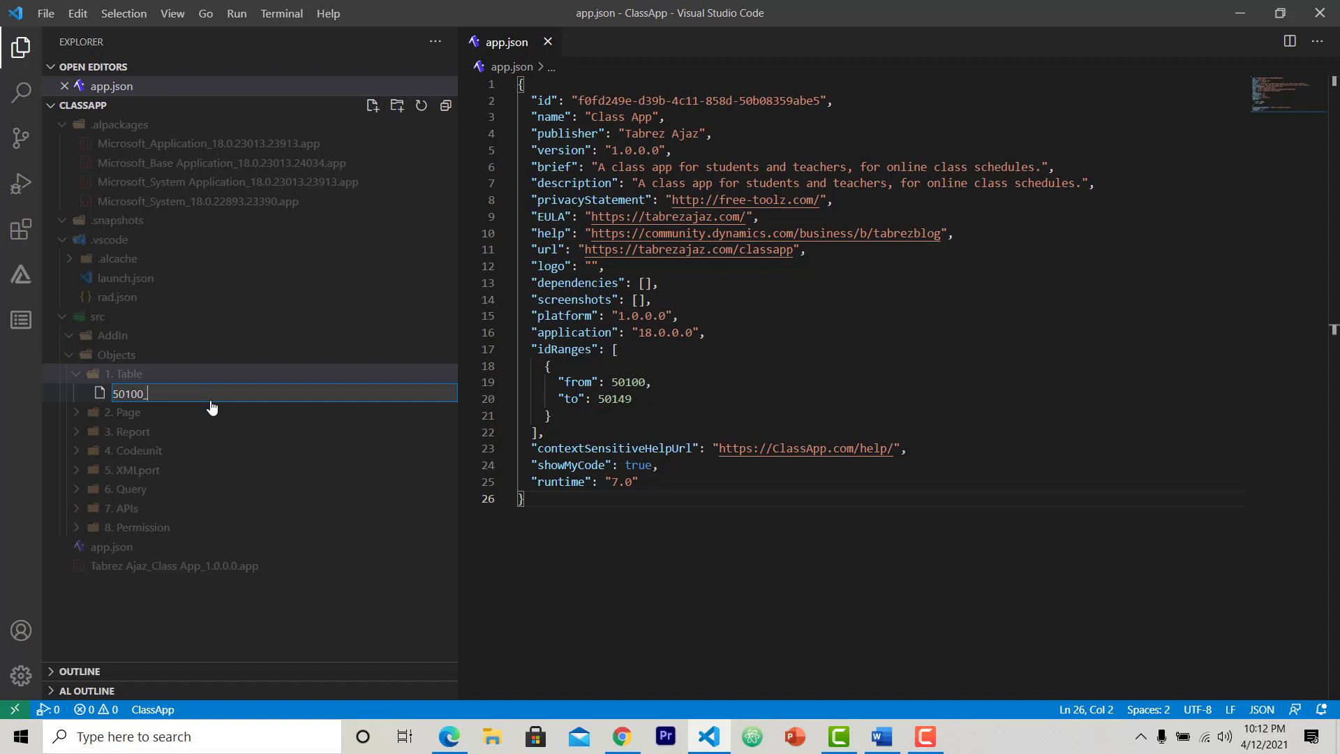
type("Classe")
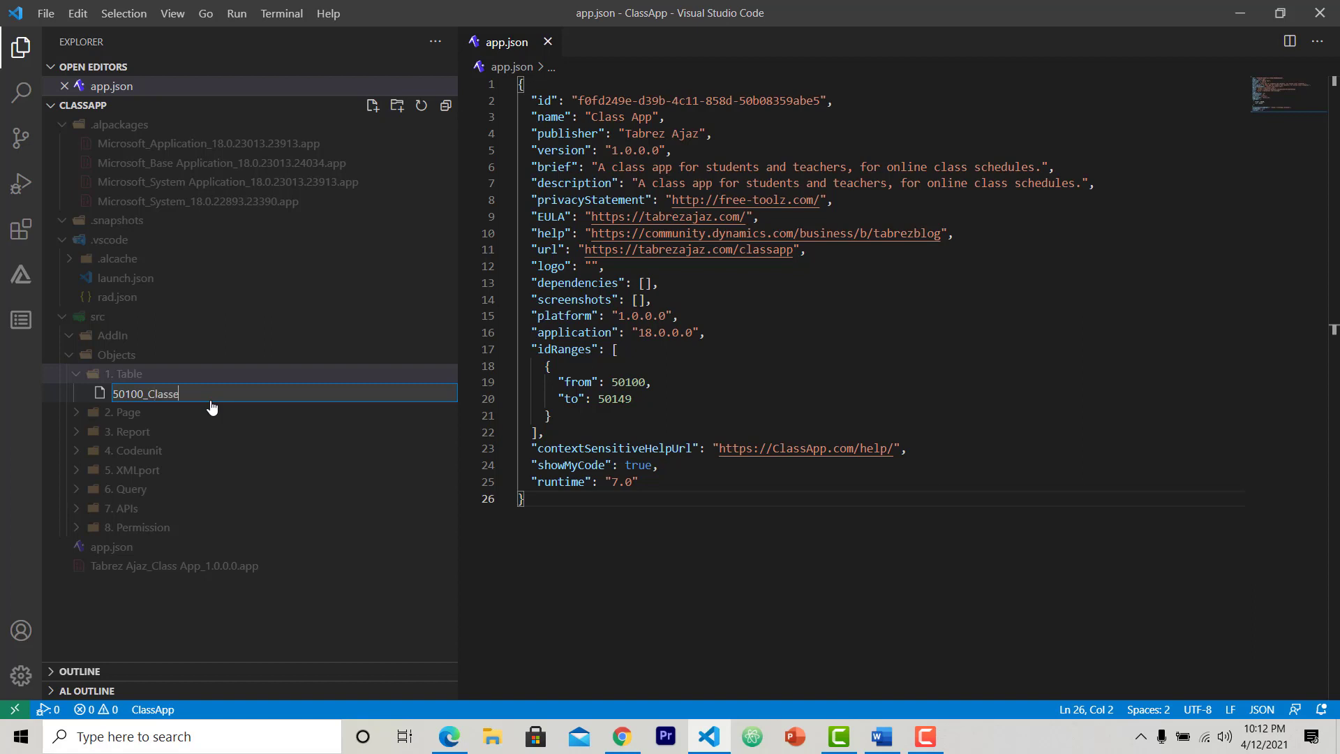
type("s.")
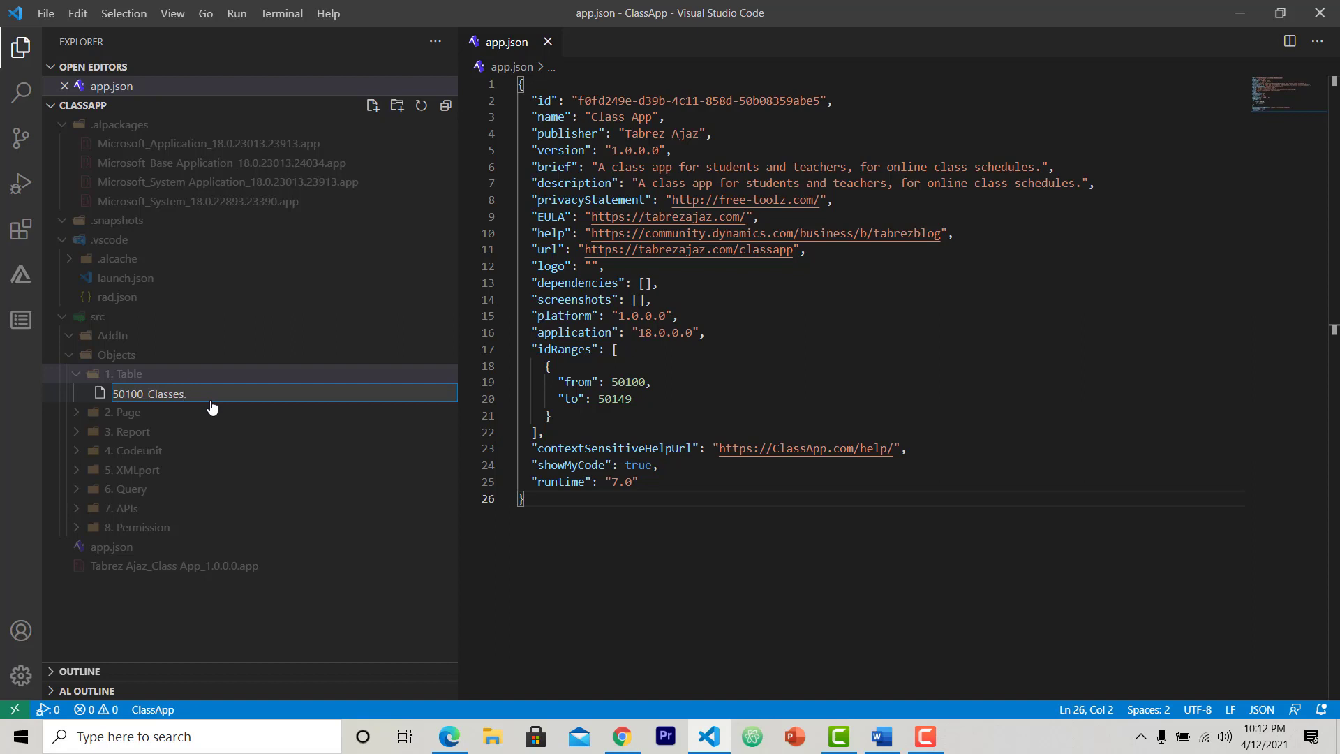
type("Table")
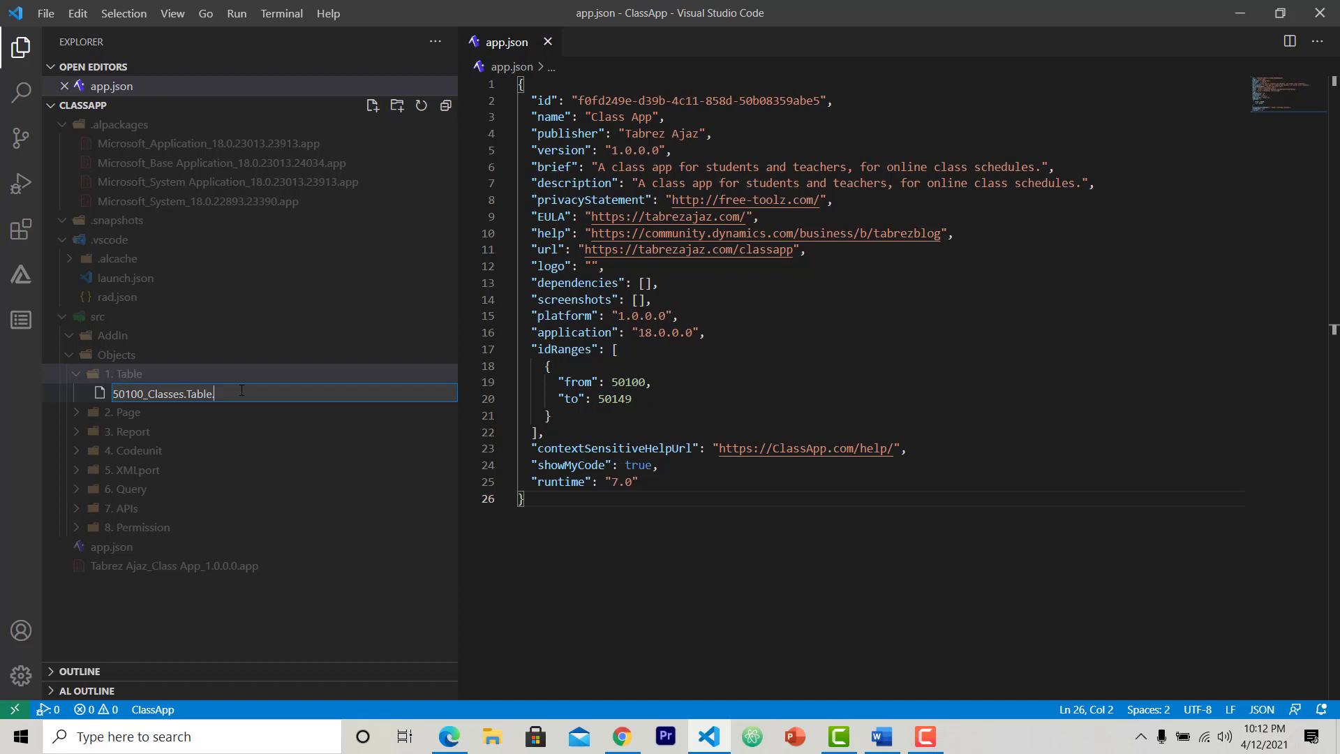
type(".al")
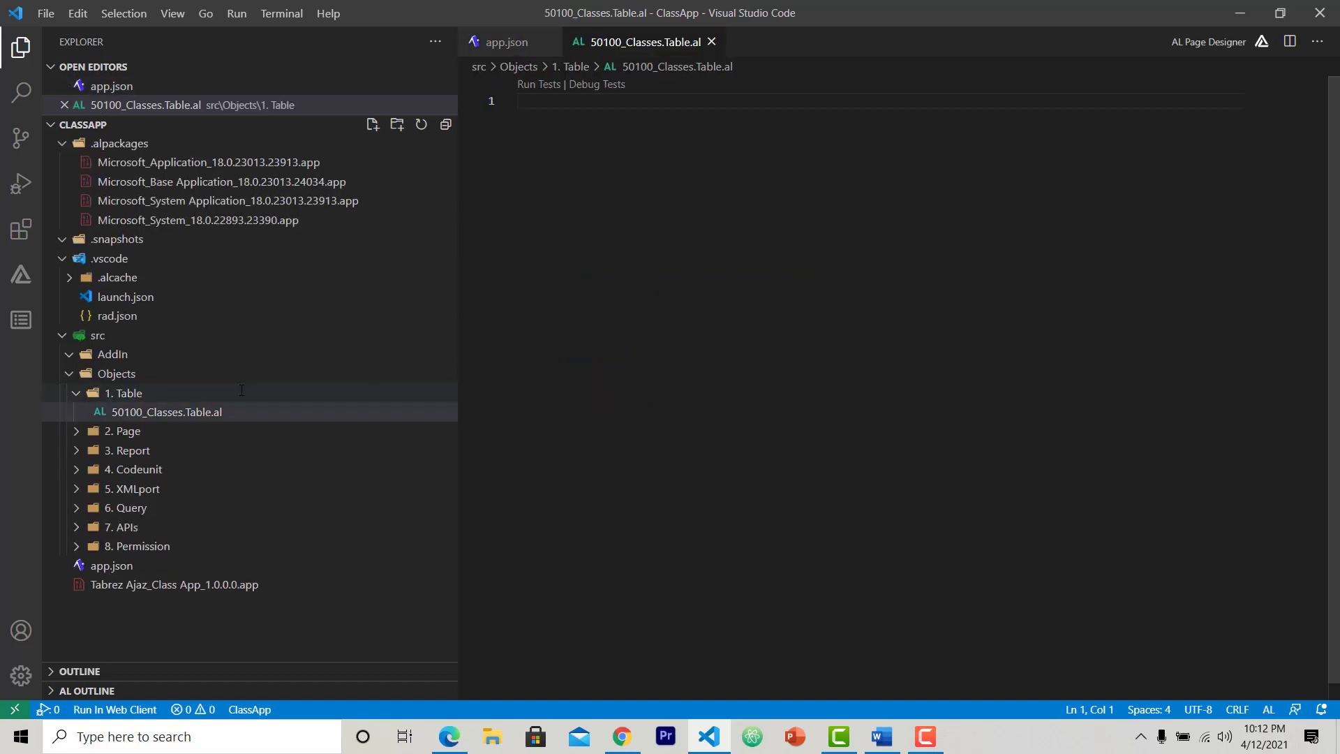
mouse_move(740, 307)
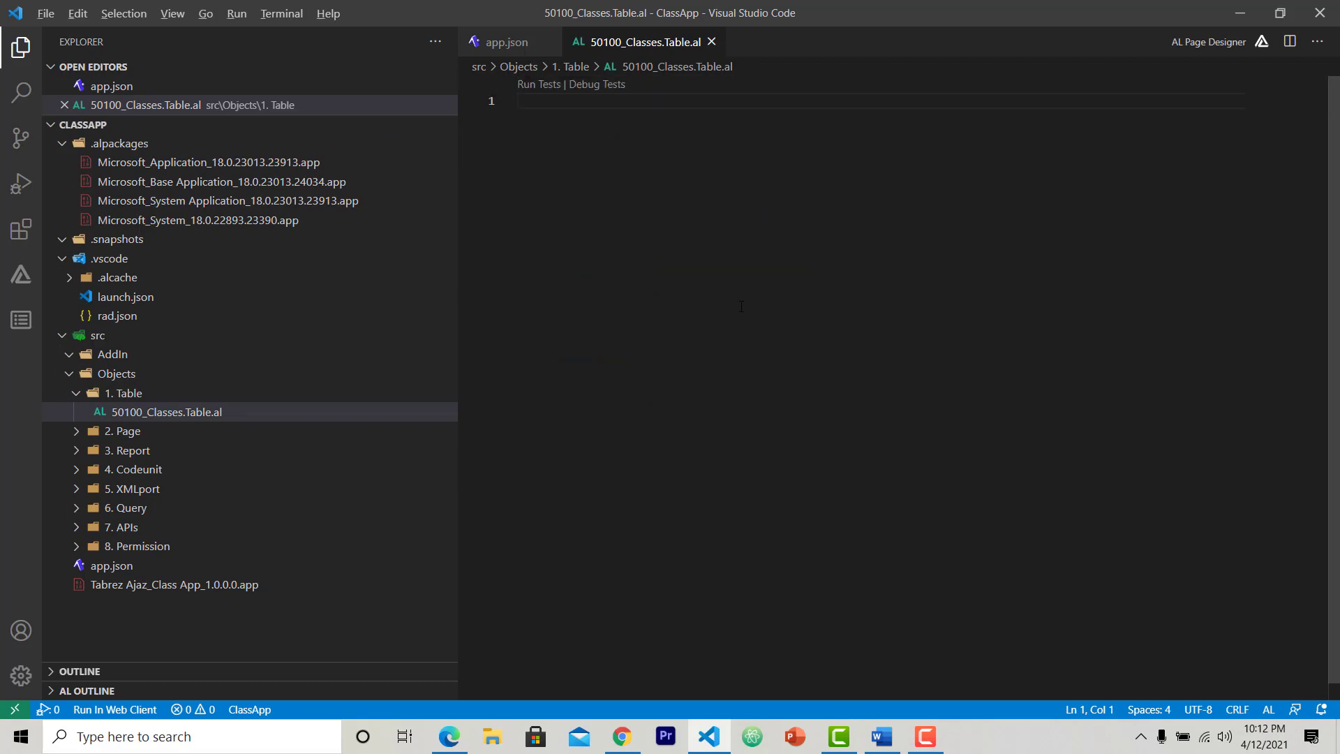
- Copy the Module 1 – Classes field list from the Word roadmap and return to the new file
left_click(880, 736)
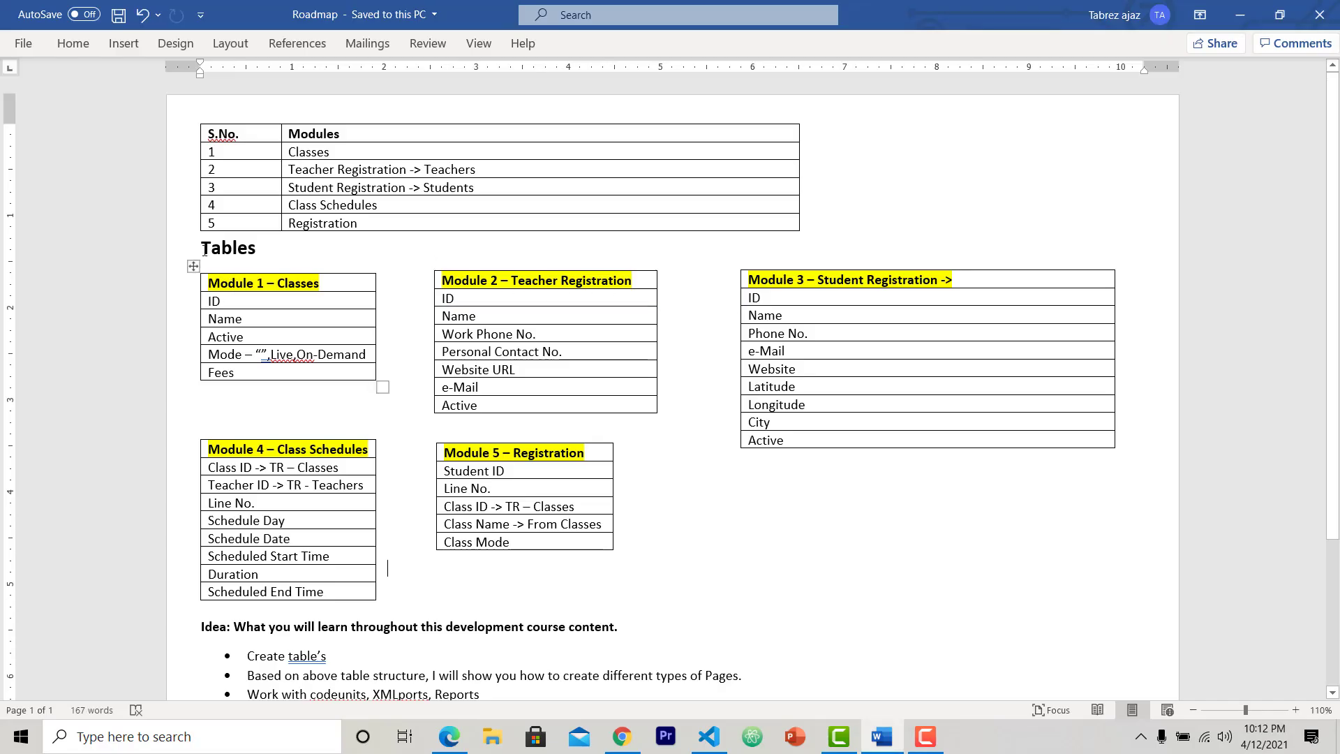
key("alt+tab")
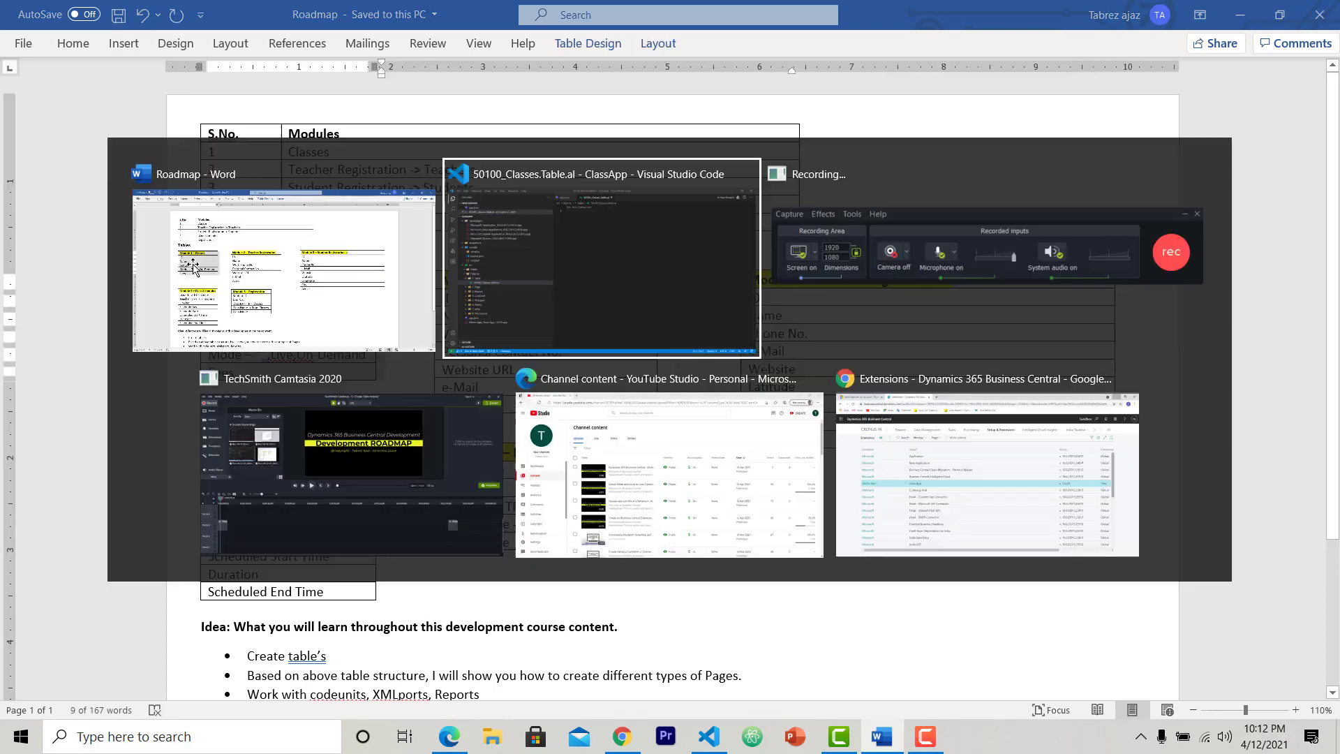
left_click(600, 263)
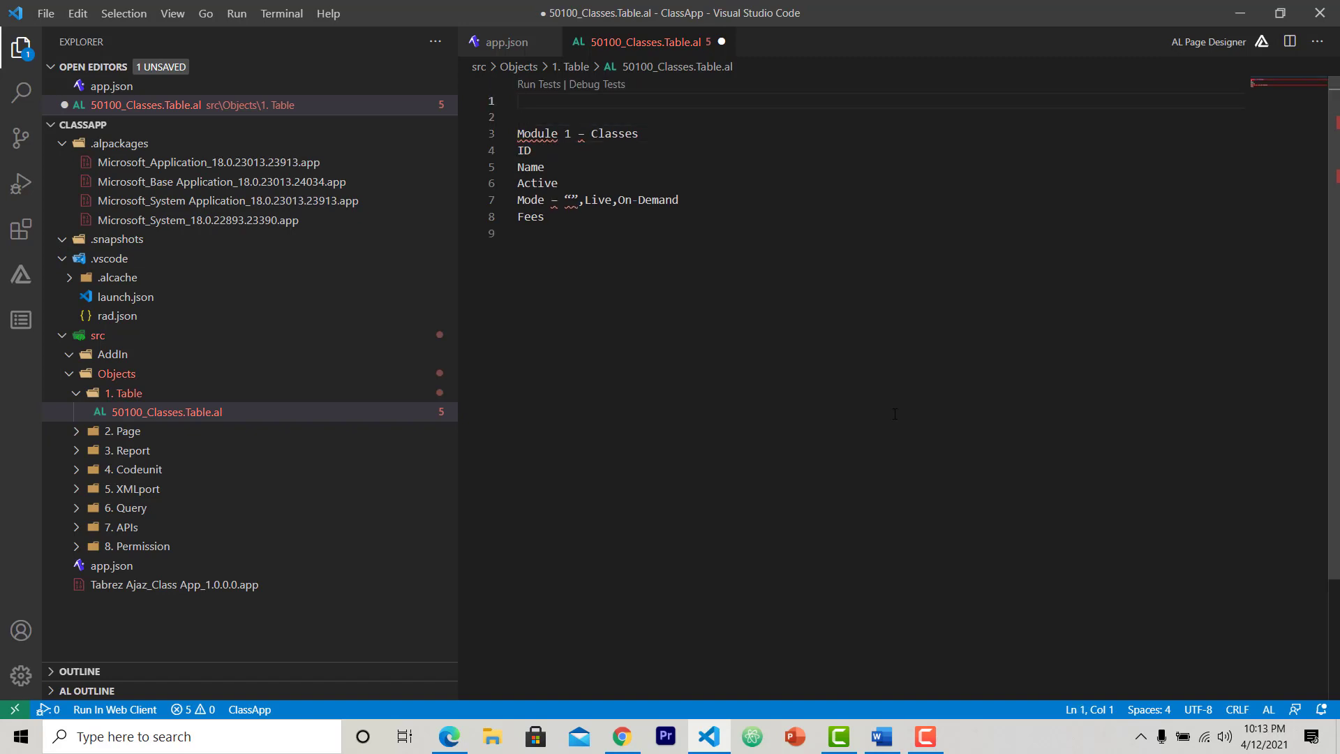
- Remove the Module 1 – Classes heading, comment out the pasted field lines and begin the table keyword
key("Enter")
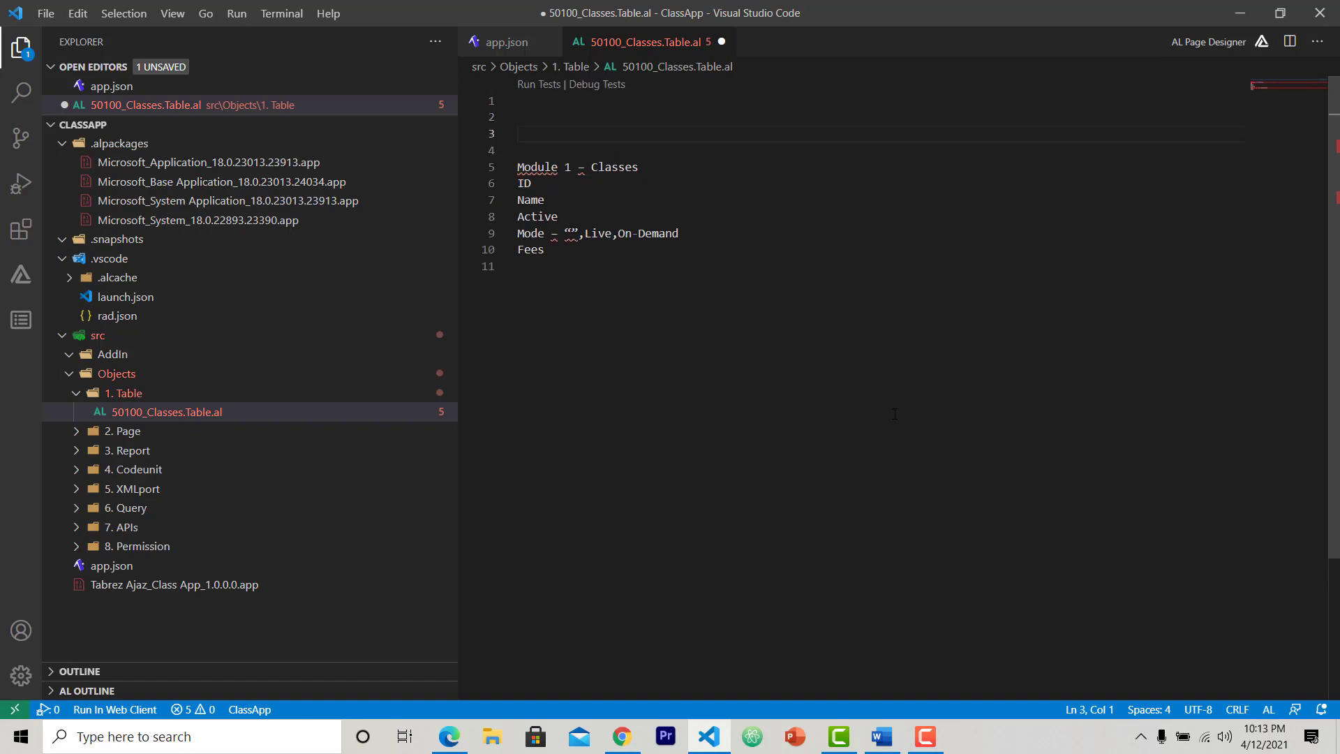
double_click(536, 166)
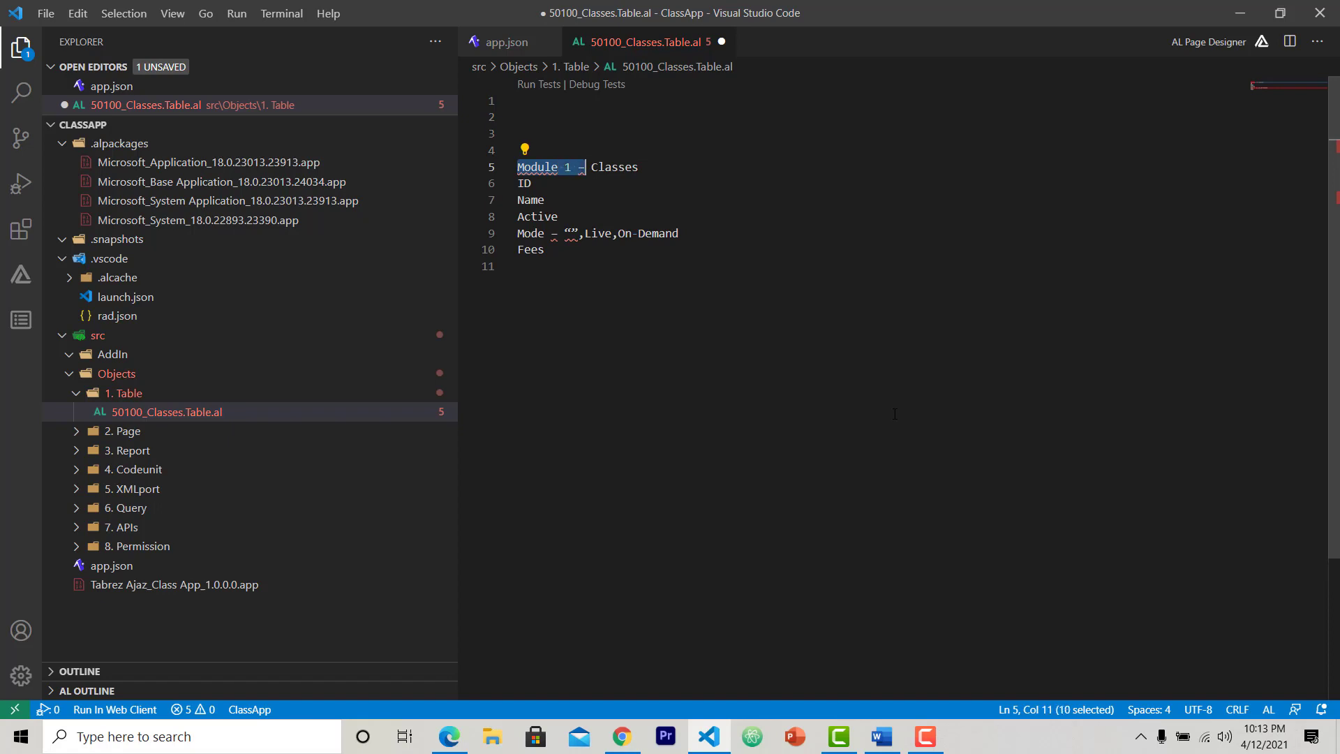
key("Delete")
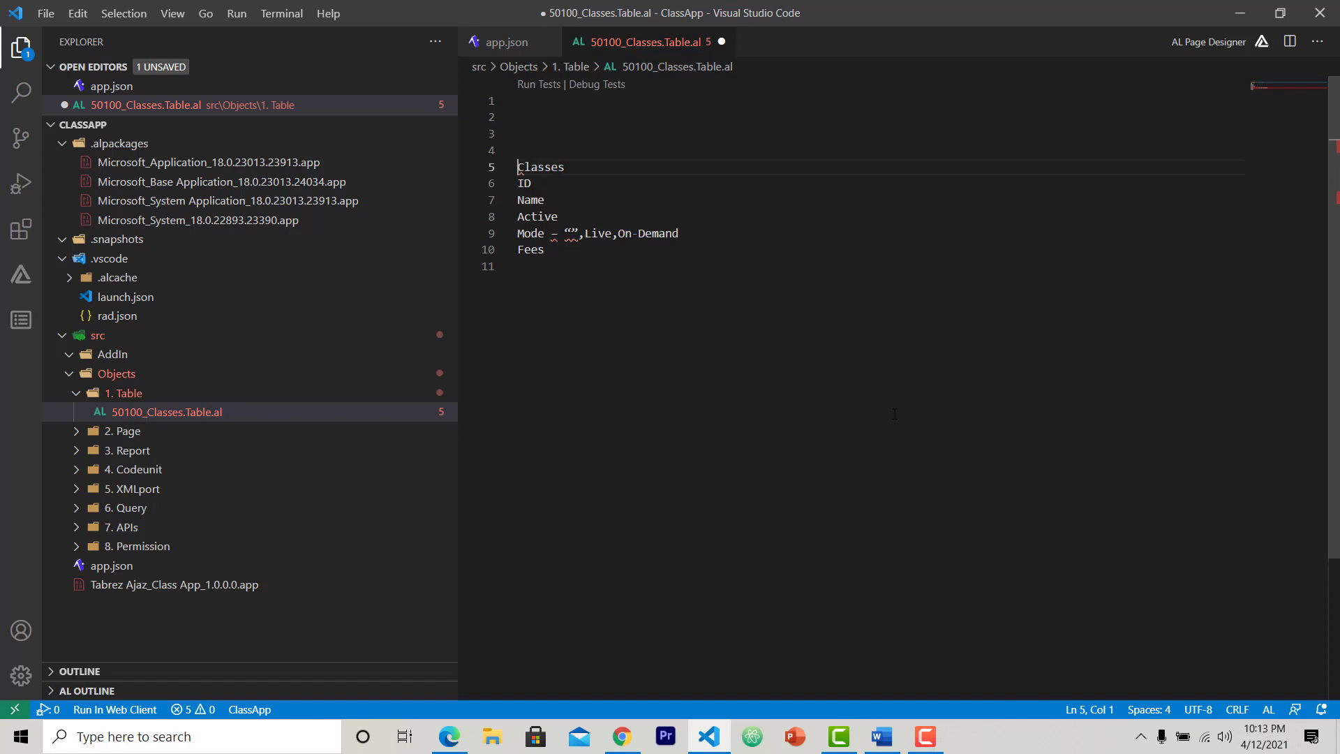
key("Backspace")
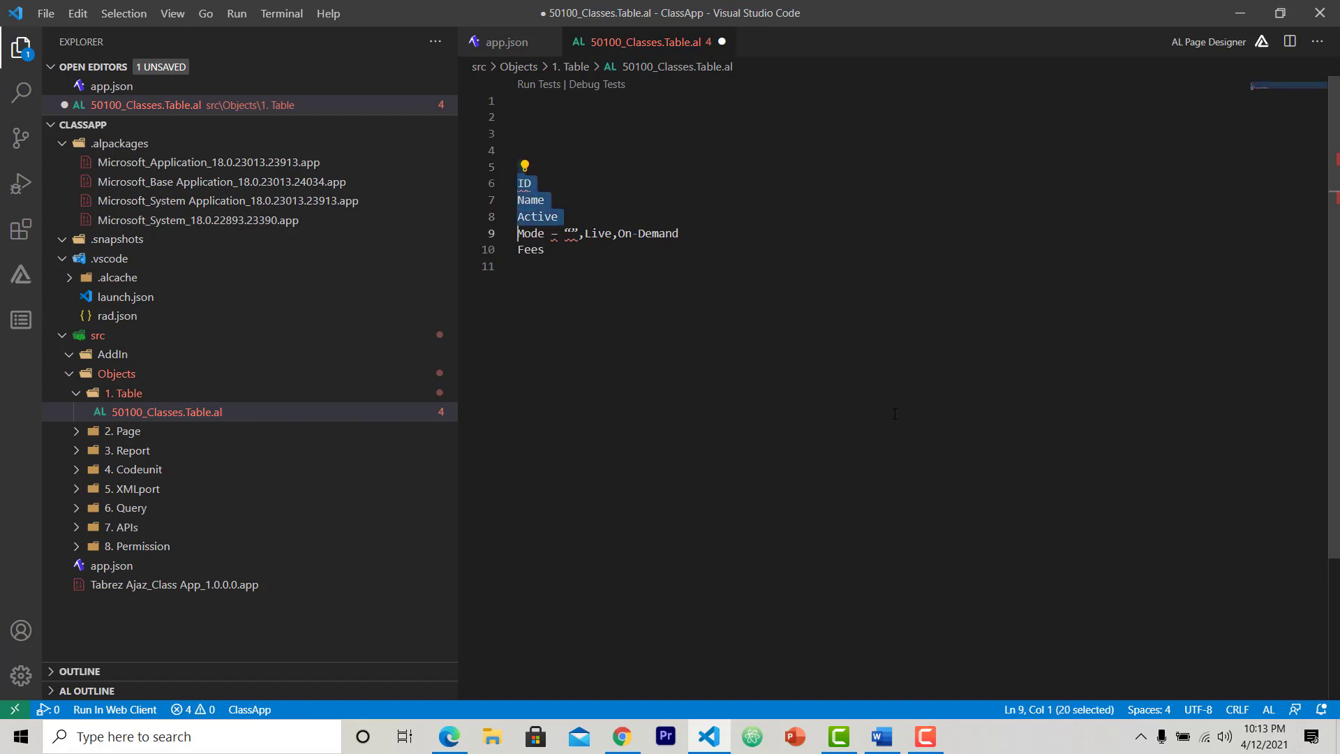
key("ctrl+/")
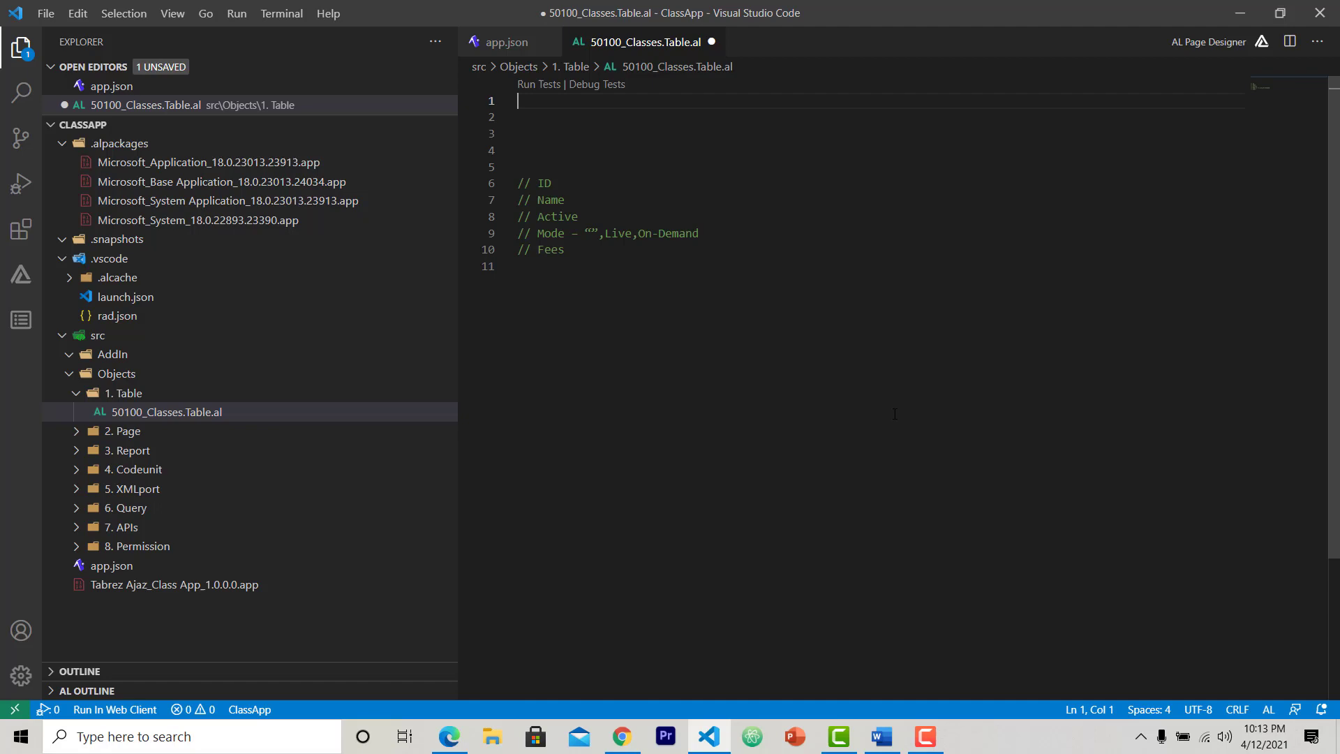
type("table")
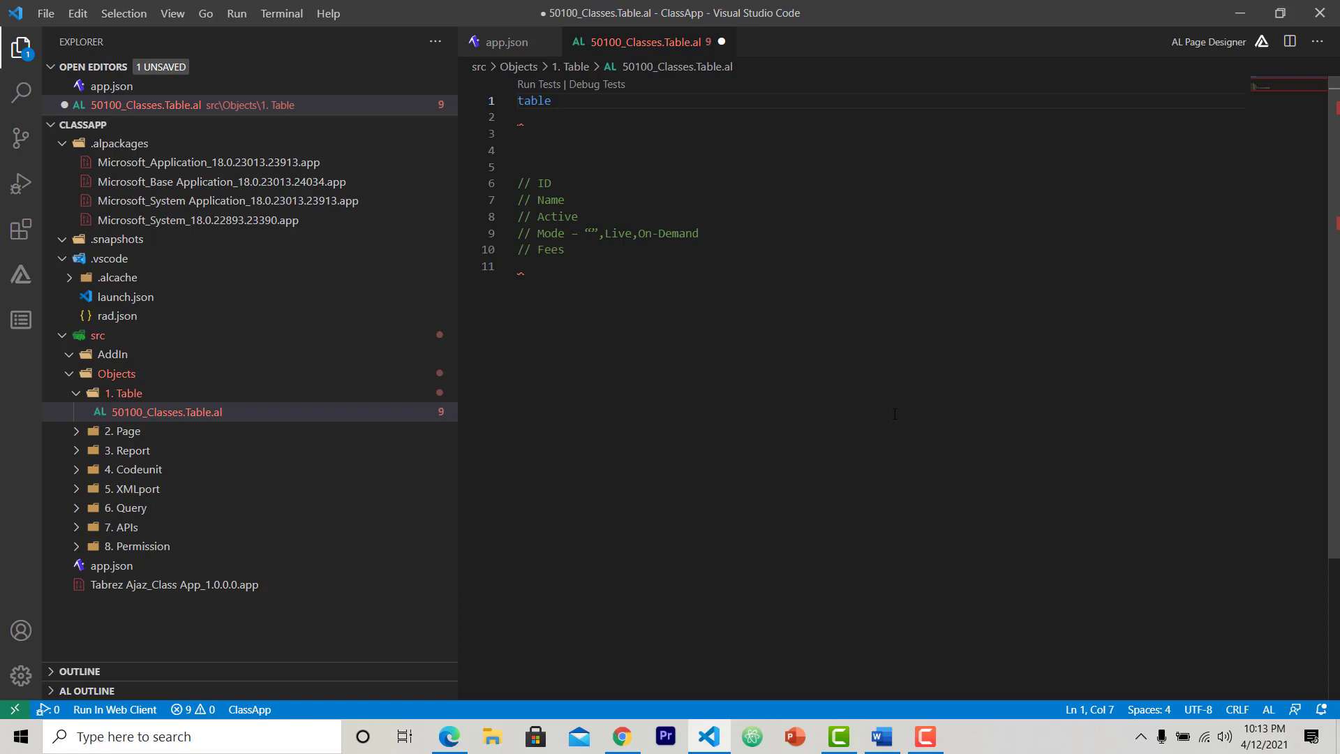
- Declare table 50100 Classes with opening and closing braces above the commented fields
type("5010")
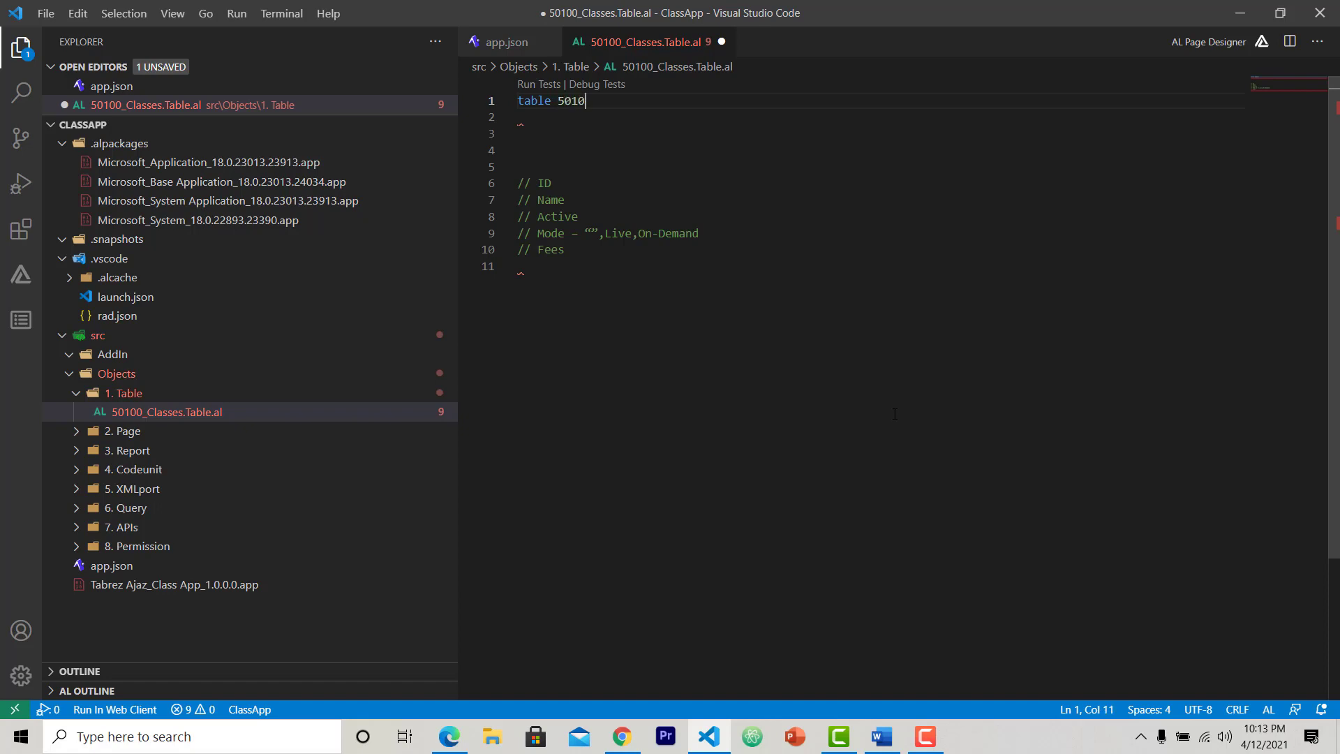
type("0")
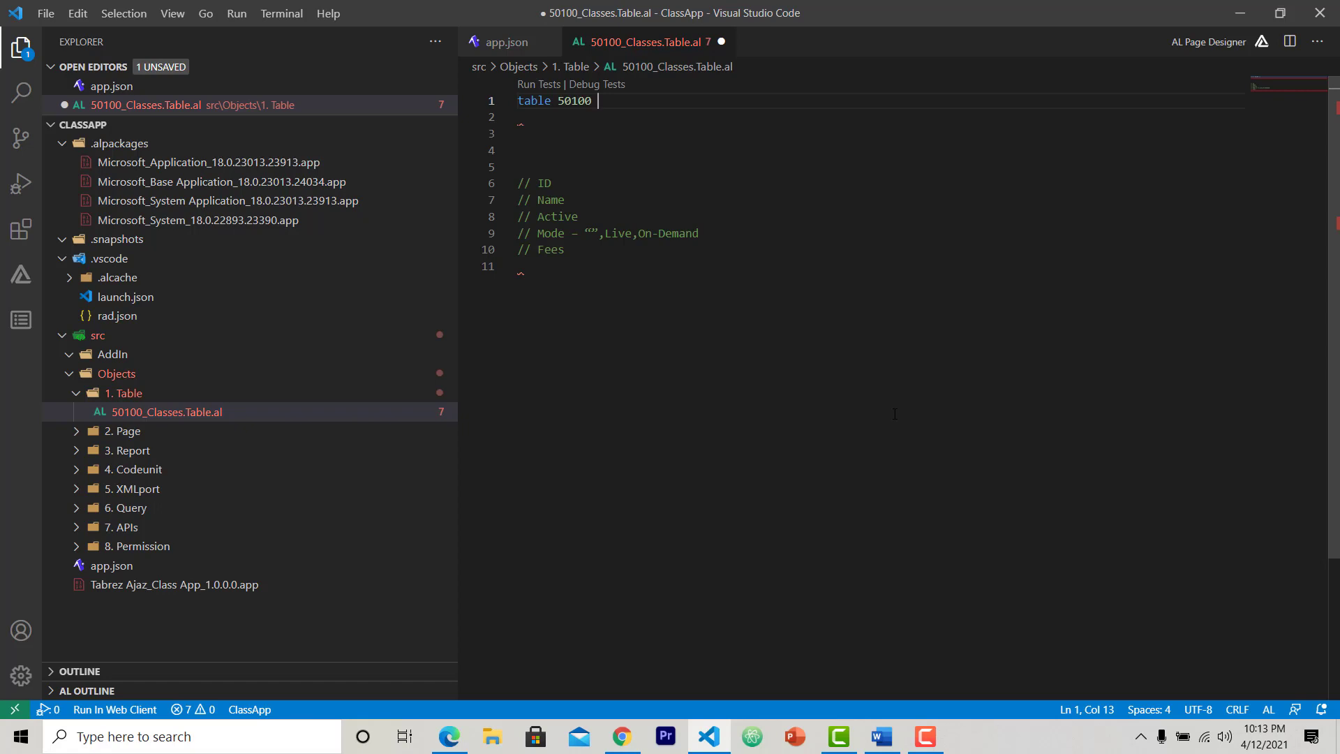
type("Classes")
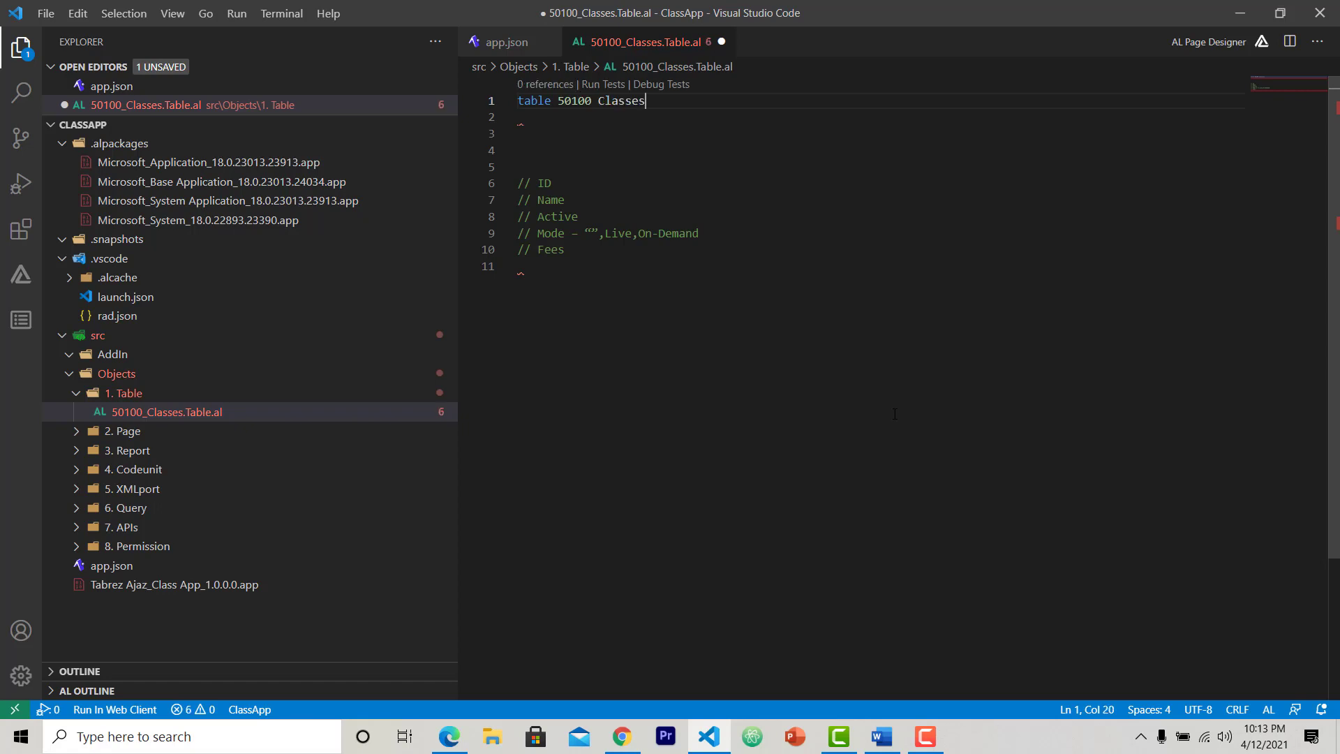
type("{")
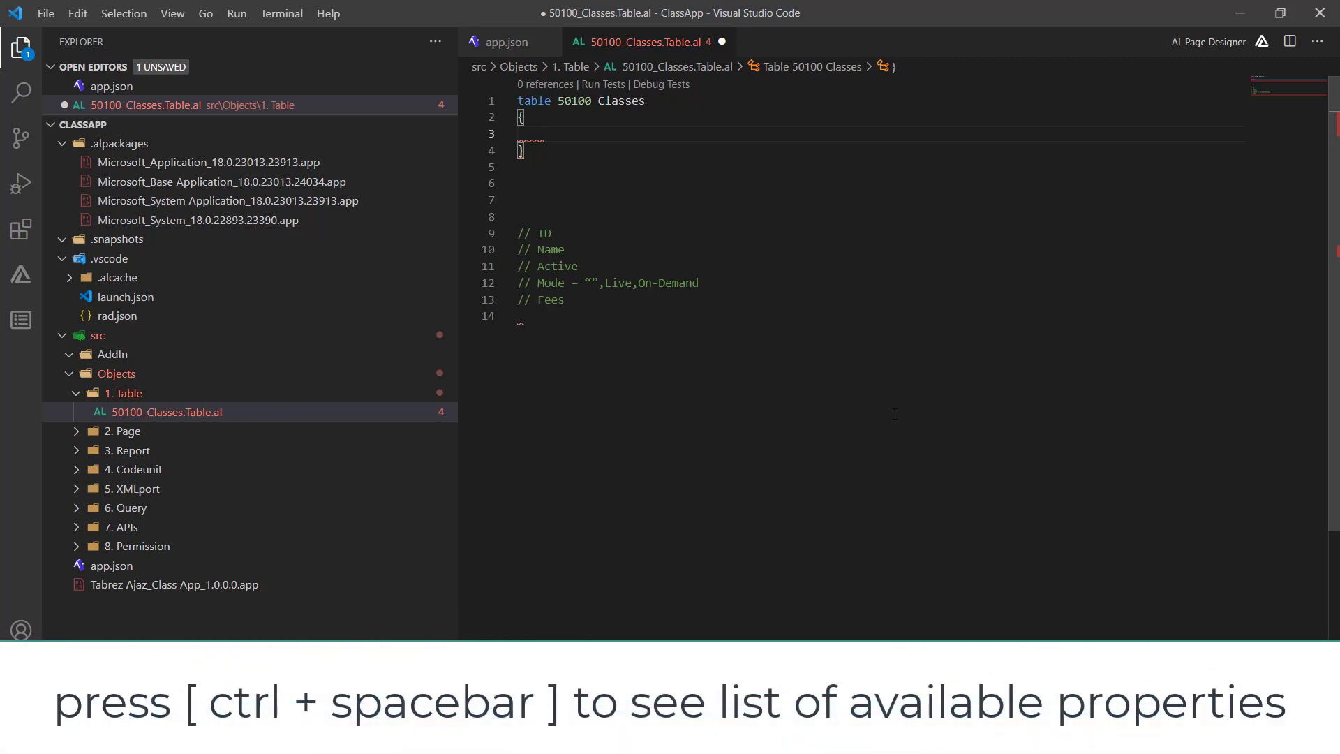
- Insert a DataClassification property from the IntelliSense list inside the table body
key("ctrl+space")
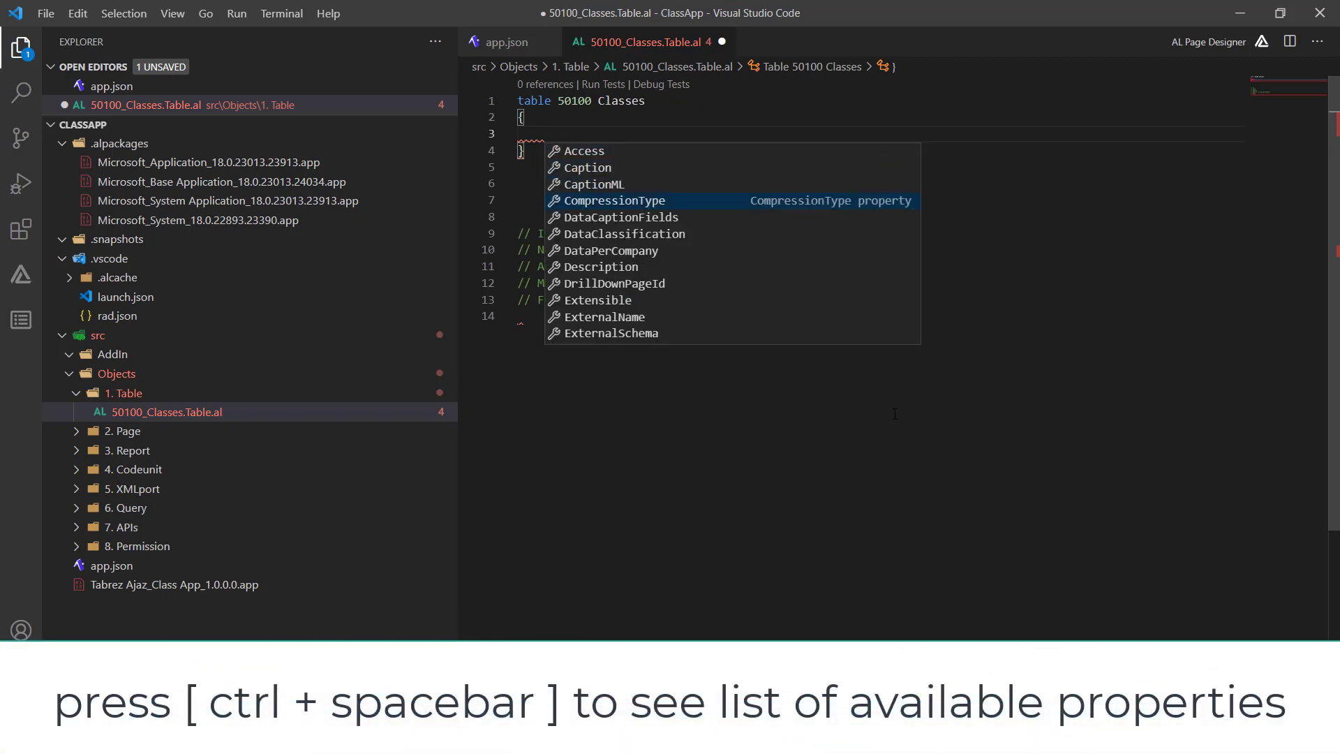
scroll("down", 3)
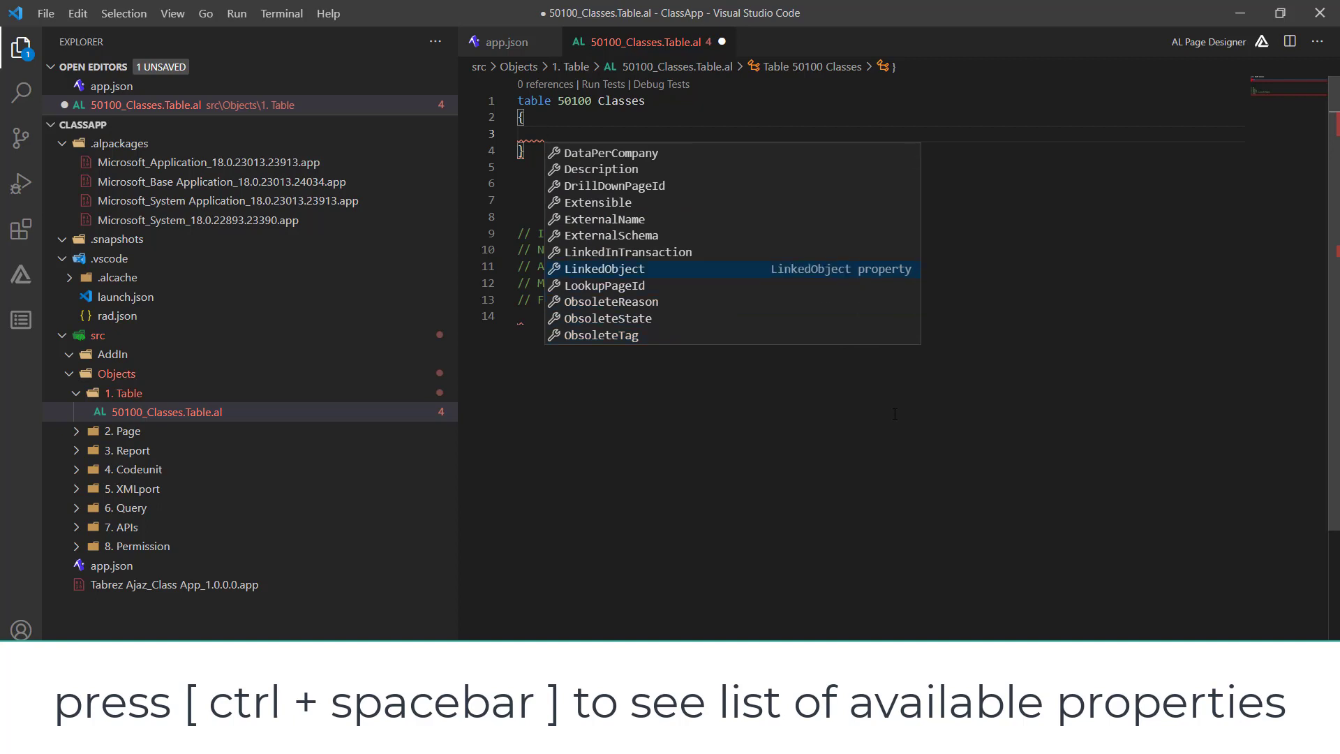
scroll("up", 3)
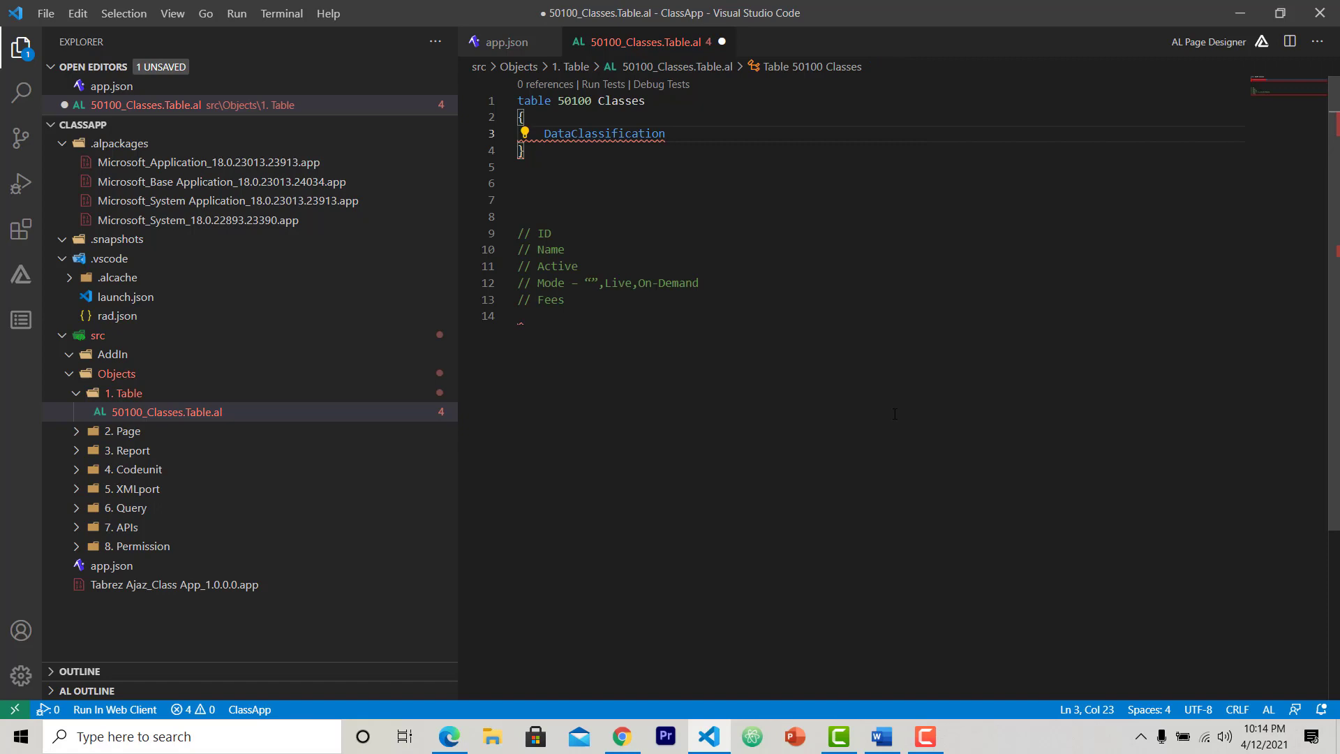
mouse_move(603, 134)
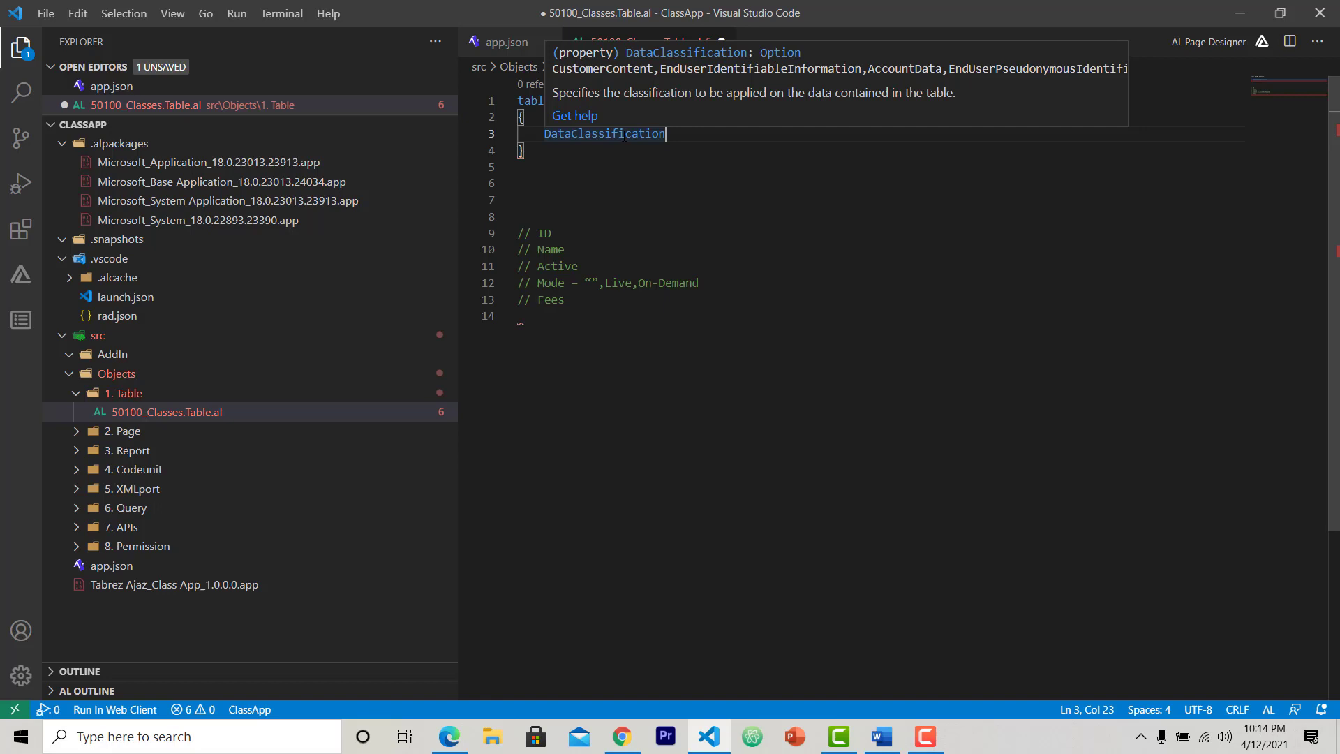
- Set DataClassification = ToBeClassified as the table's first property
type("=")
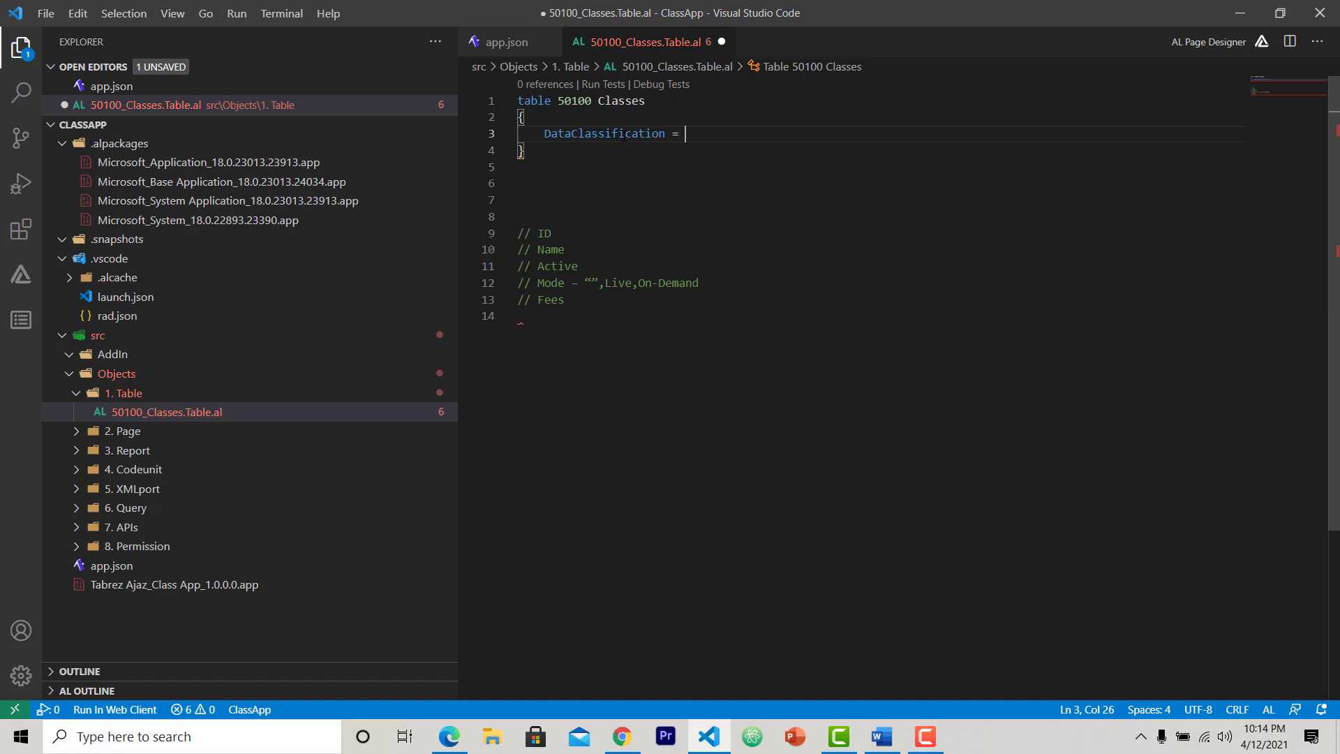
type("tobe")
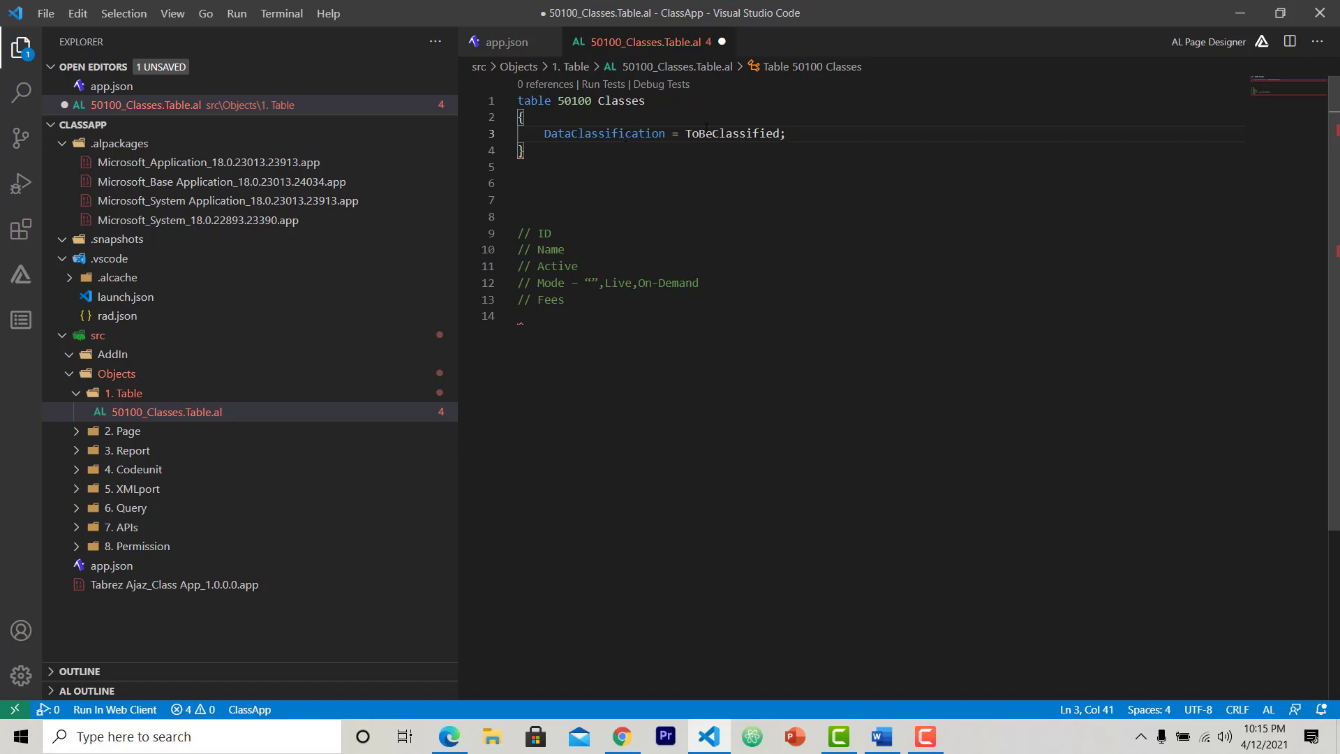
mouse_move(732, 134)
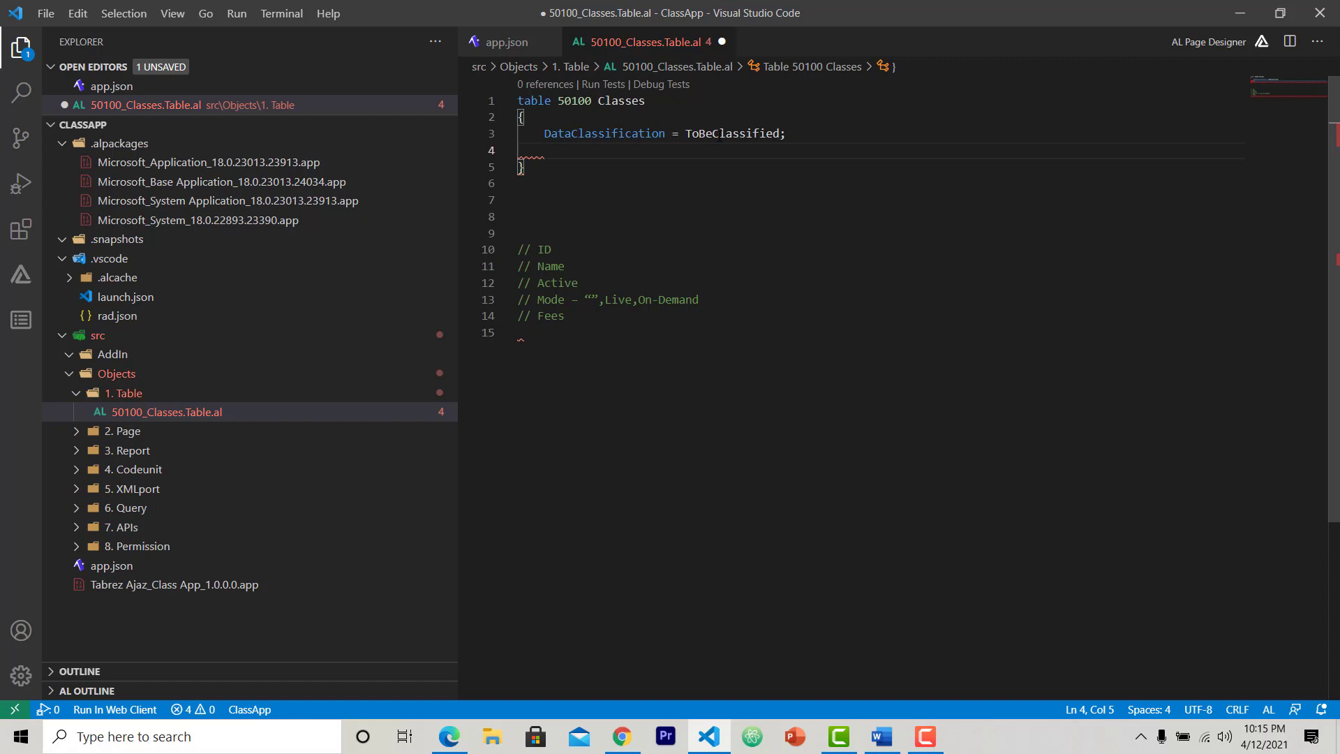
- Add the property Caption = 'Class'; to the table
type("Caption")
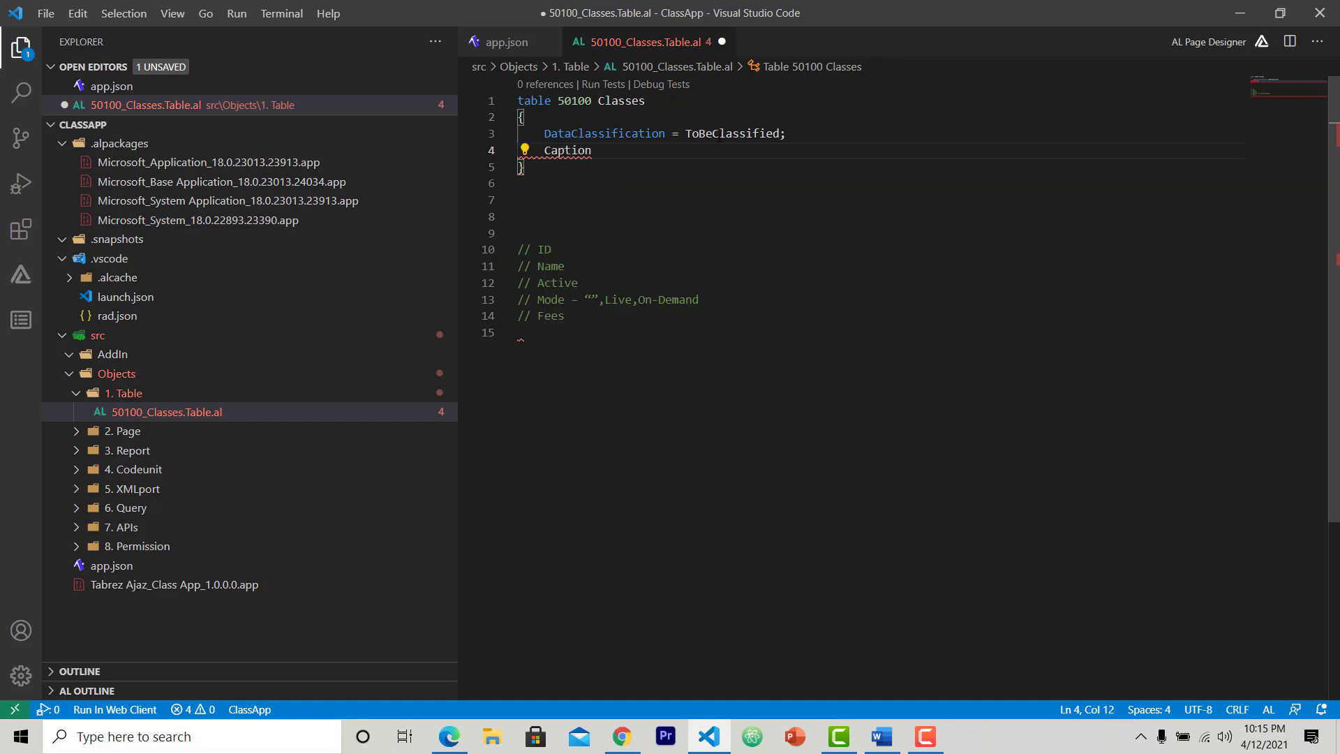
type("= ''")
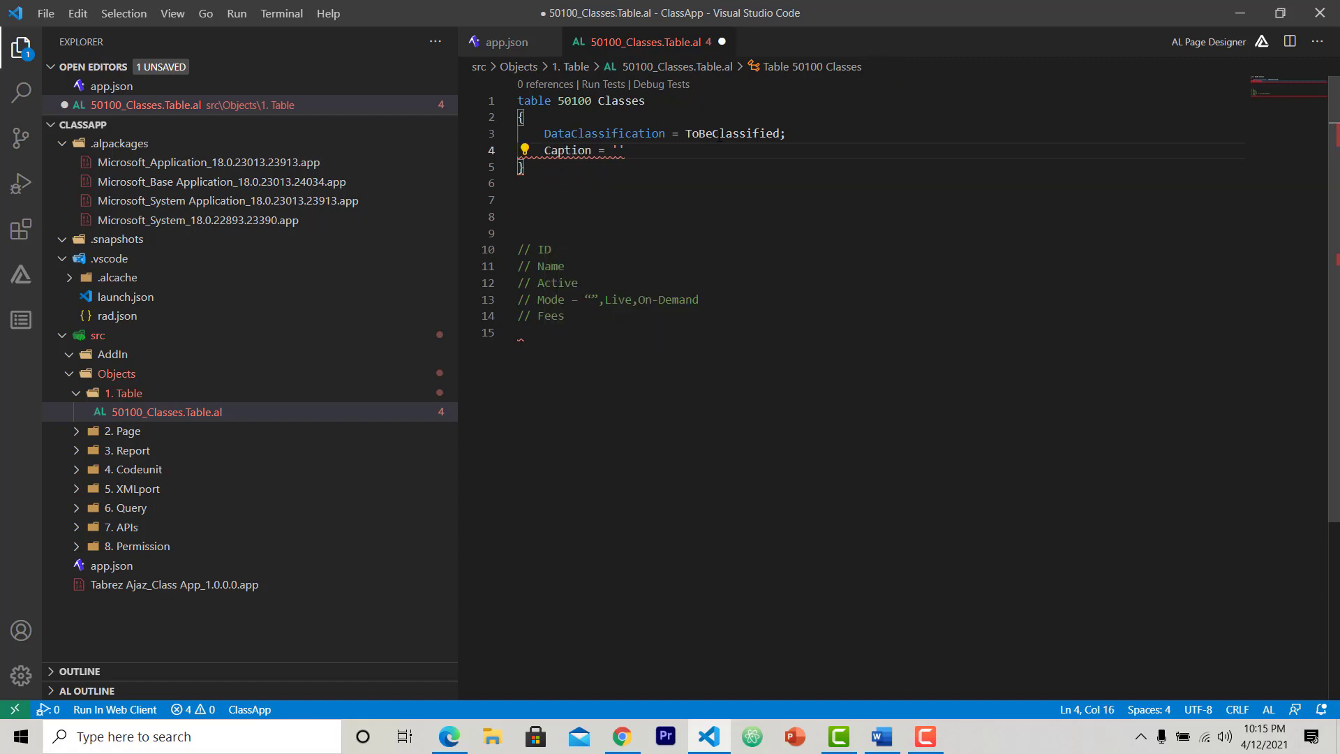
type("Class")
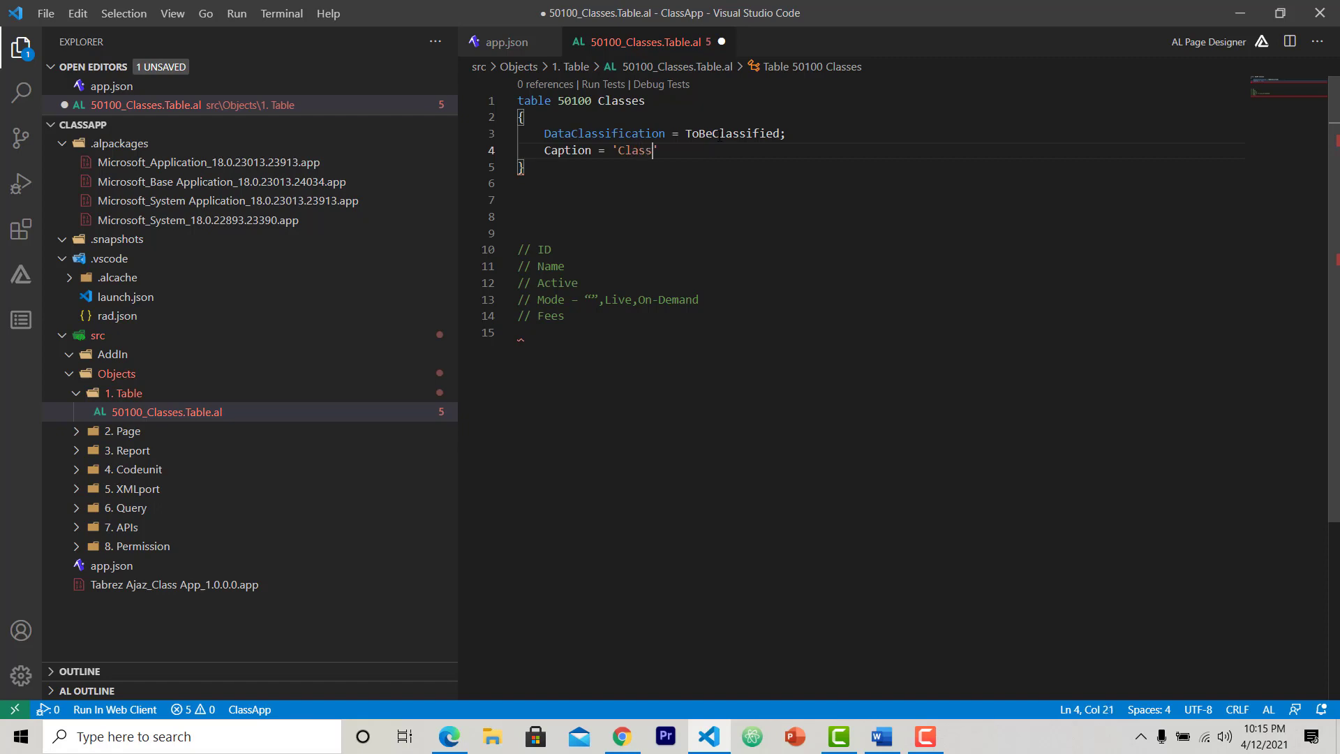
key("Enter")
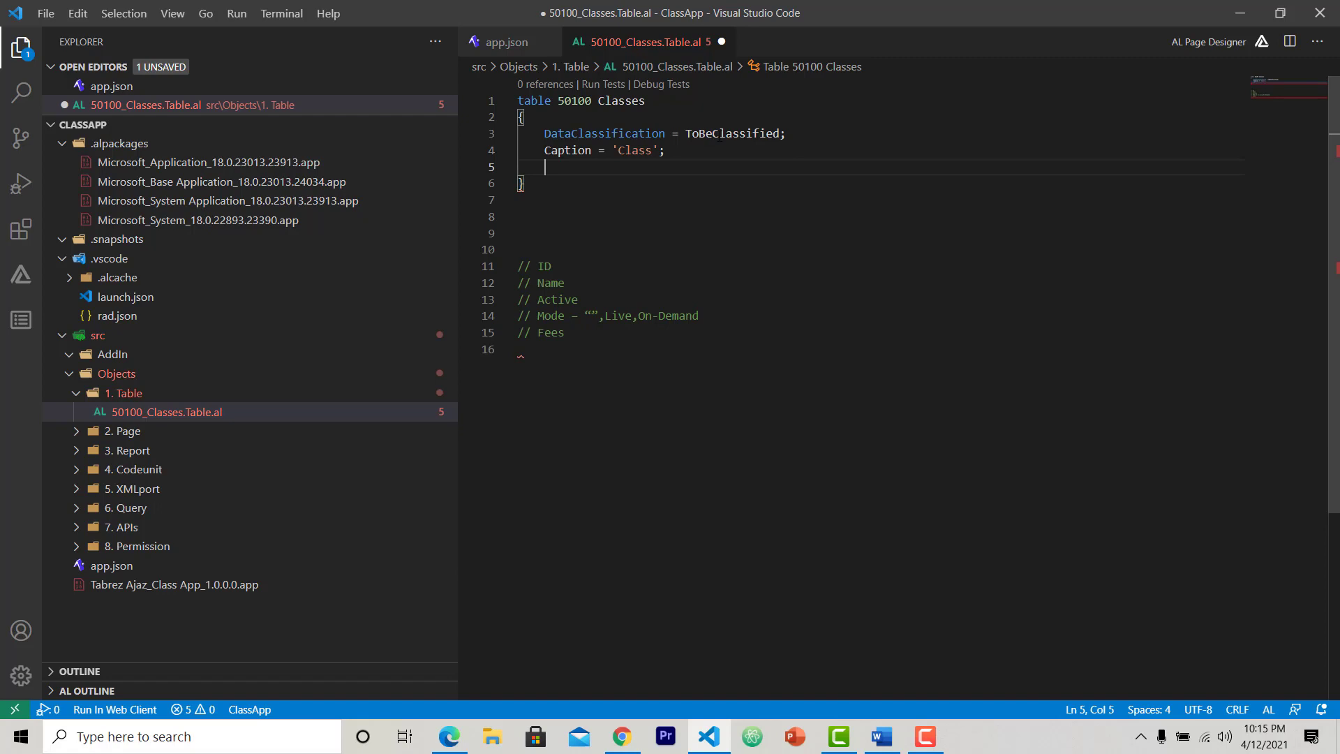
- Add Description = 'A class table that contains information of all classes.';
type("de")
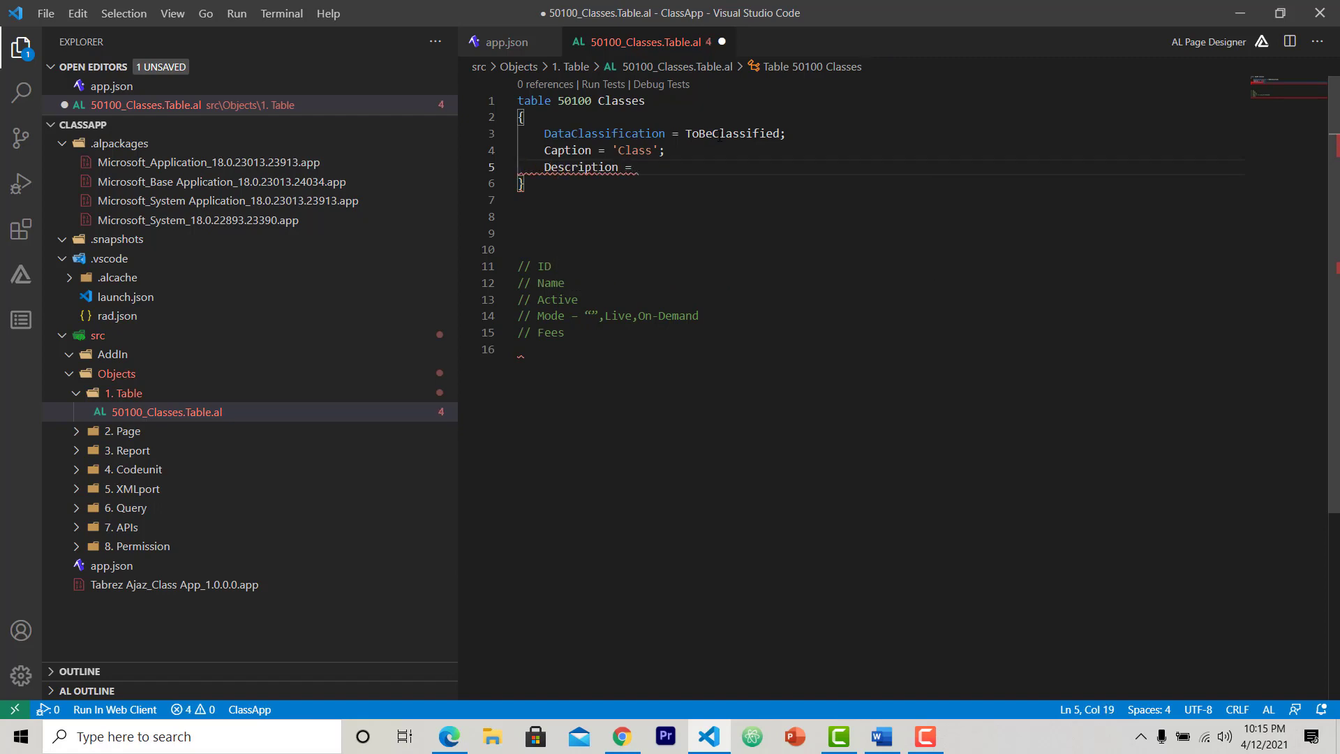
type("''")
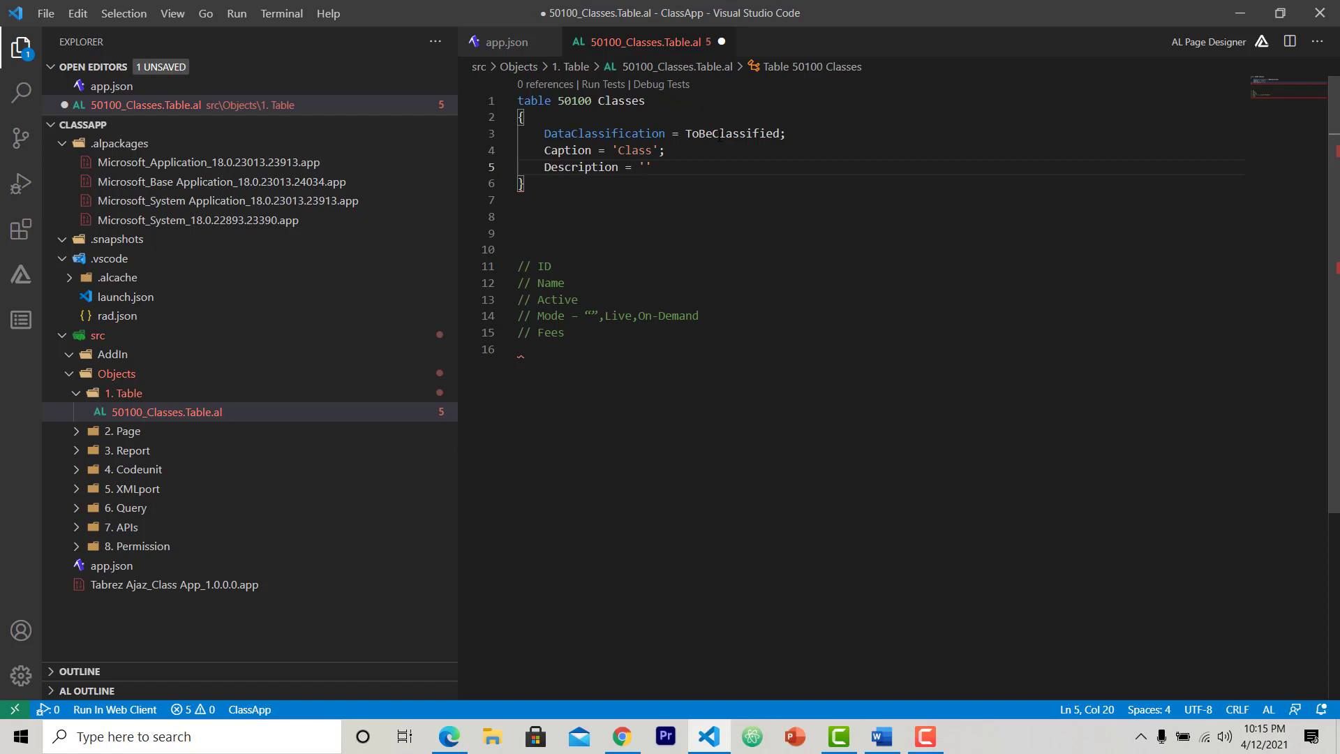
type("A class")
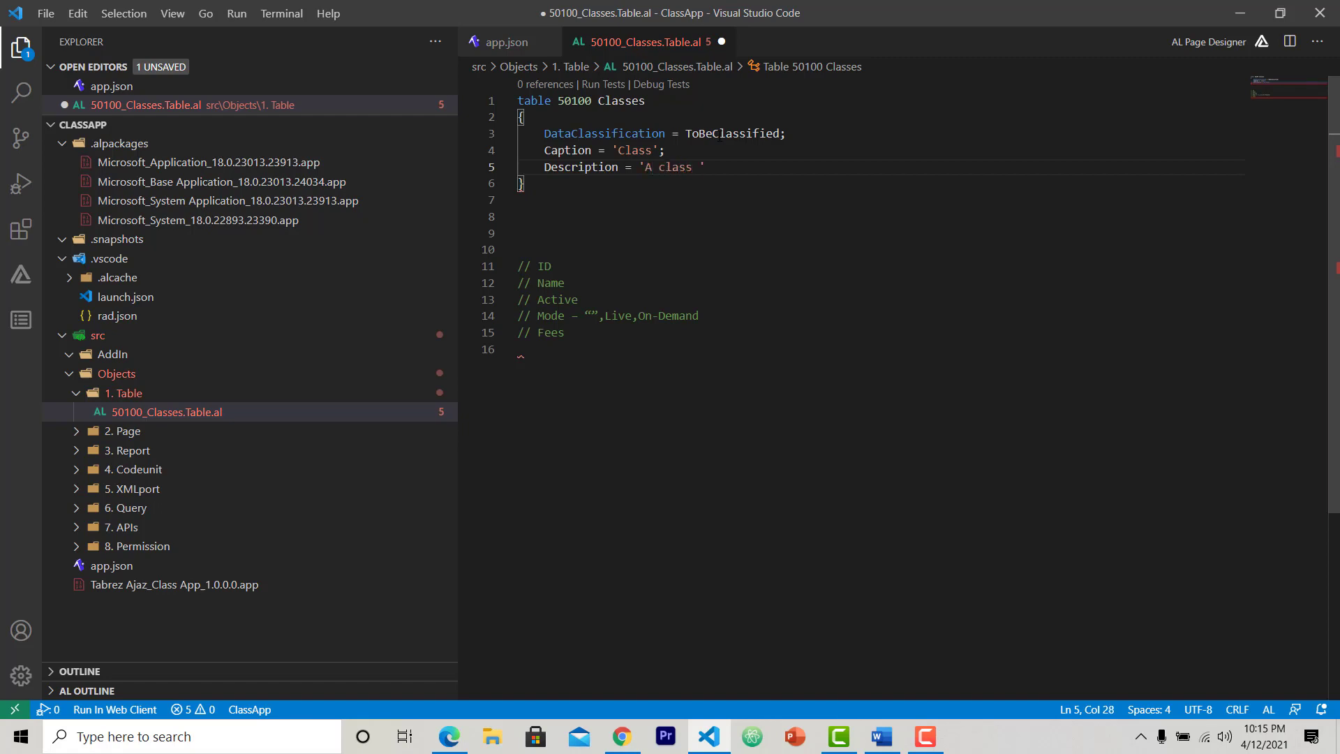
type("table that")
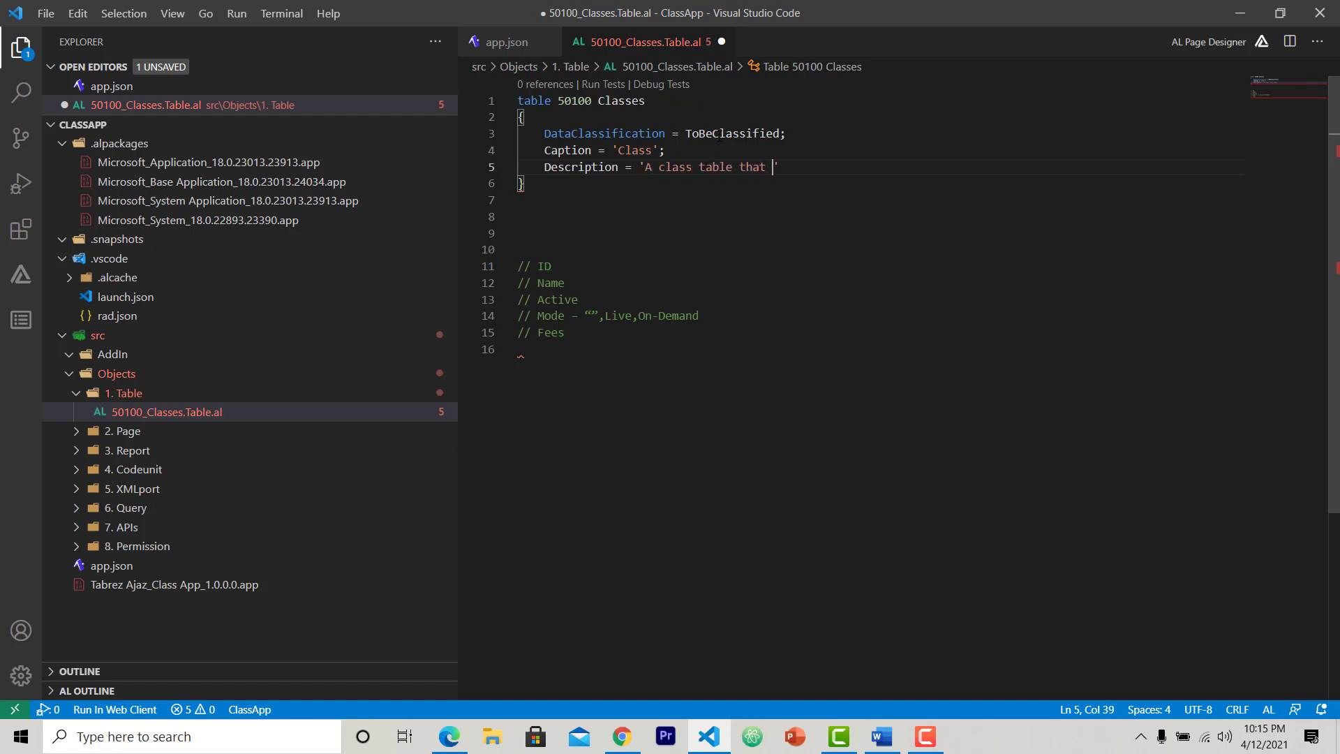
type("contains in")
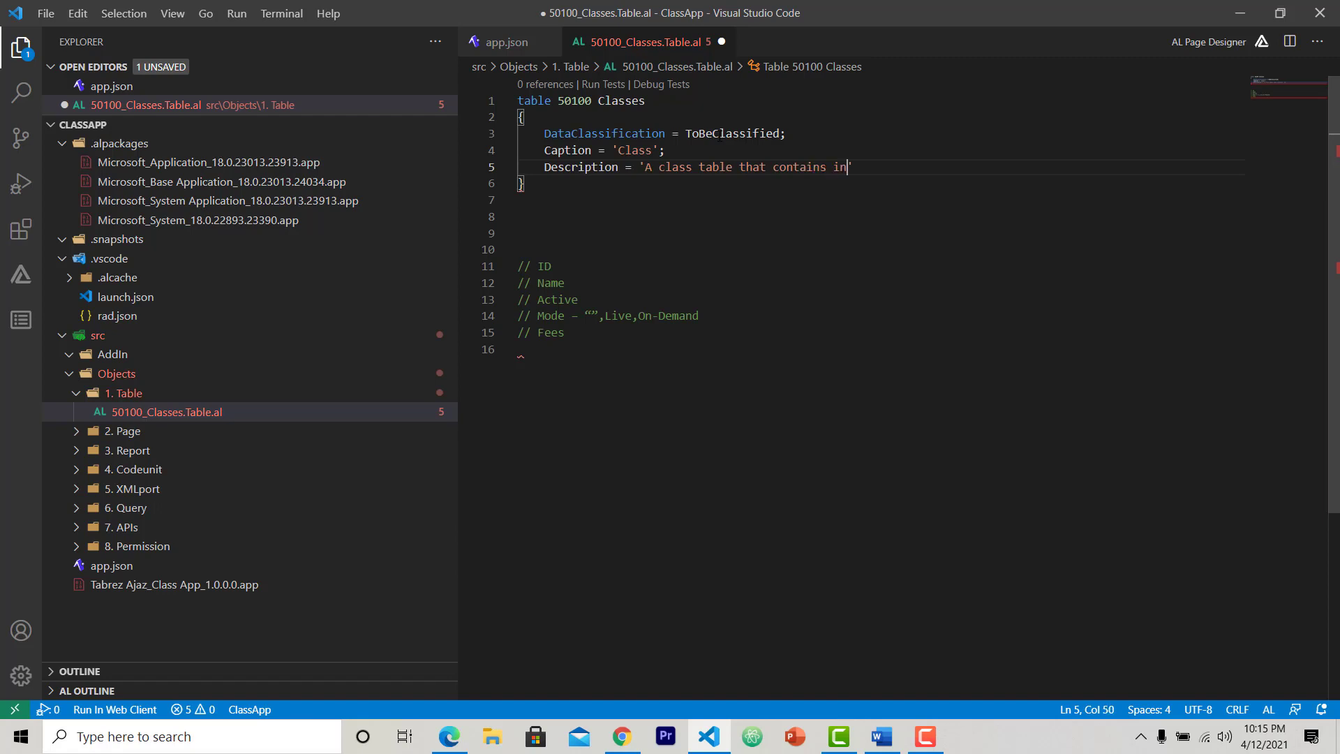
type("formation of")
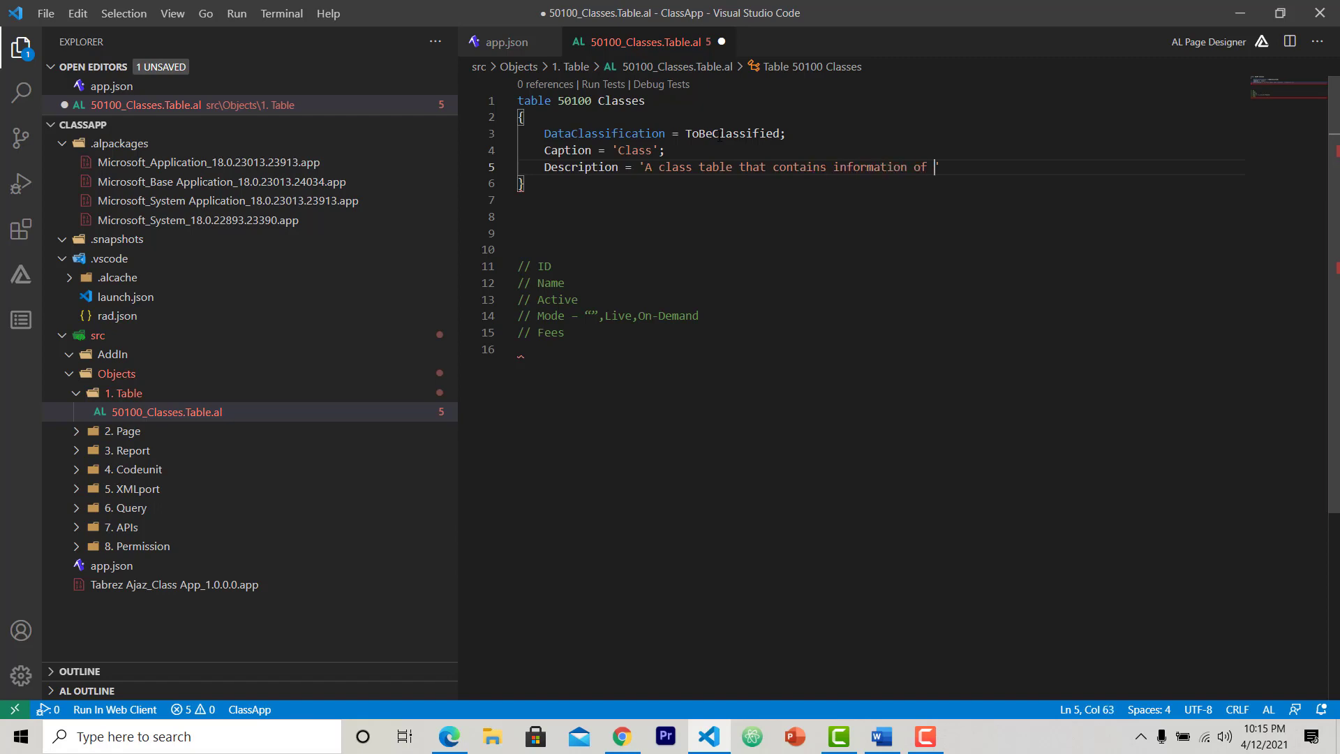
type("a")
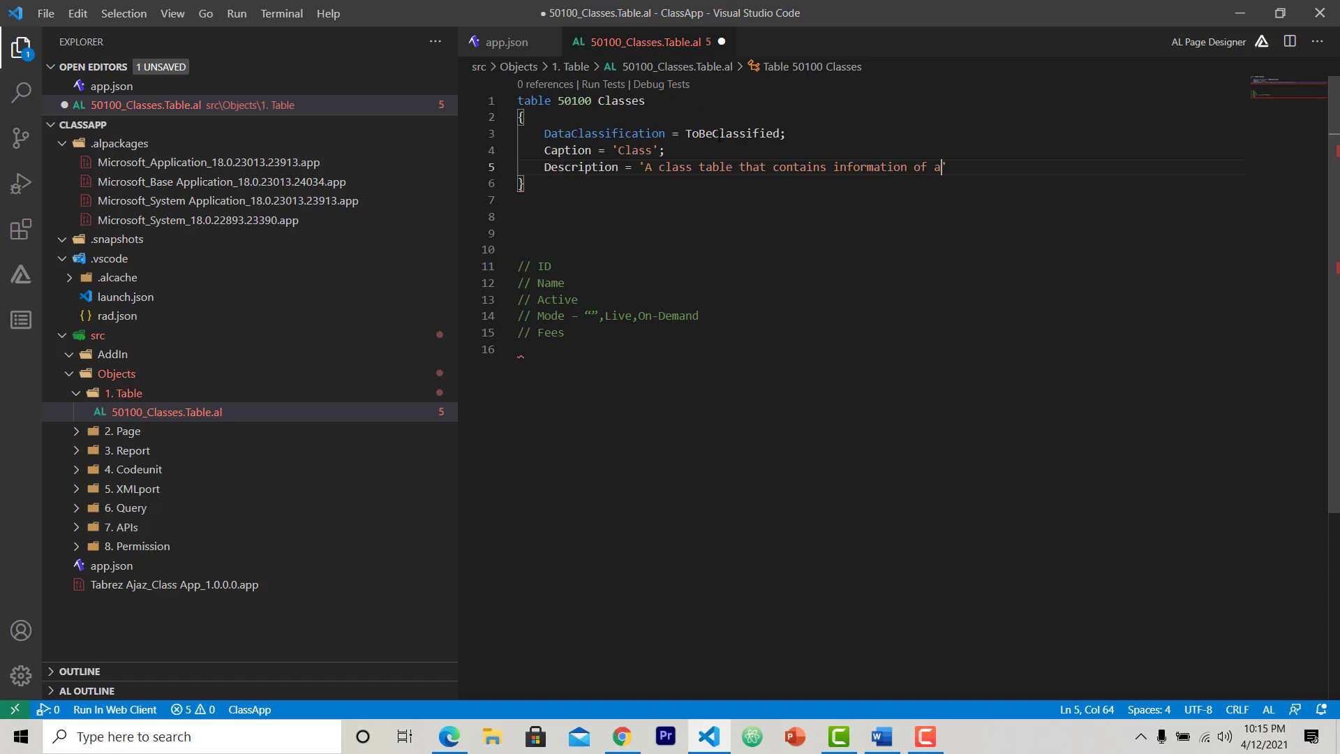
type("ll clas")
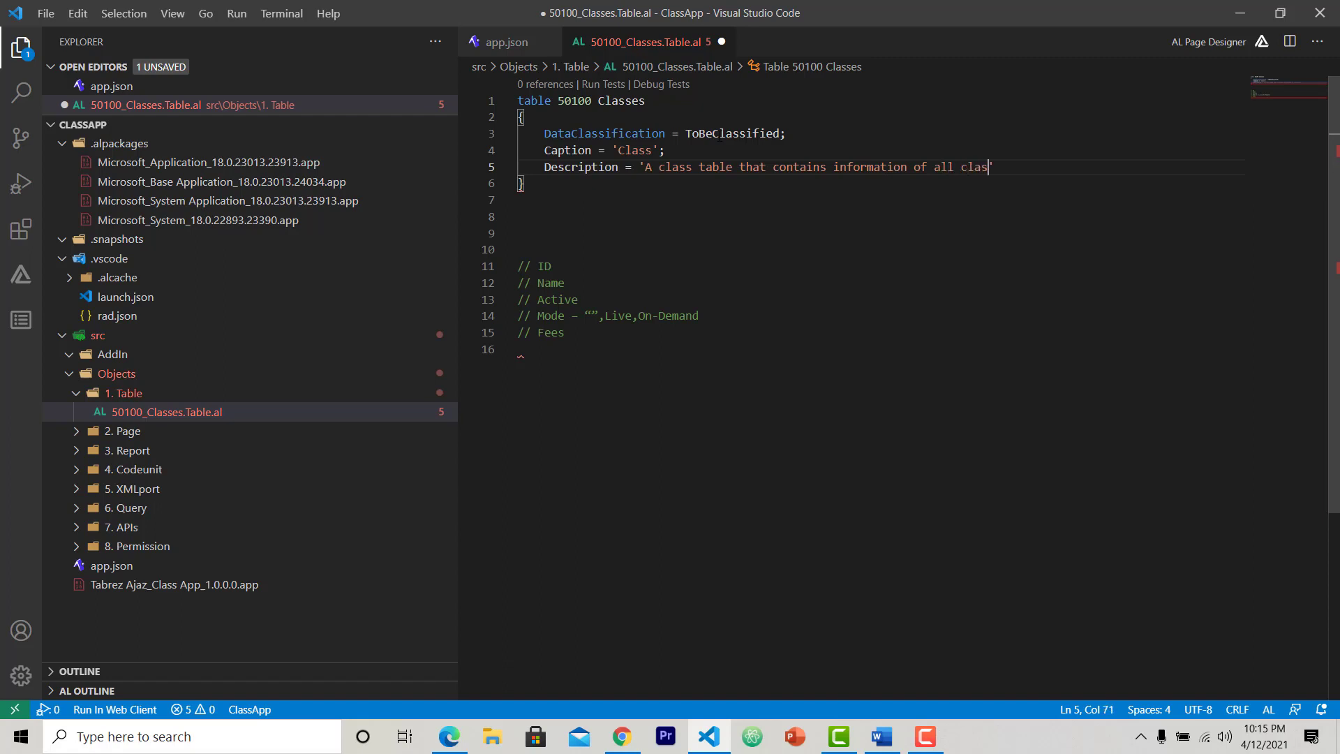
type("ses.'")
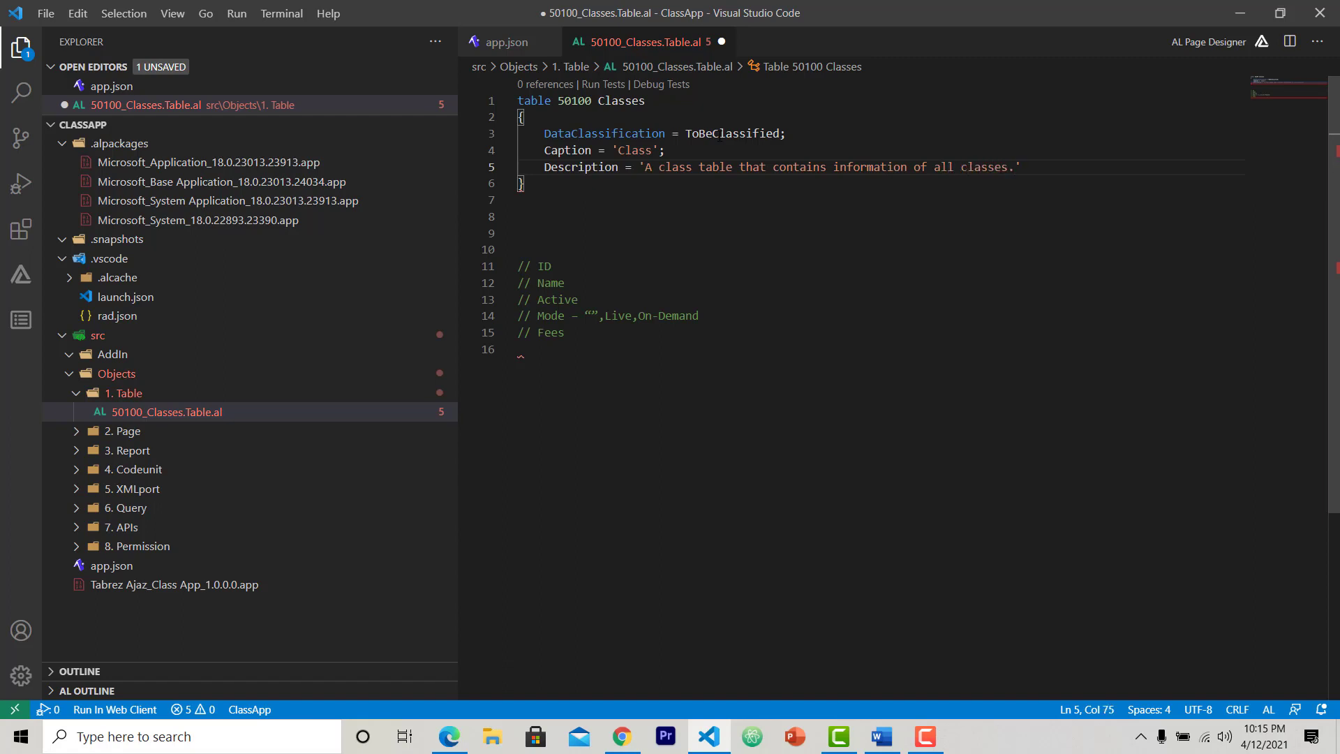
key("Enter")
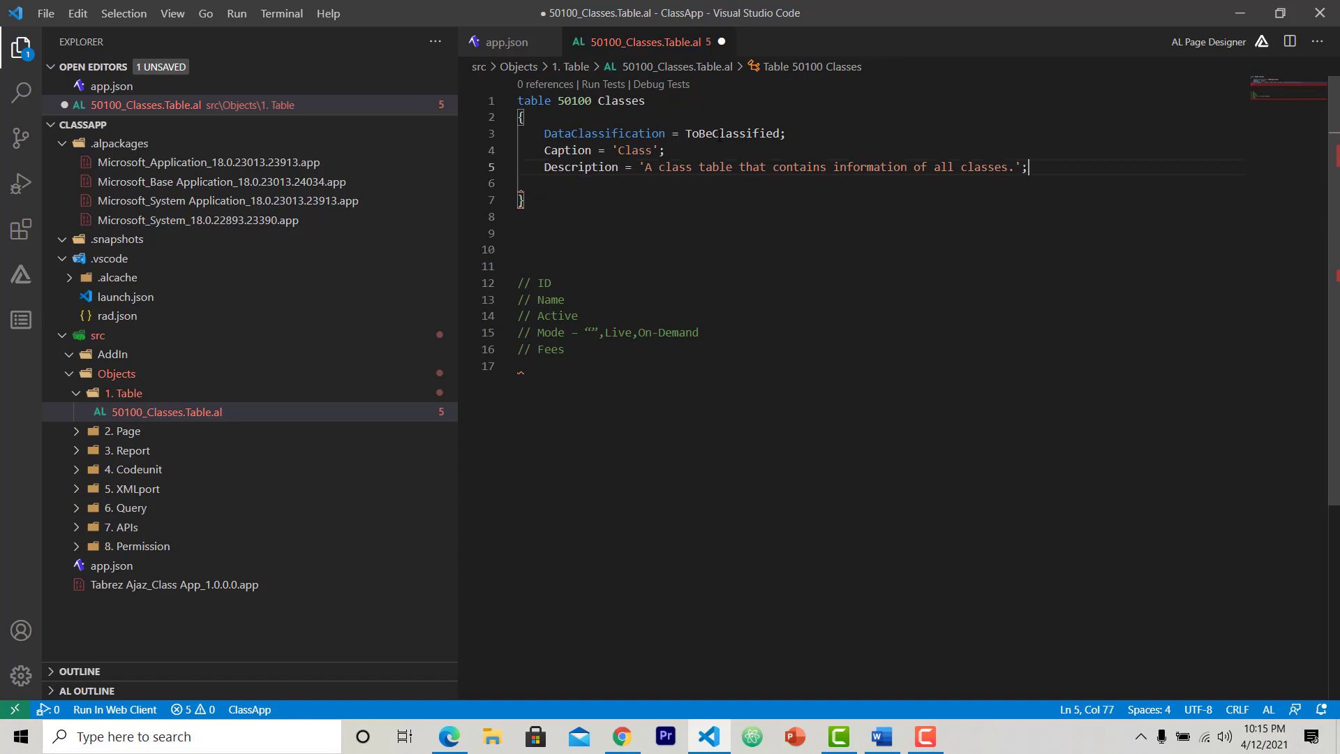
- Add an empty fields{ } section below the table properties
key("Enter")
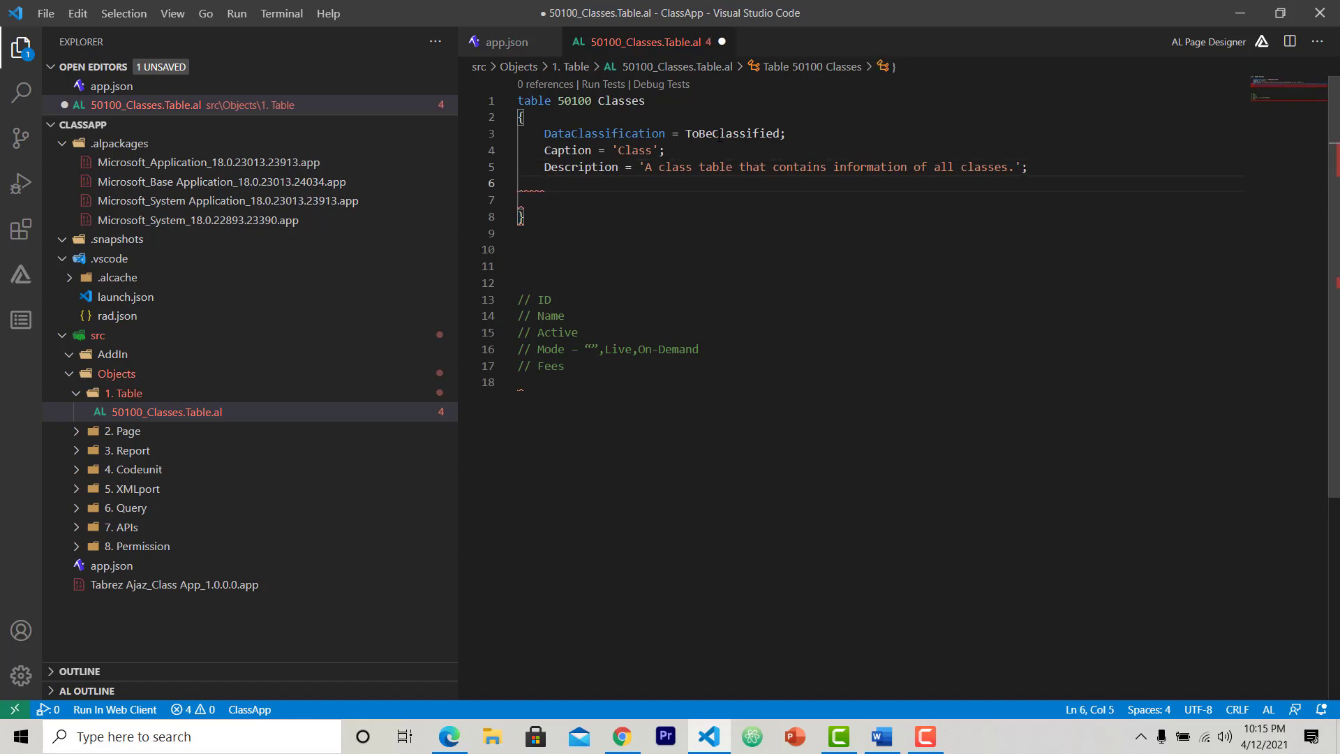
left_click(546, 183)
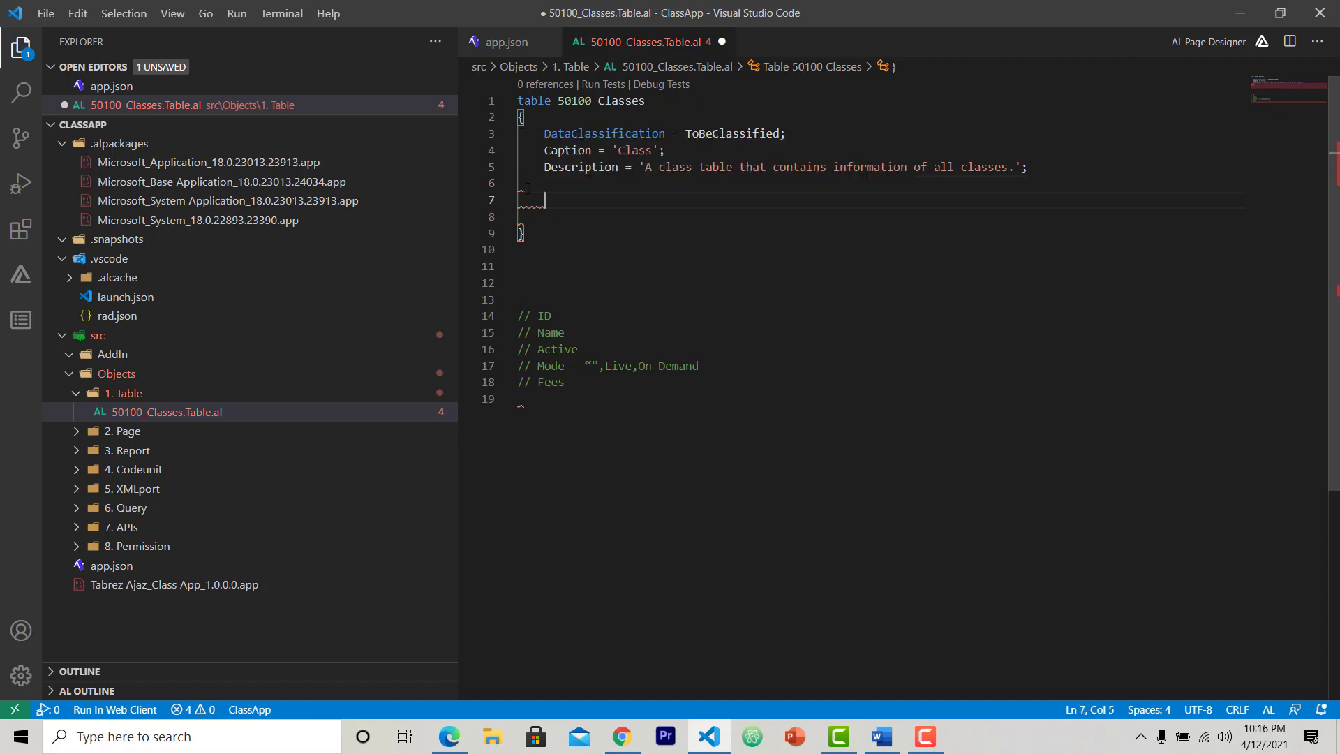
type("fields{")
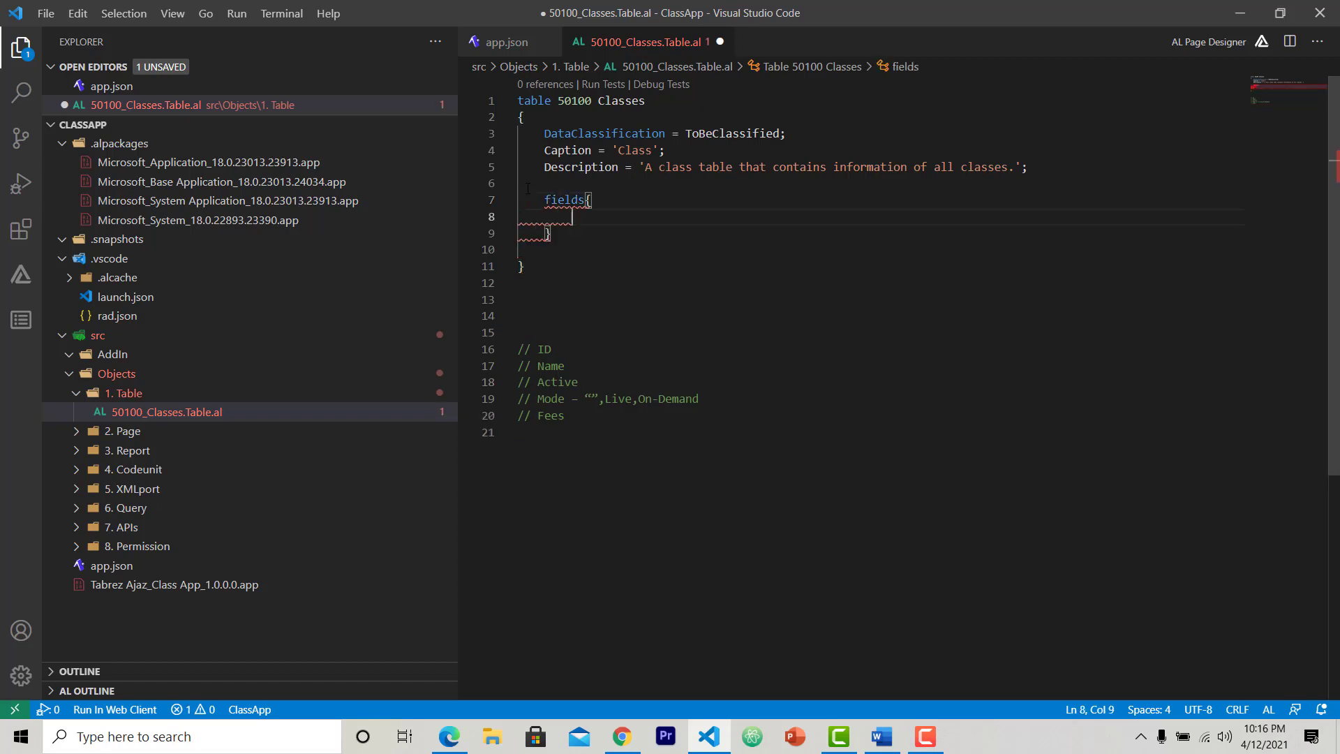
mouse_move(564, 199)
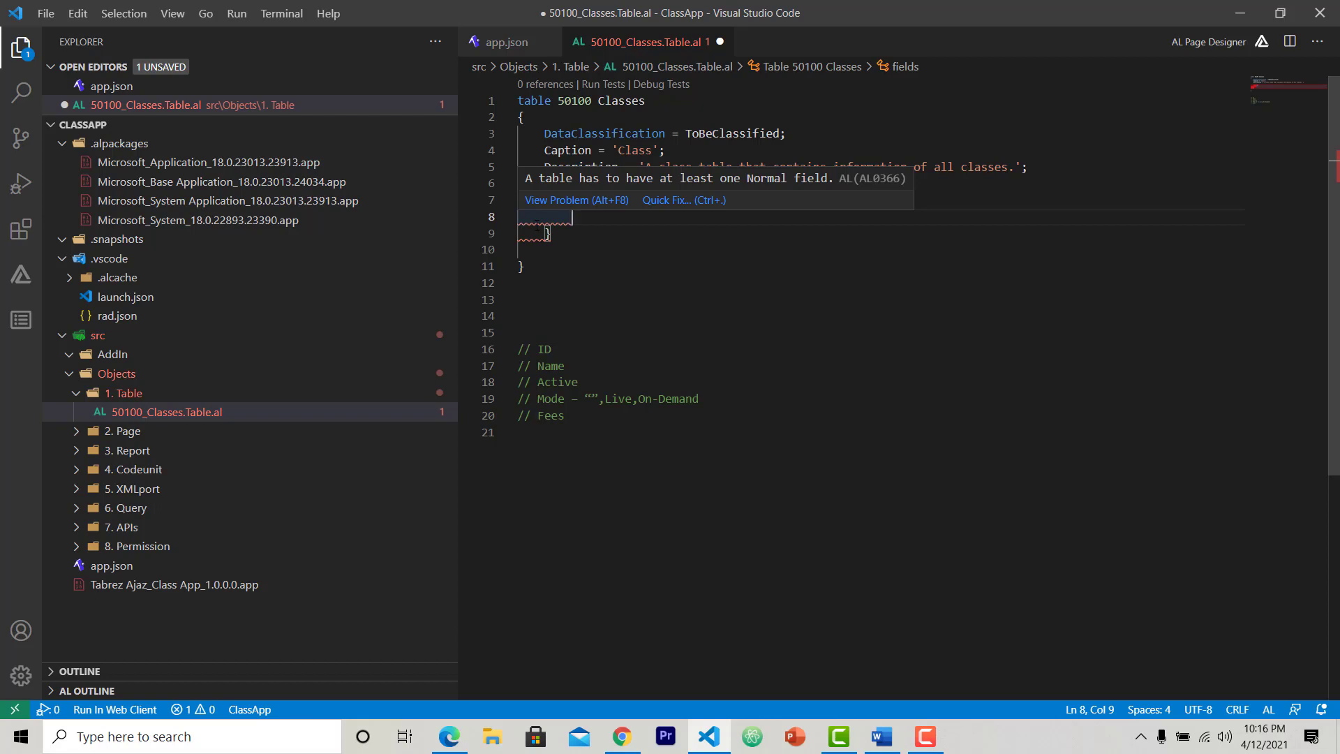
- Define field(1; ID; Integer) with DataClassification ToBeClassified
type("field")
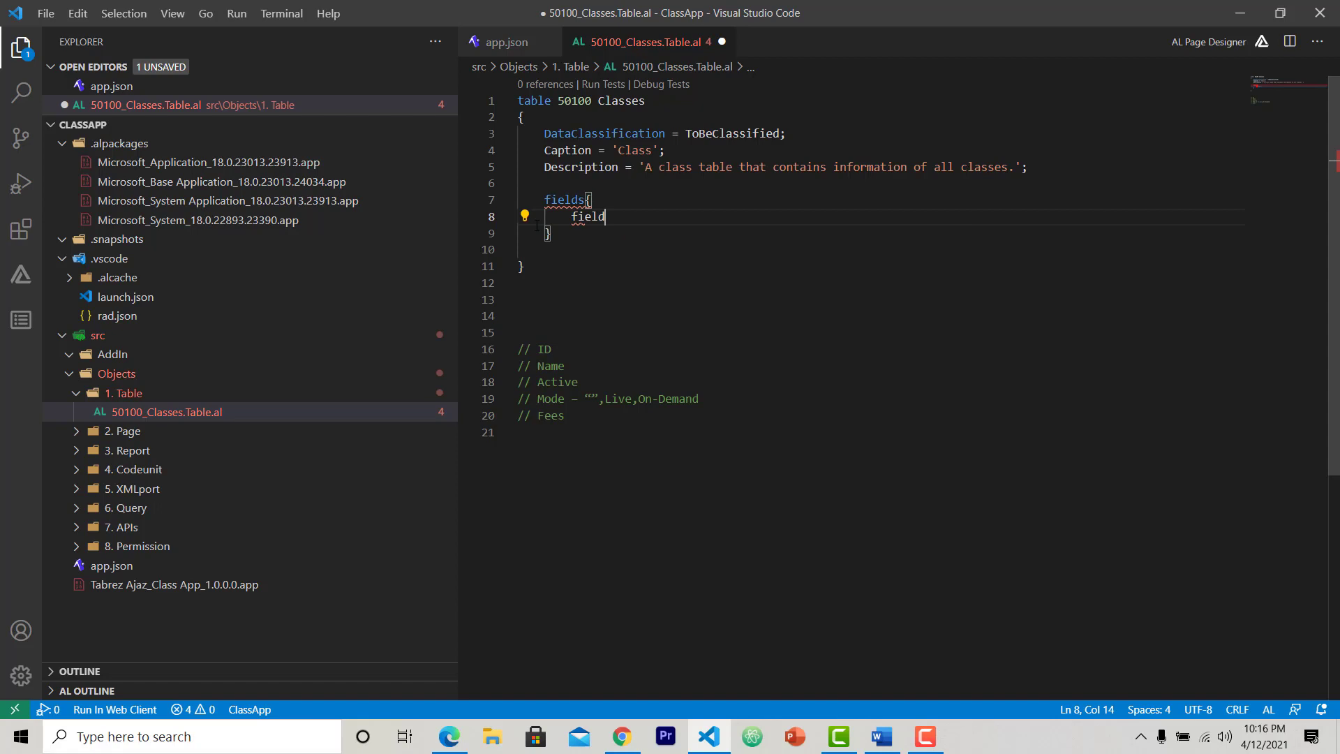
type("(")
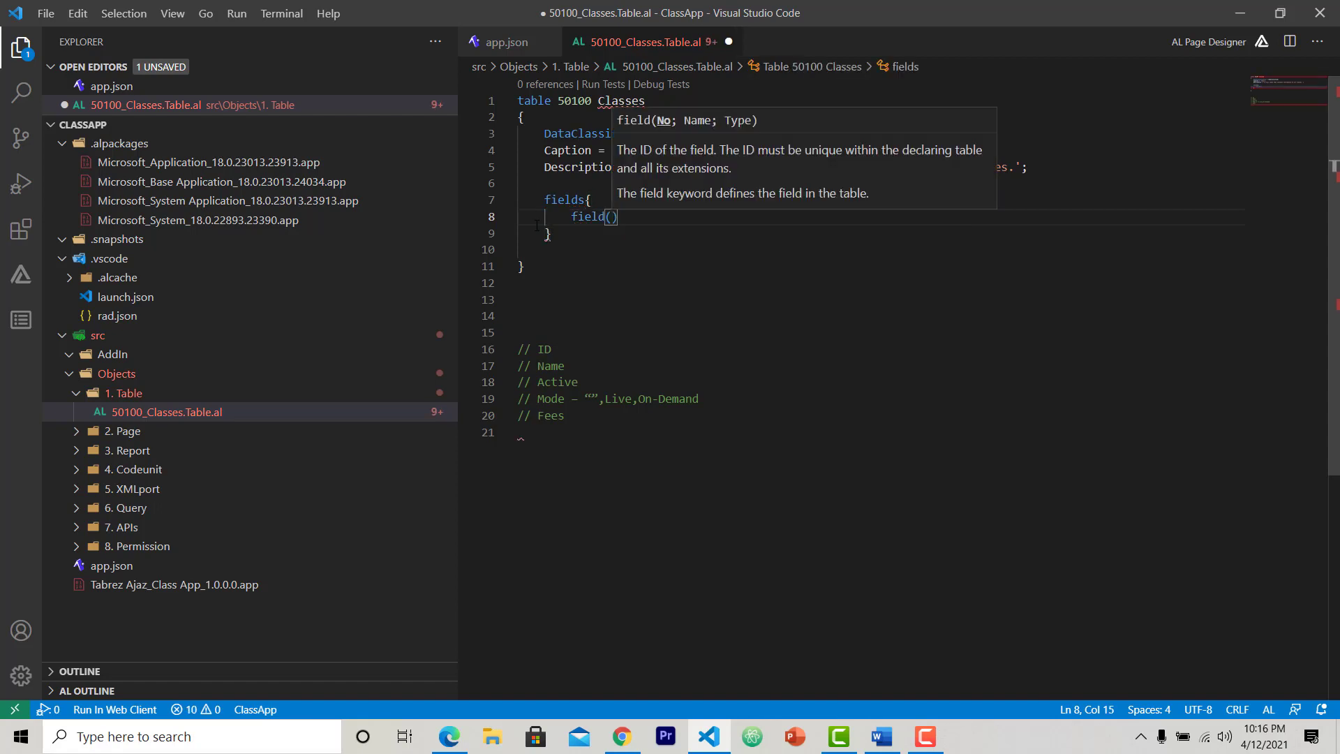
type("1")
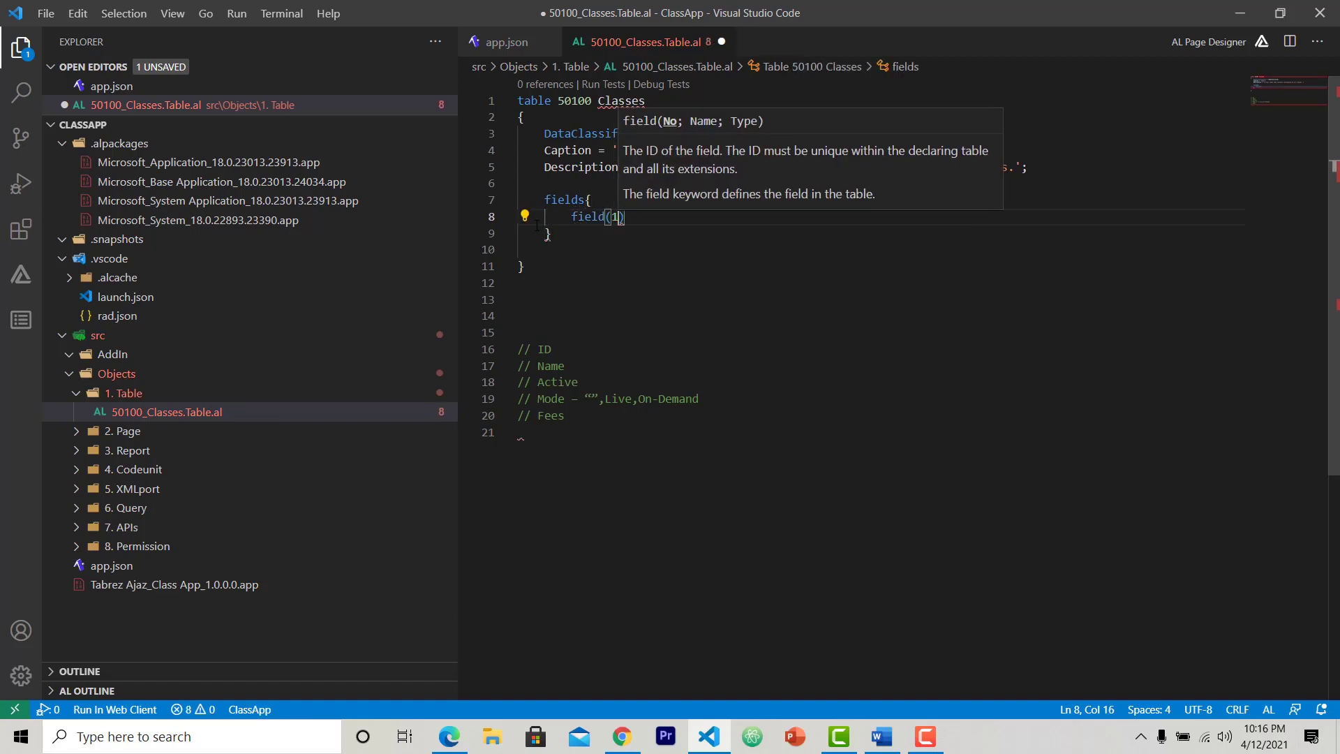
type(";")
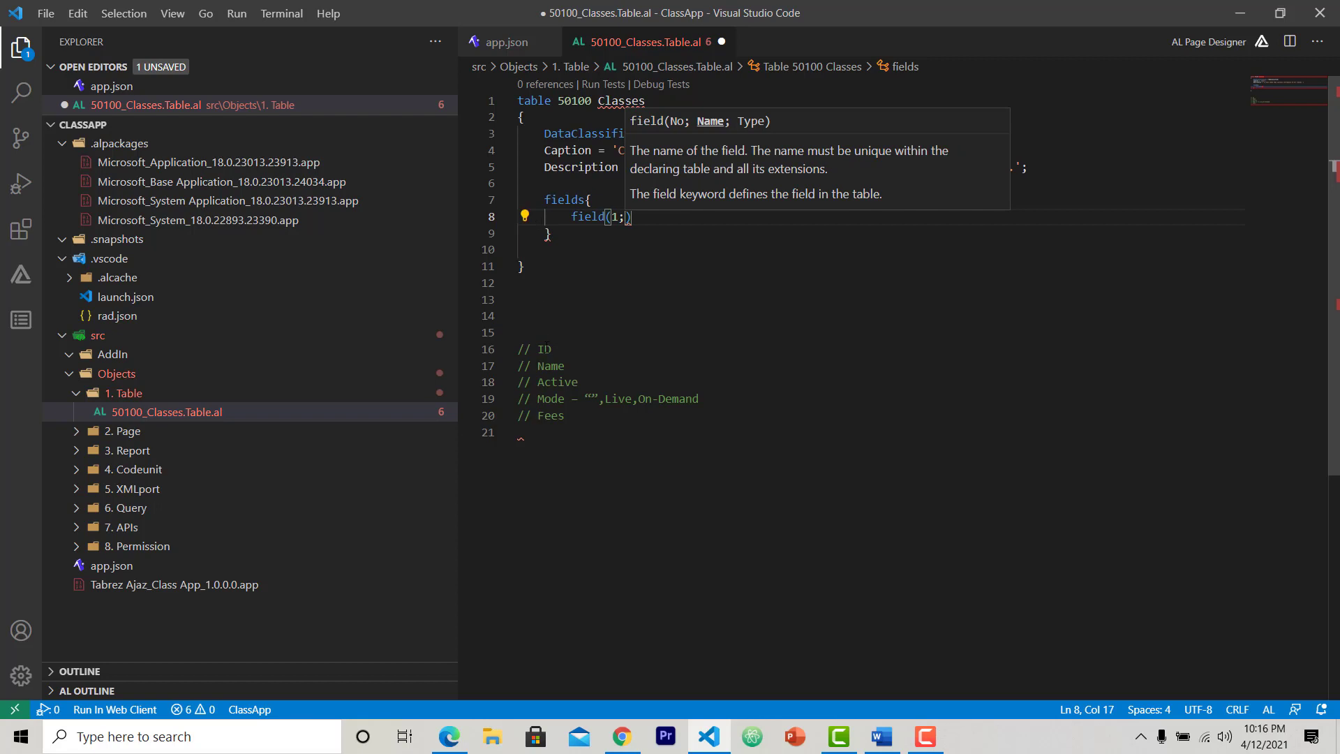
left_click(544, 349)
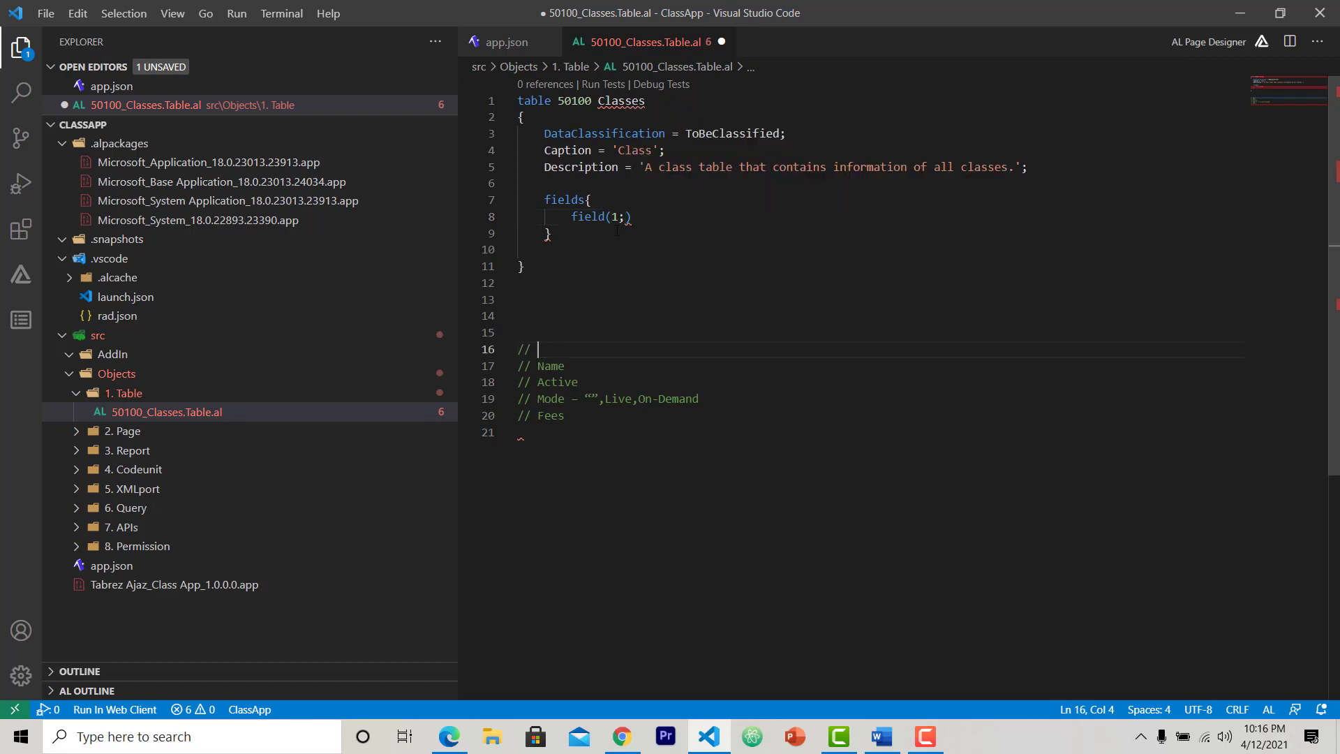
type("ID")
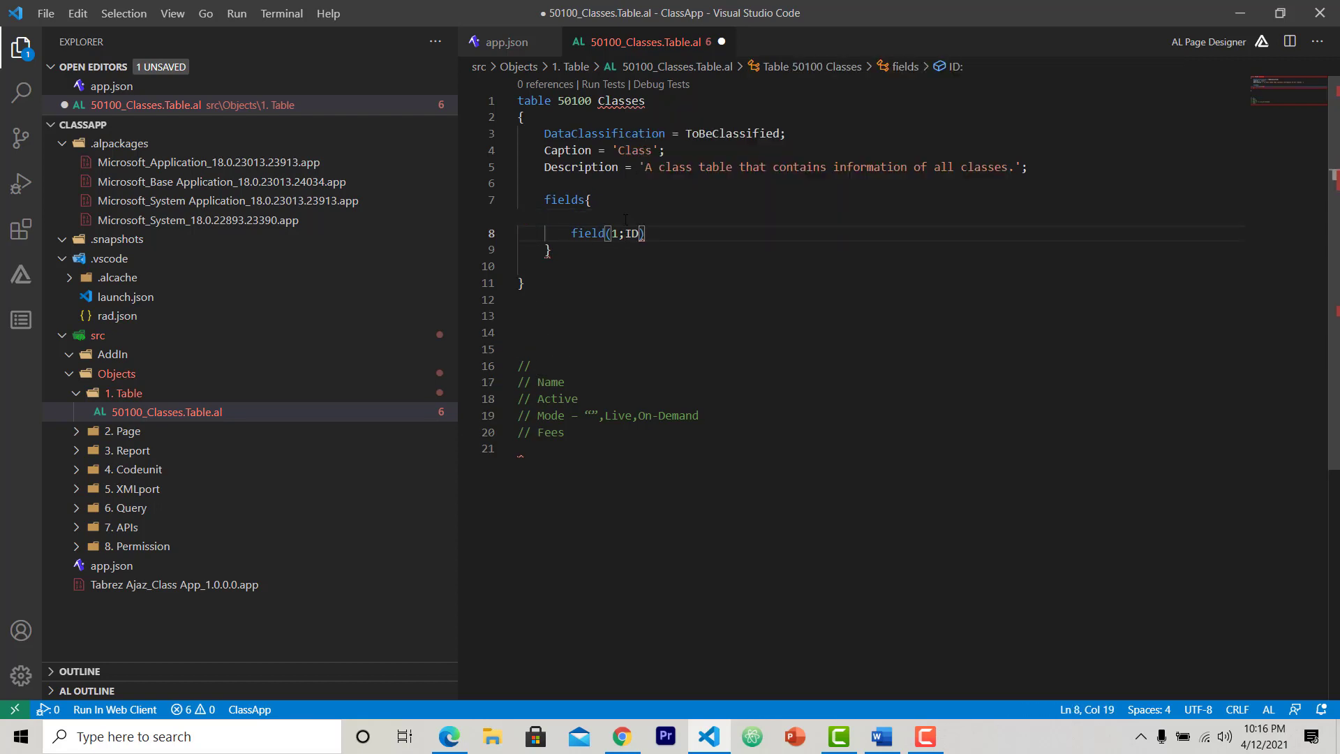
type("Integer")
type("DataClassification = ToBeClassified")
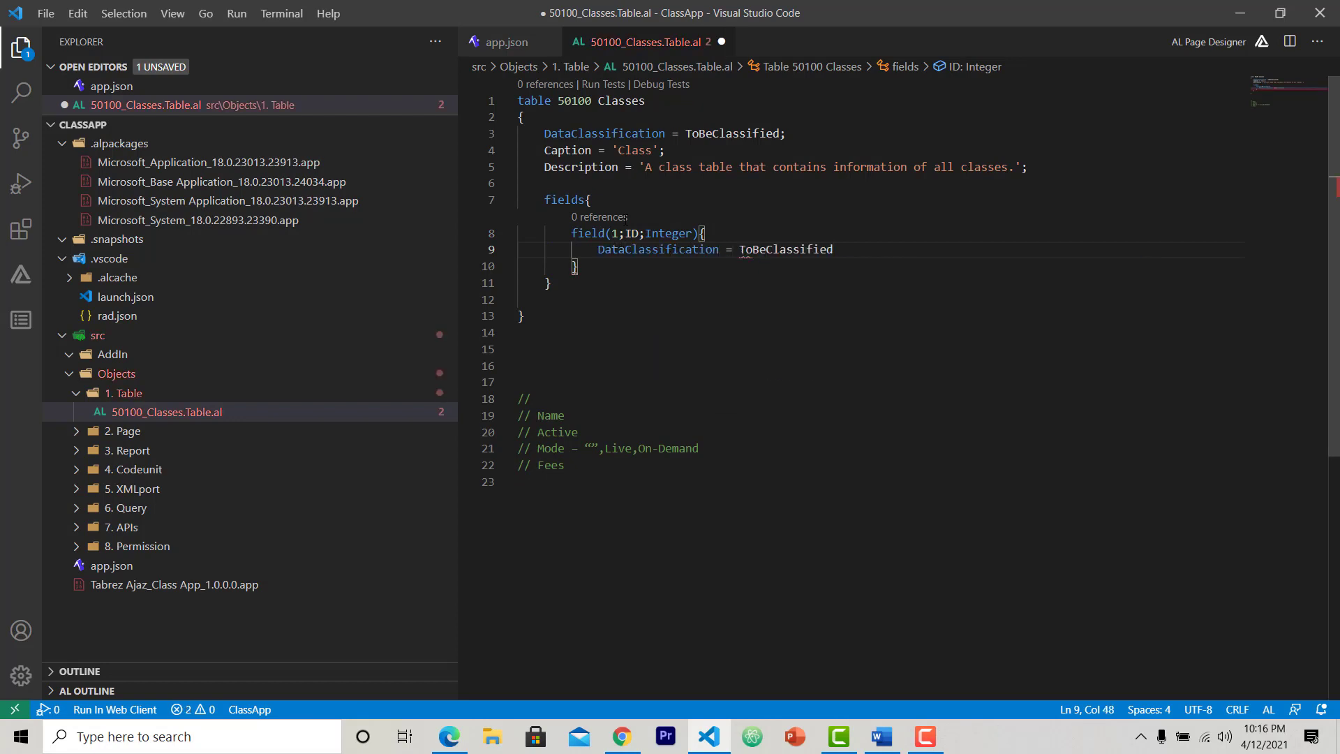
type(";")
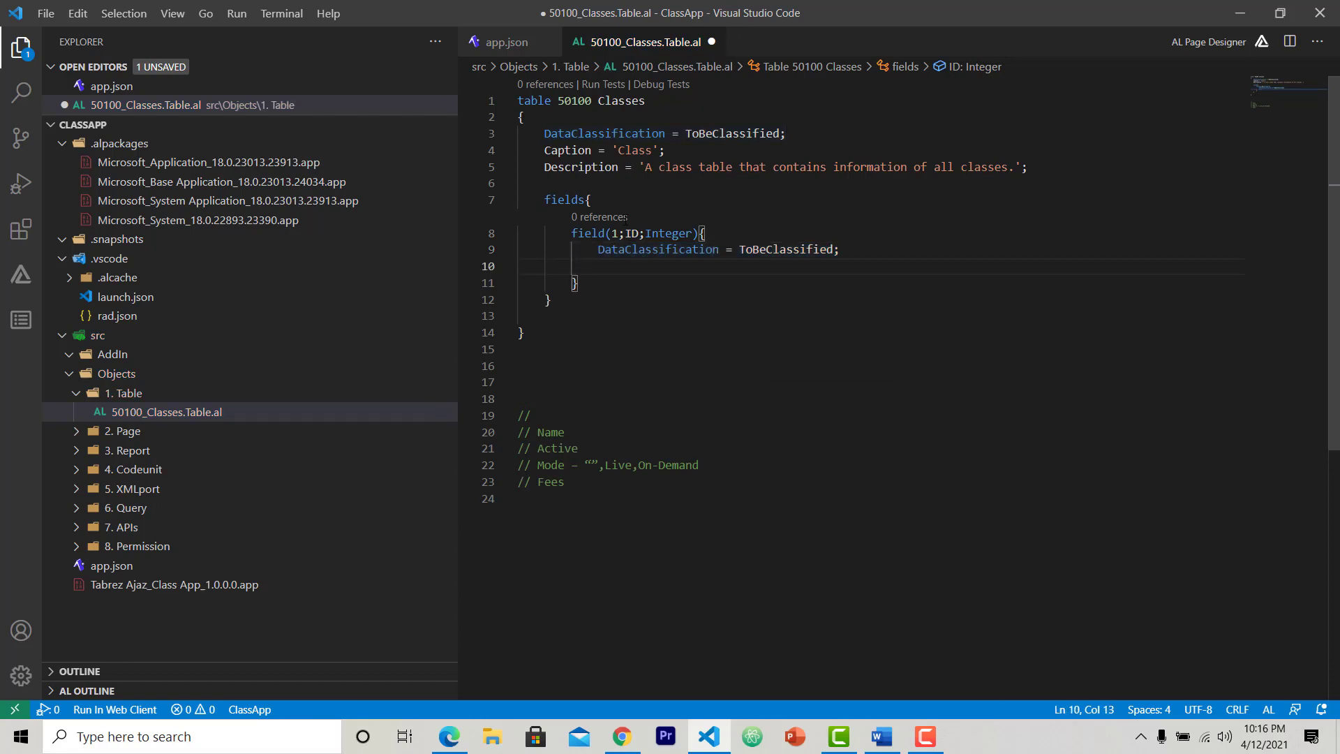
- Set AutoIncrement = true; on the ID field and save the file
type("aut")
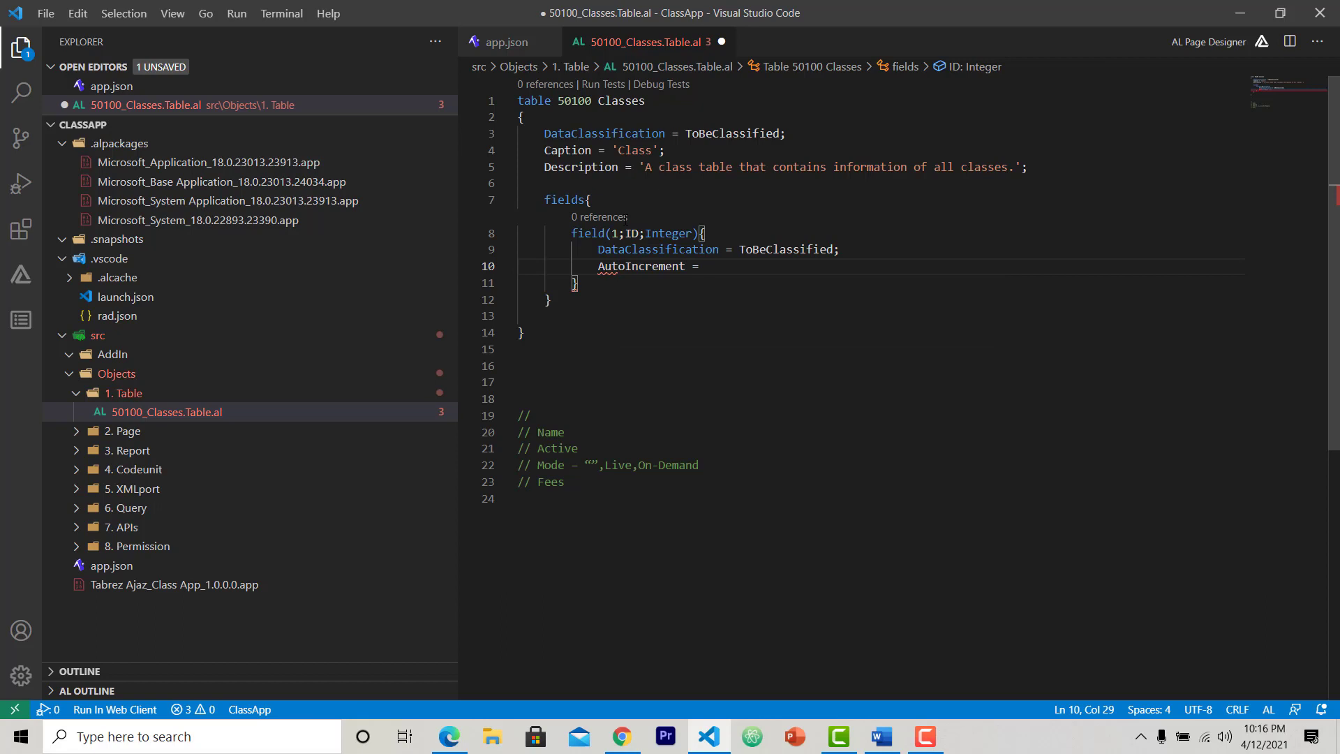
type("true;")
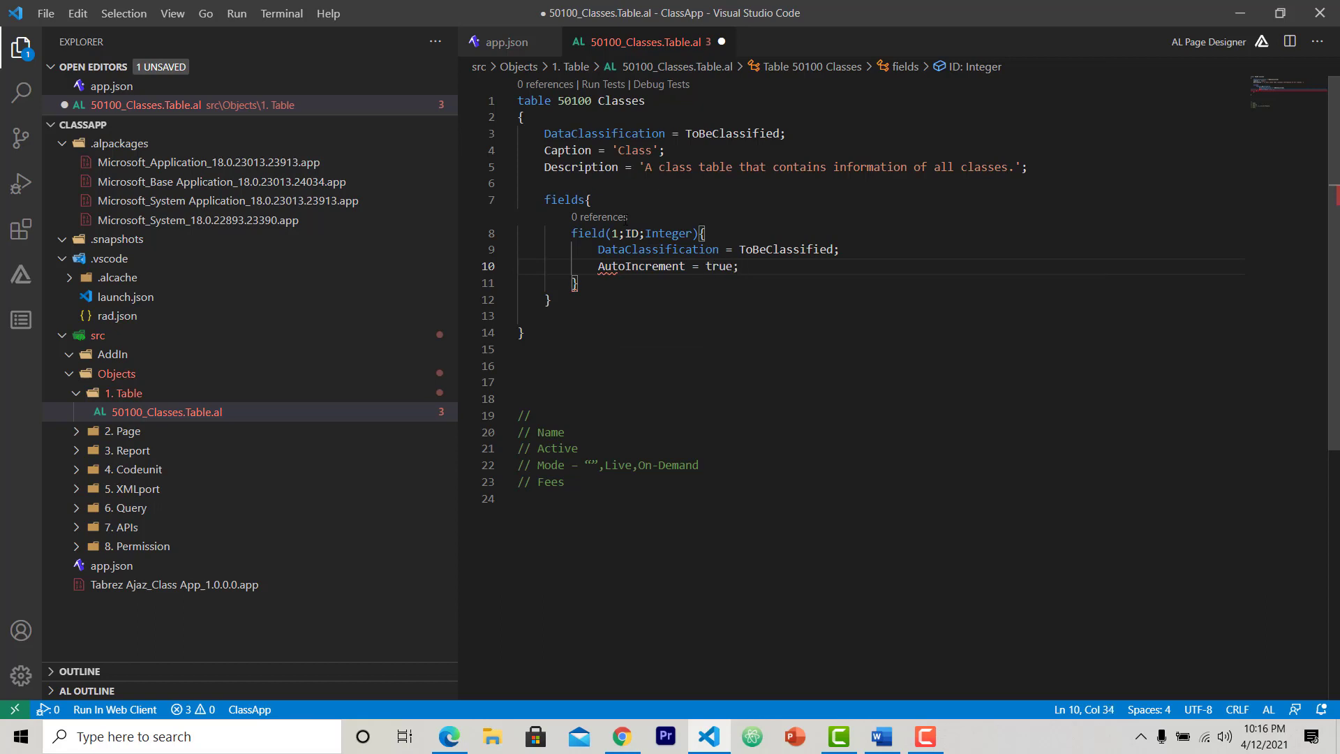
key("ctrl+s")
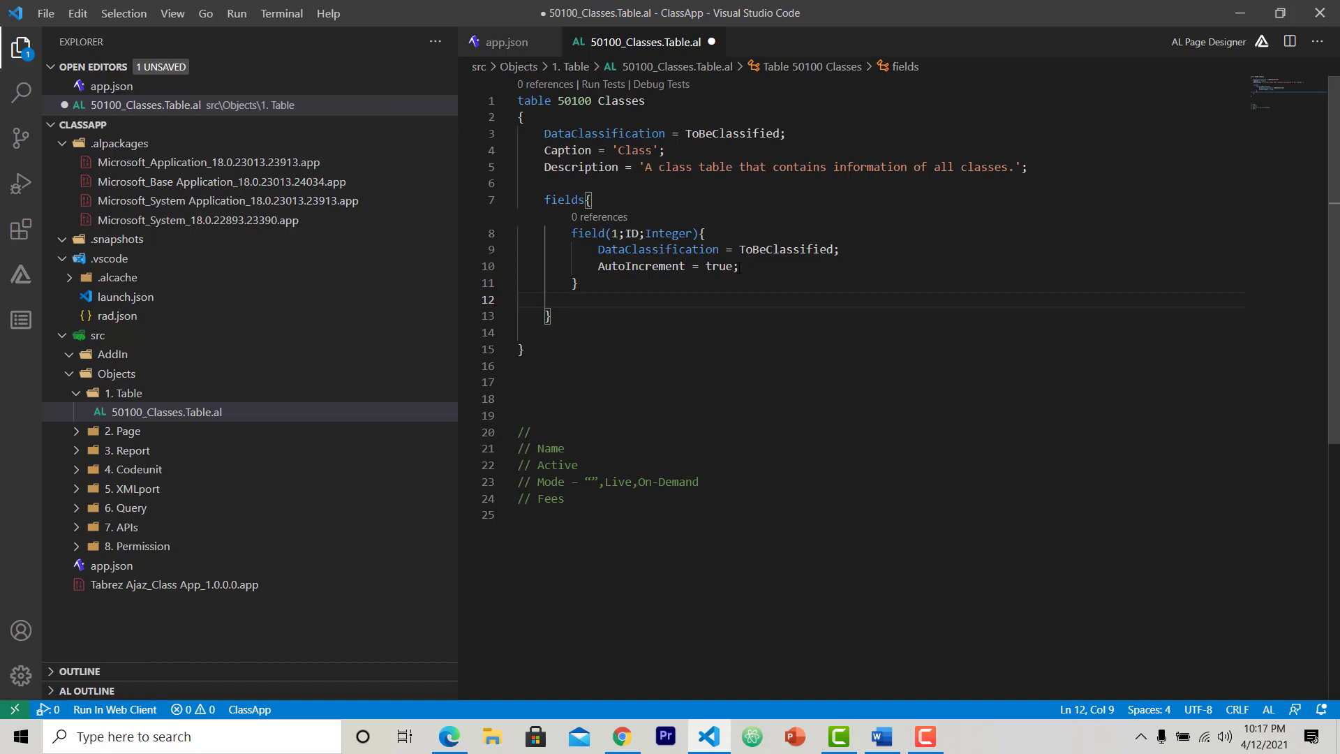
- Define field(2; Name; Text[100]) with DataClassification ToBeClassified
type("local procedure ProcedureName()")
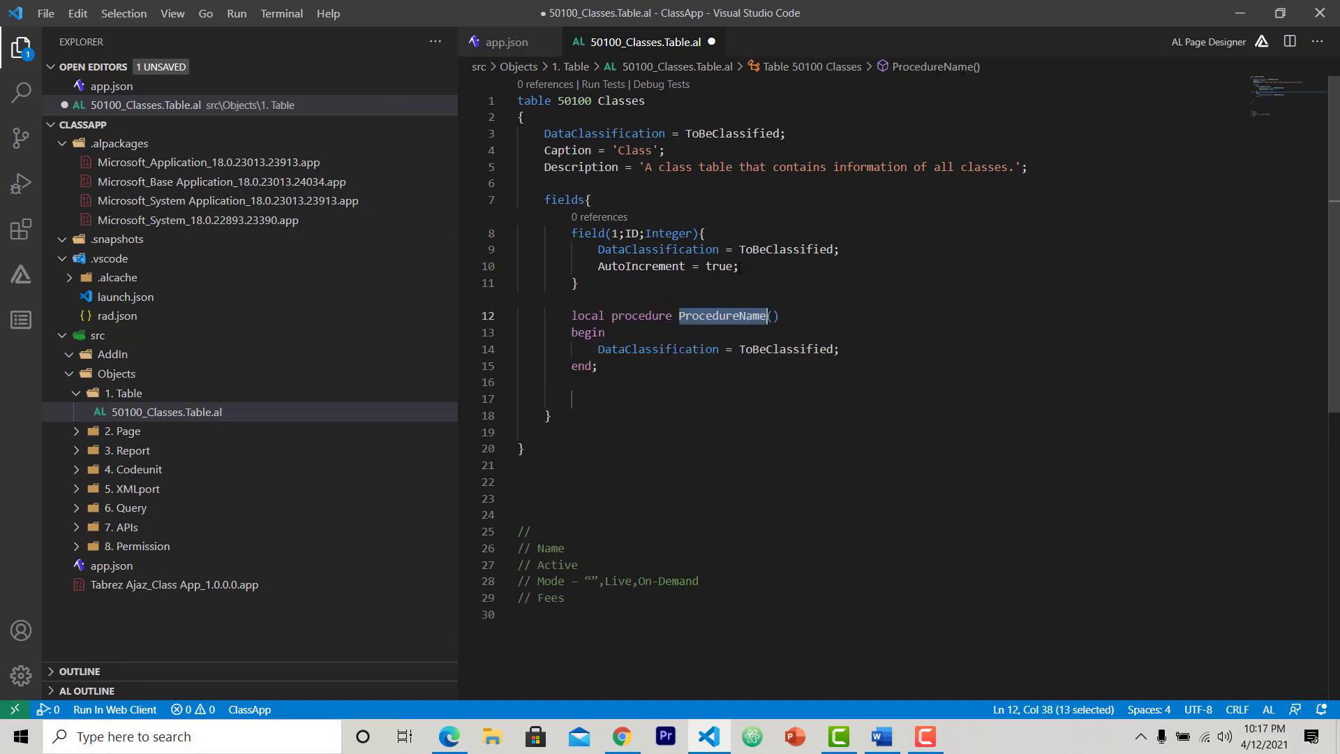
type("field(2")
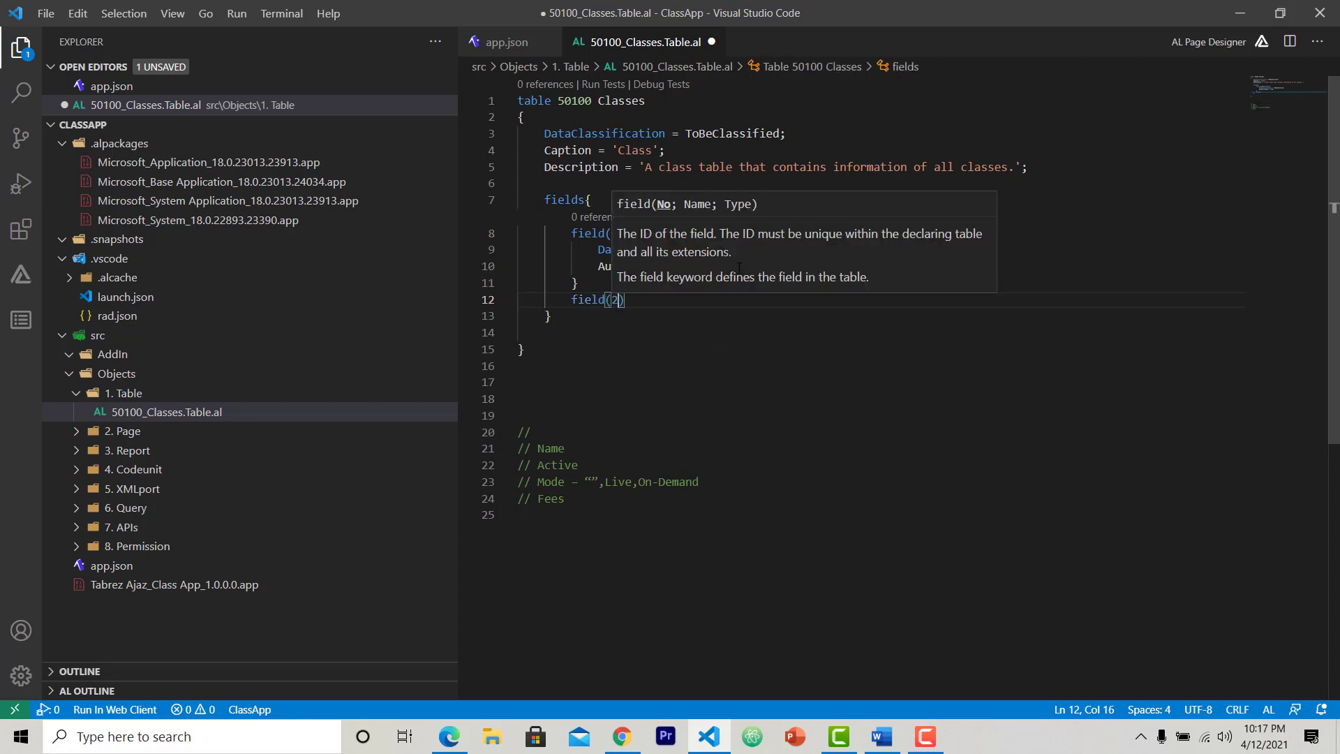
type(";Name")
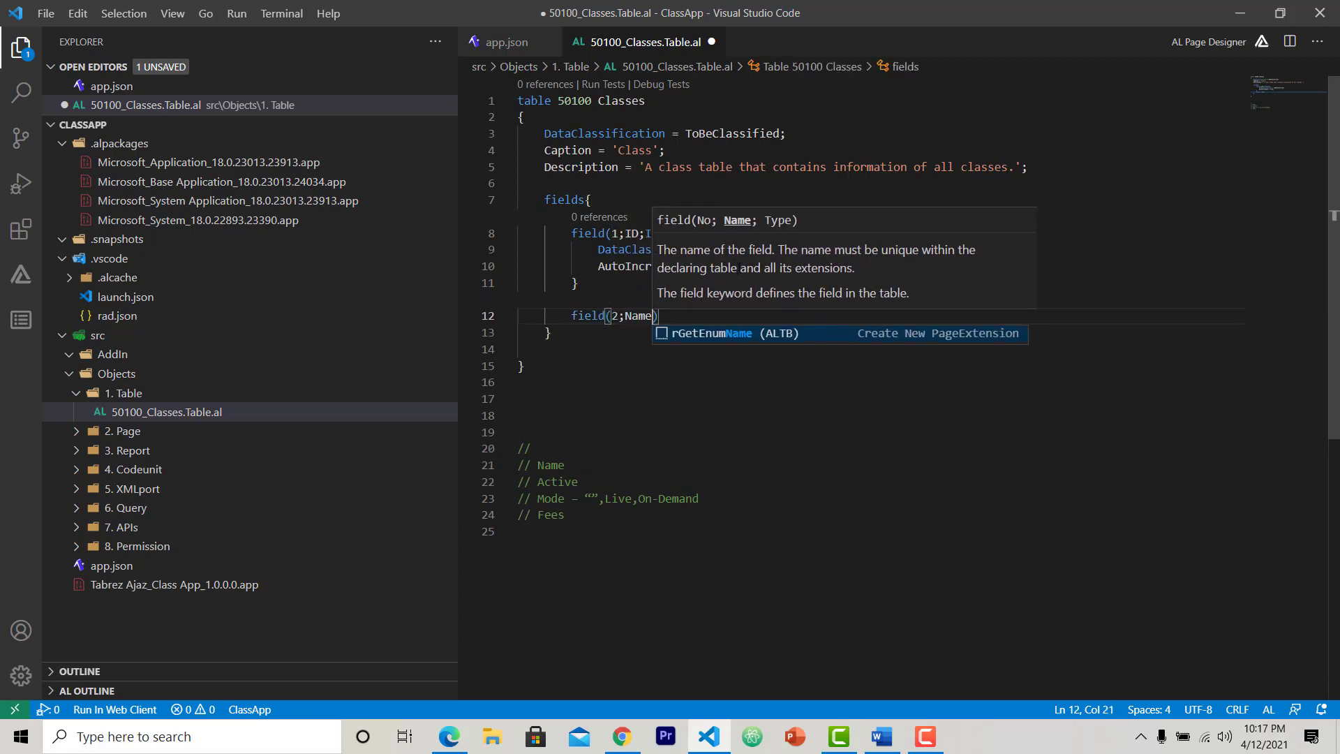
type("Text[100")
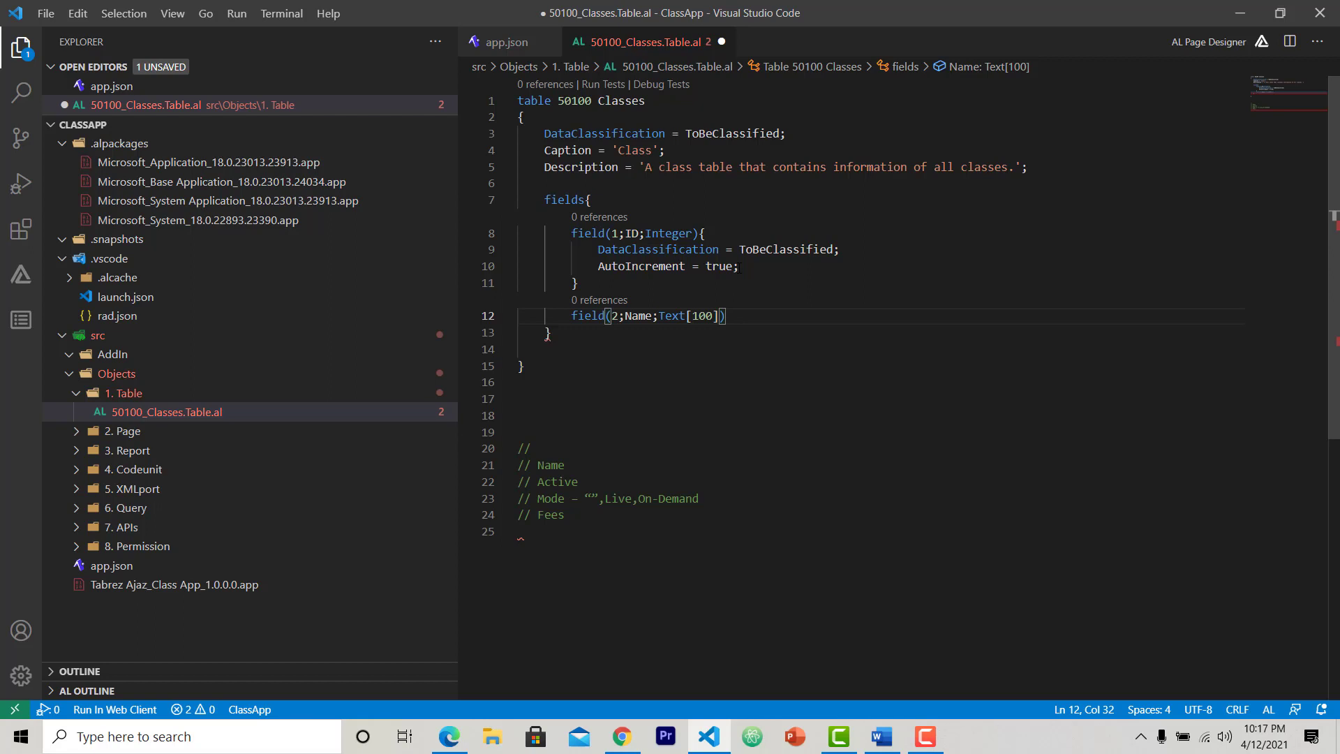
type("{")
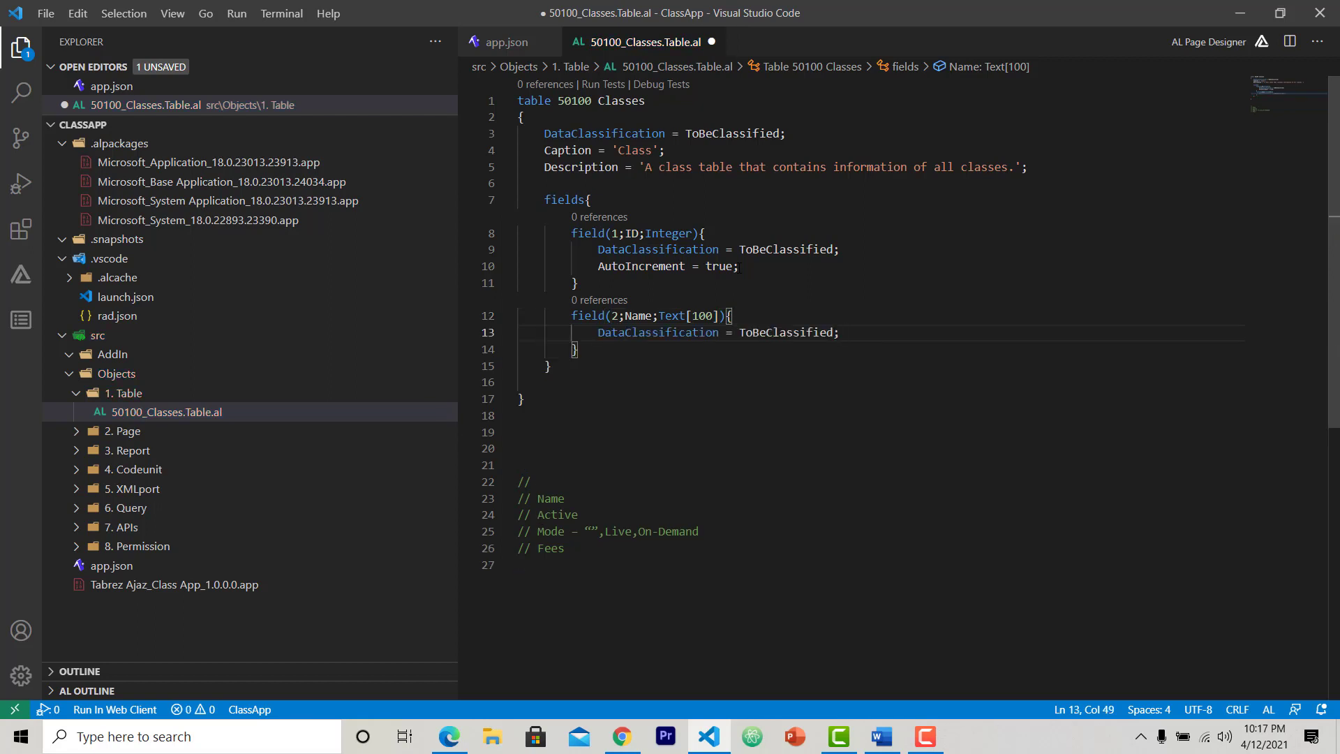
- Define field(3; Active; Boolean) ToBeClassified and begin a fourth field declaration
type("field(")
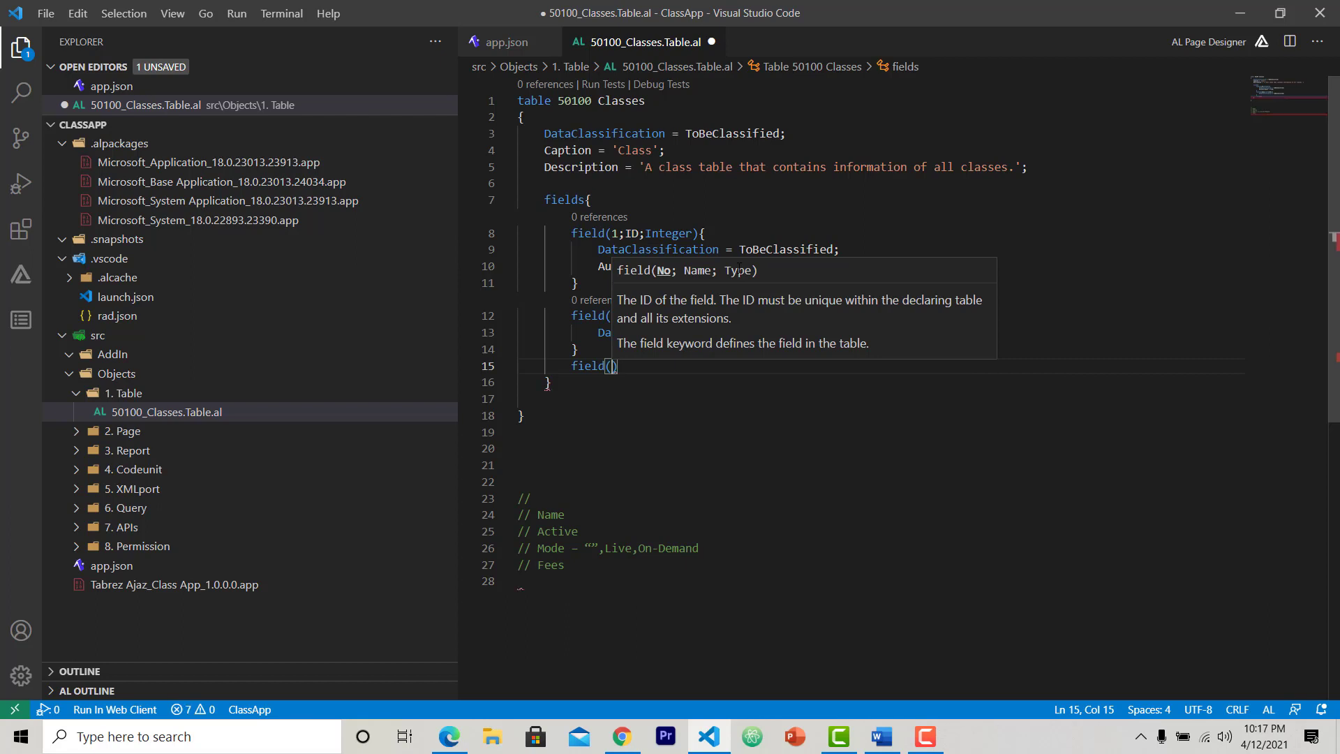
type("3;Active;")
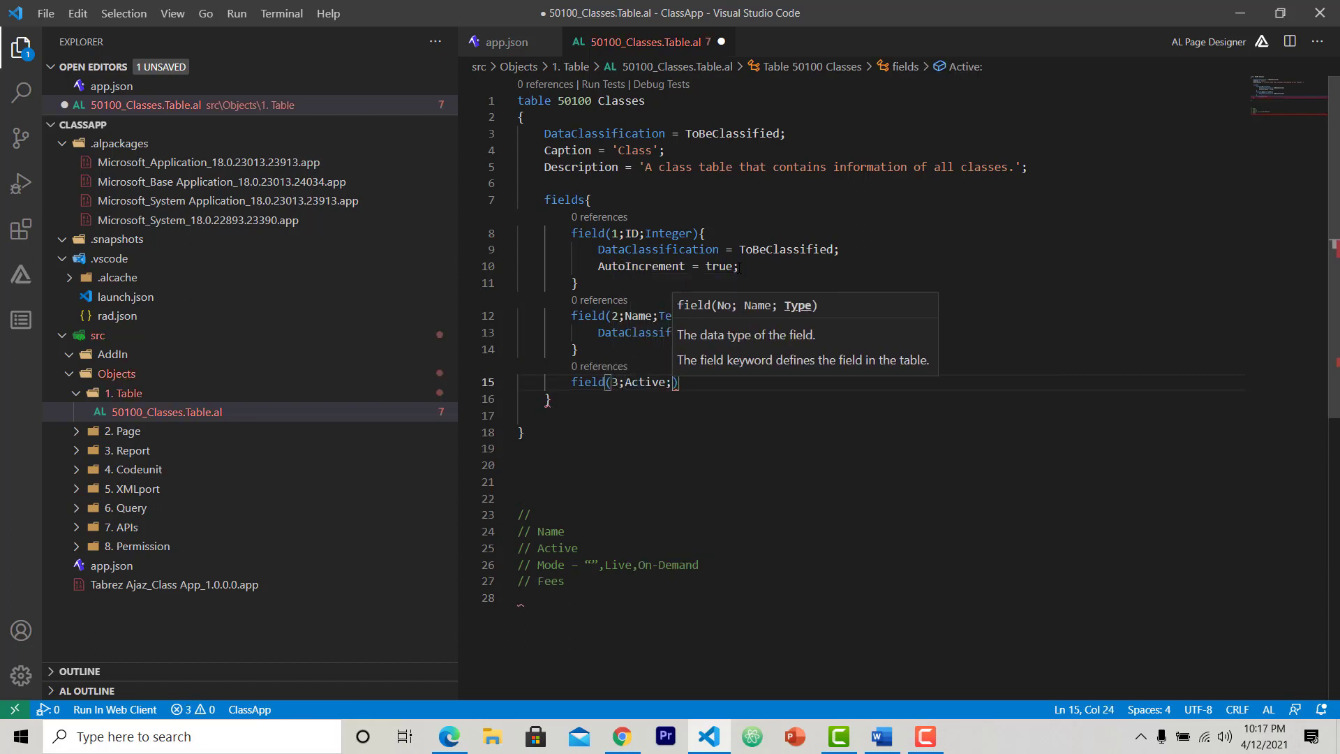
type("Boolean")
type("DataClassification = ToBeClassified;")
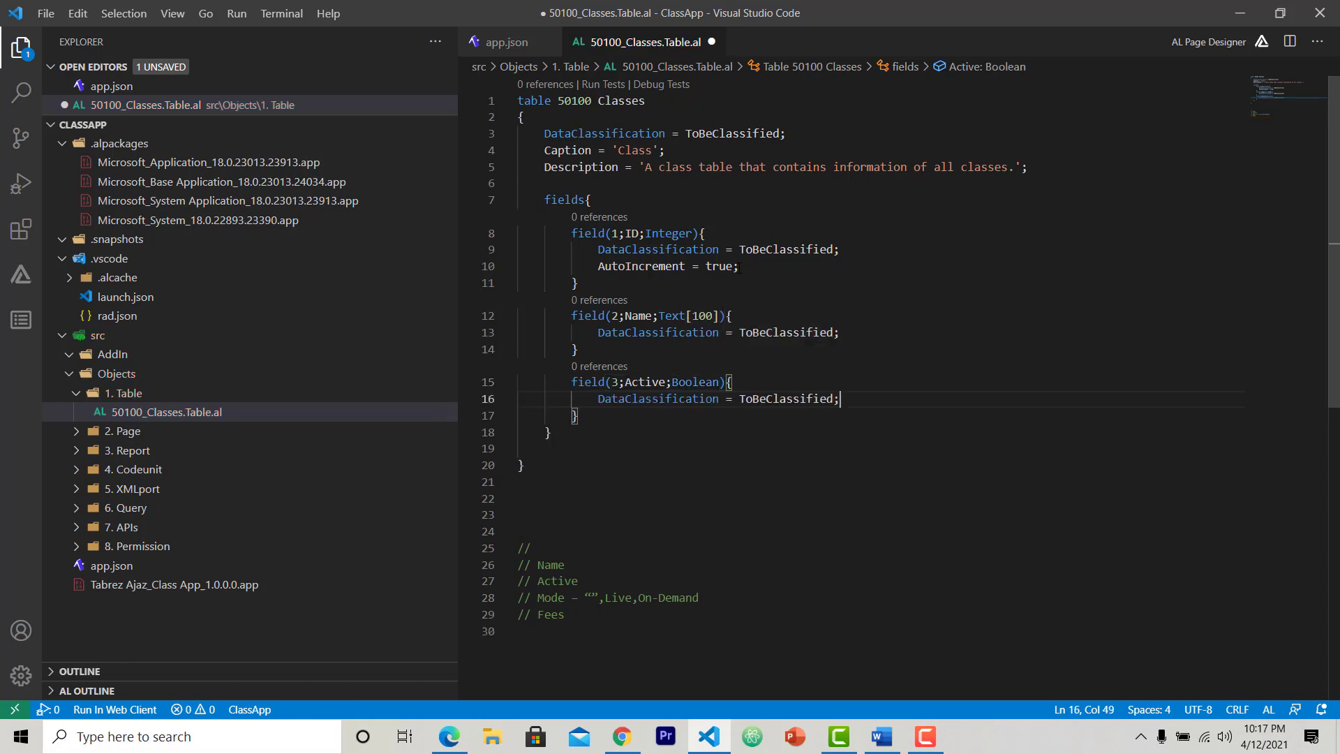
type("field(")
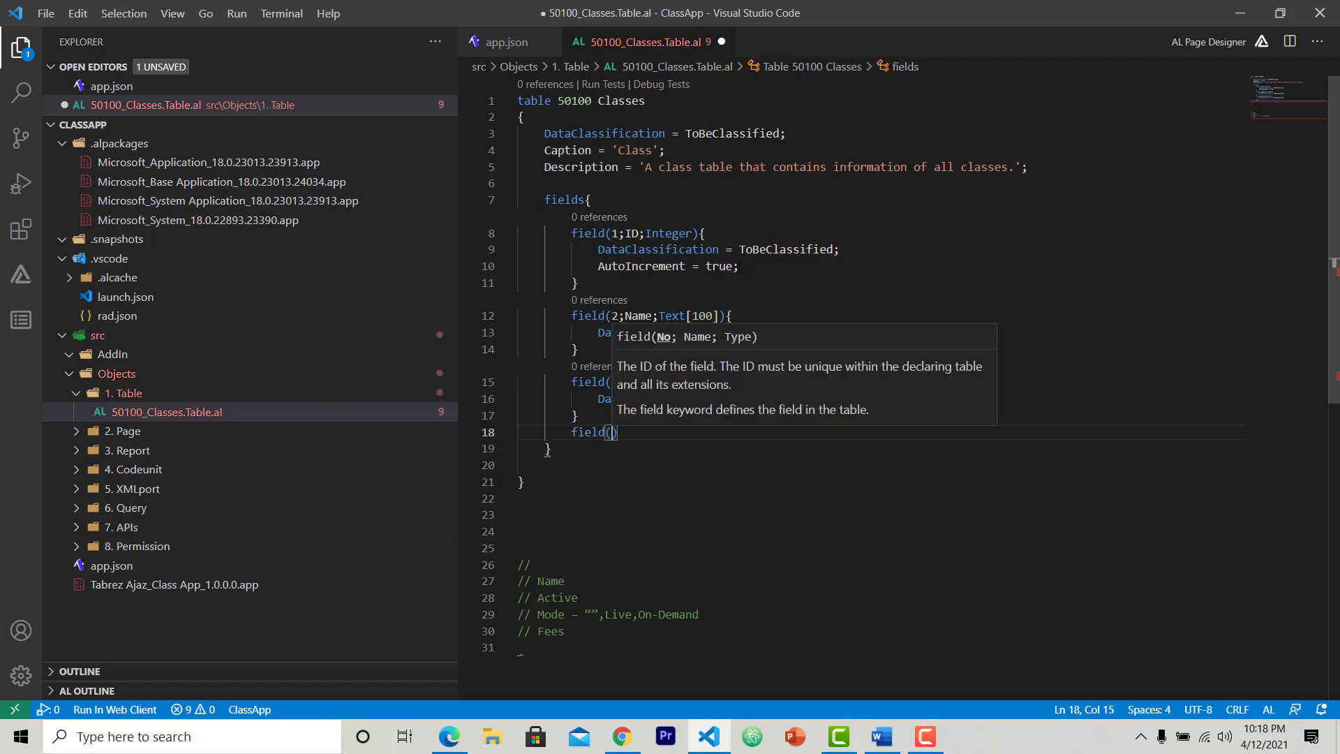
- Declare field 4 Mode of type Option with OptionMembers " ",Live,"On-Demand"
type("4;Mode")
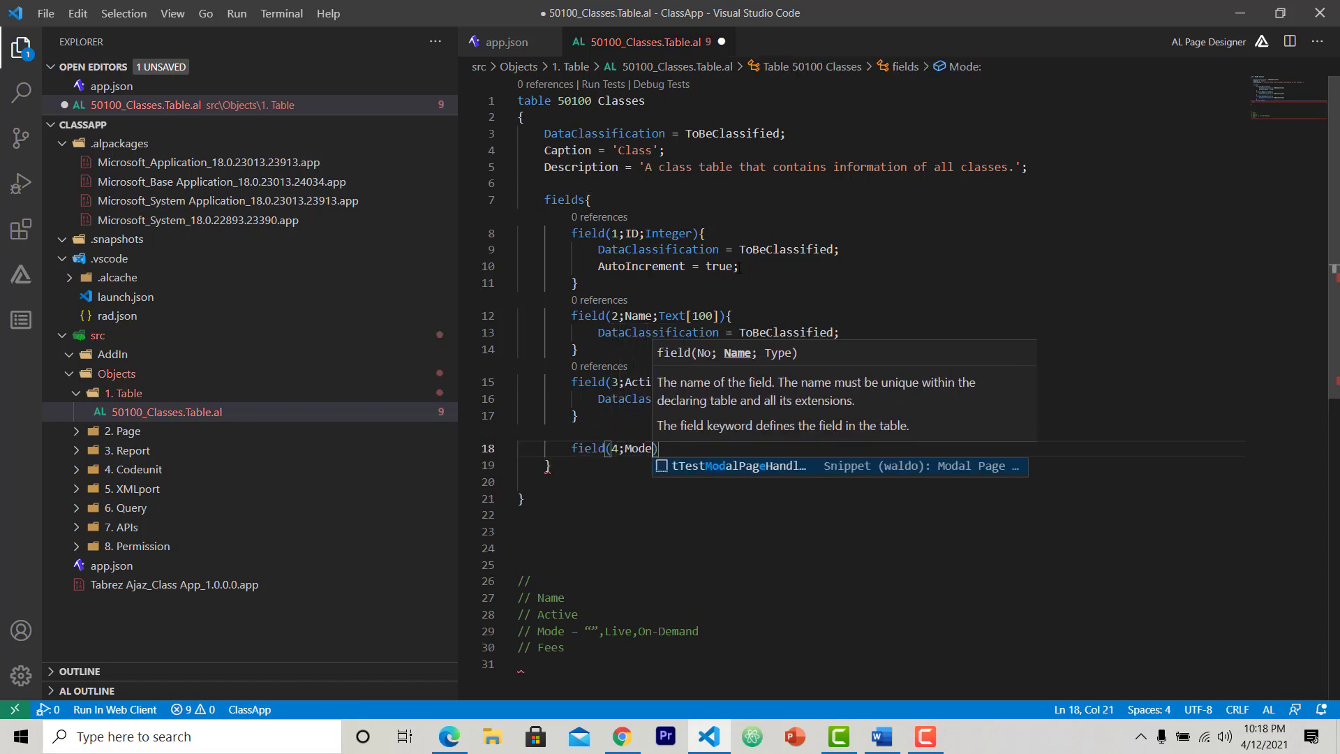
type(";Option")
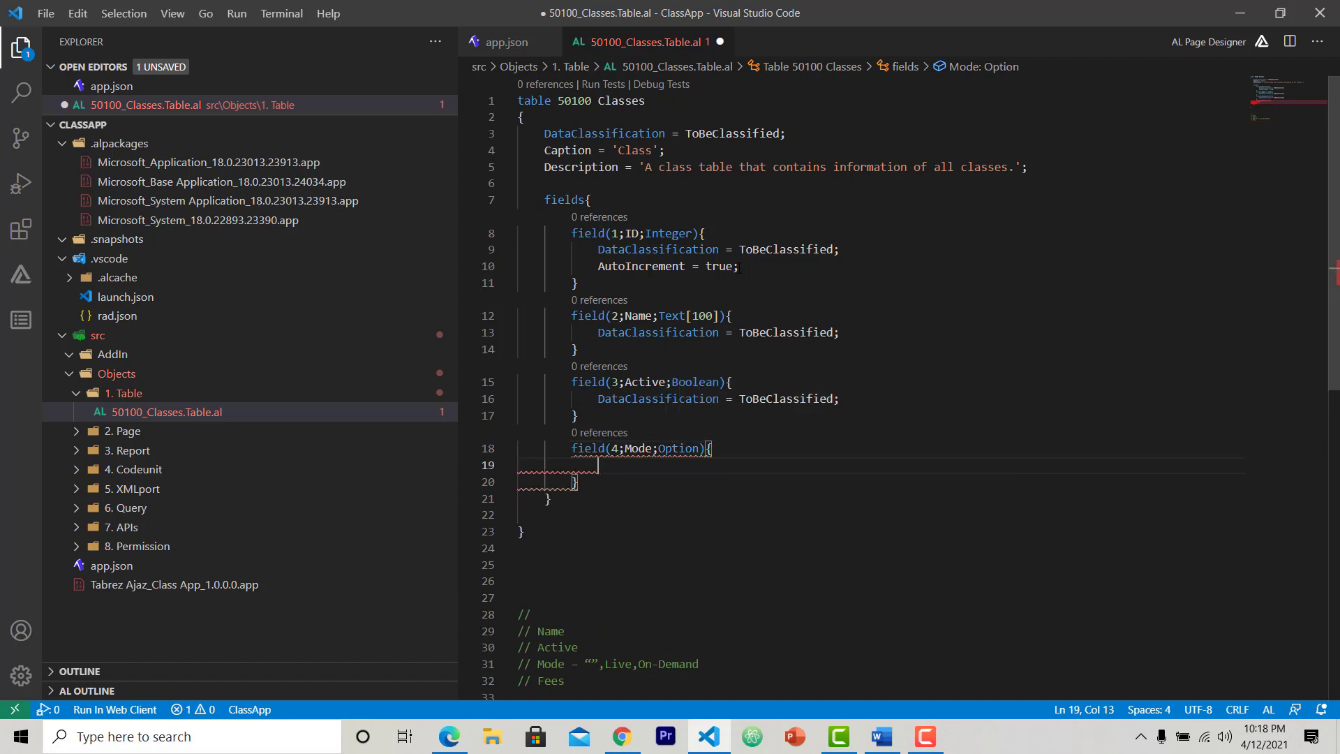
type("optionMembers =")
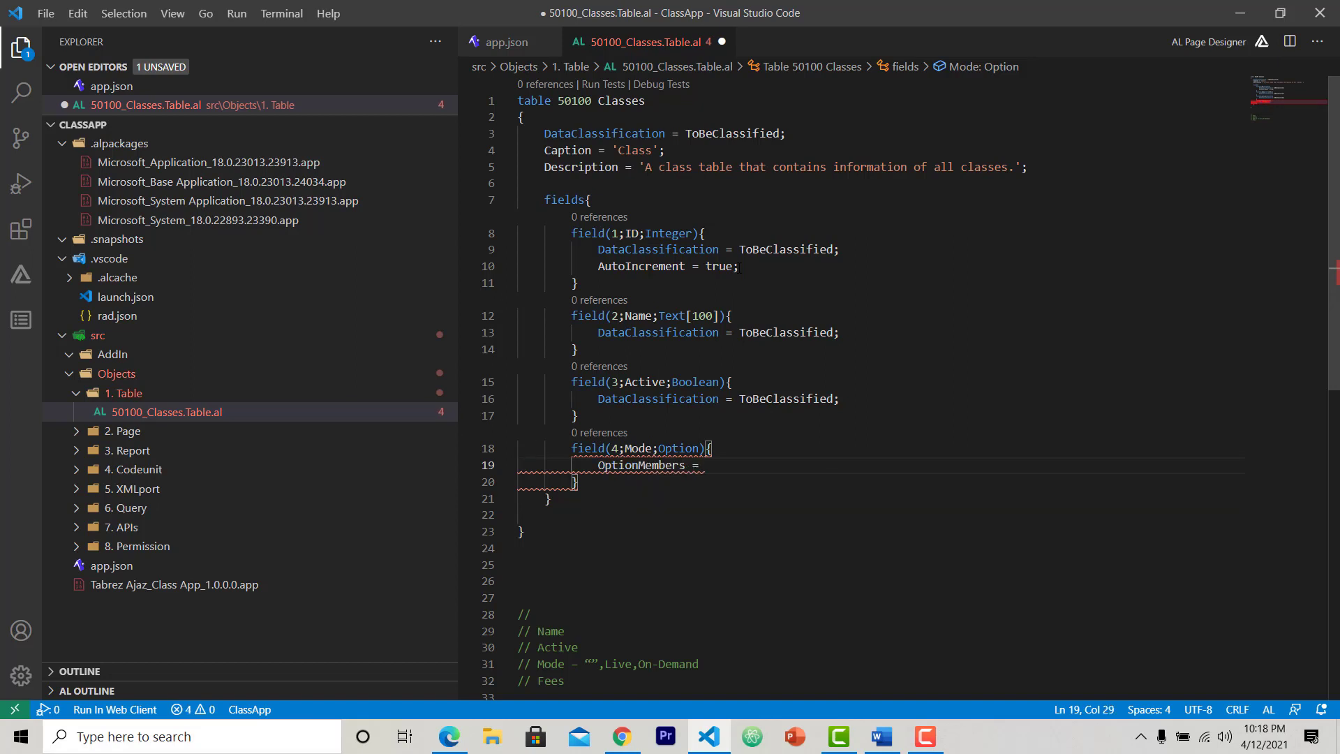
type("\" \"")
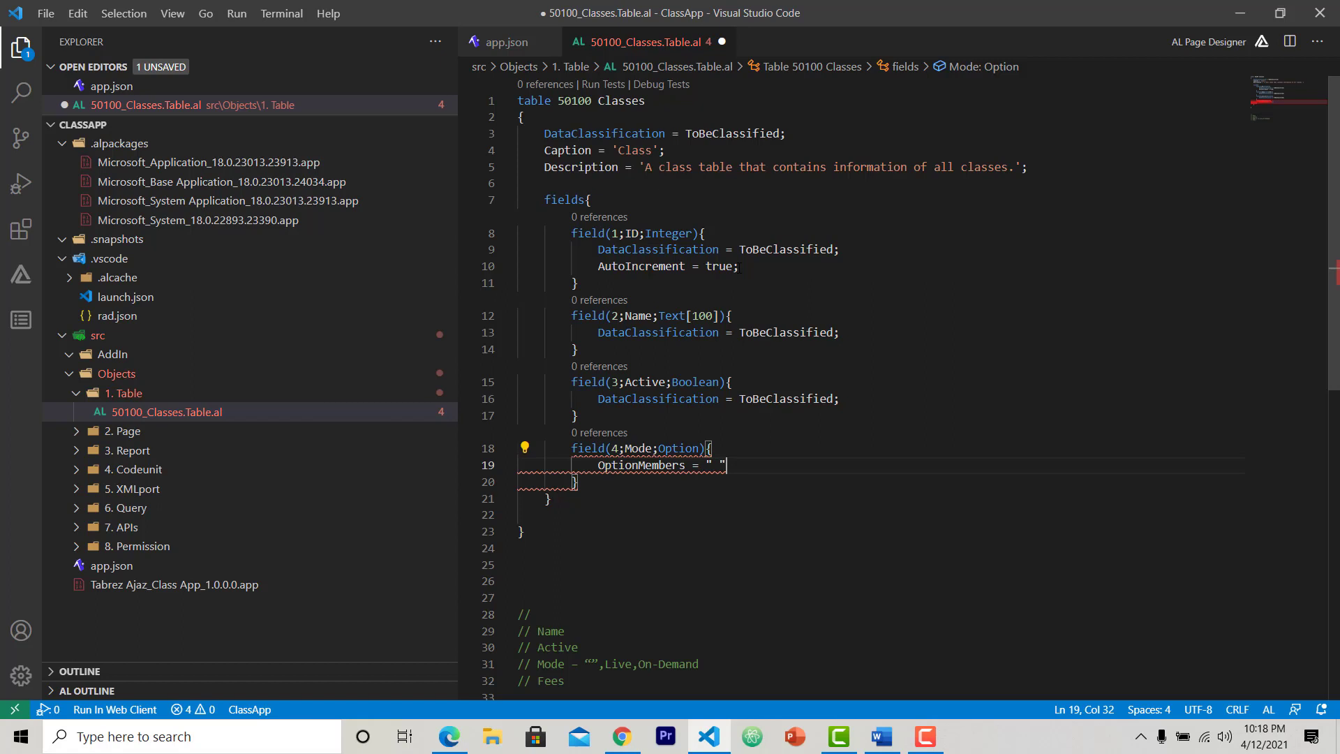
type(",")
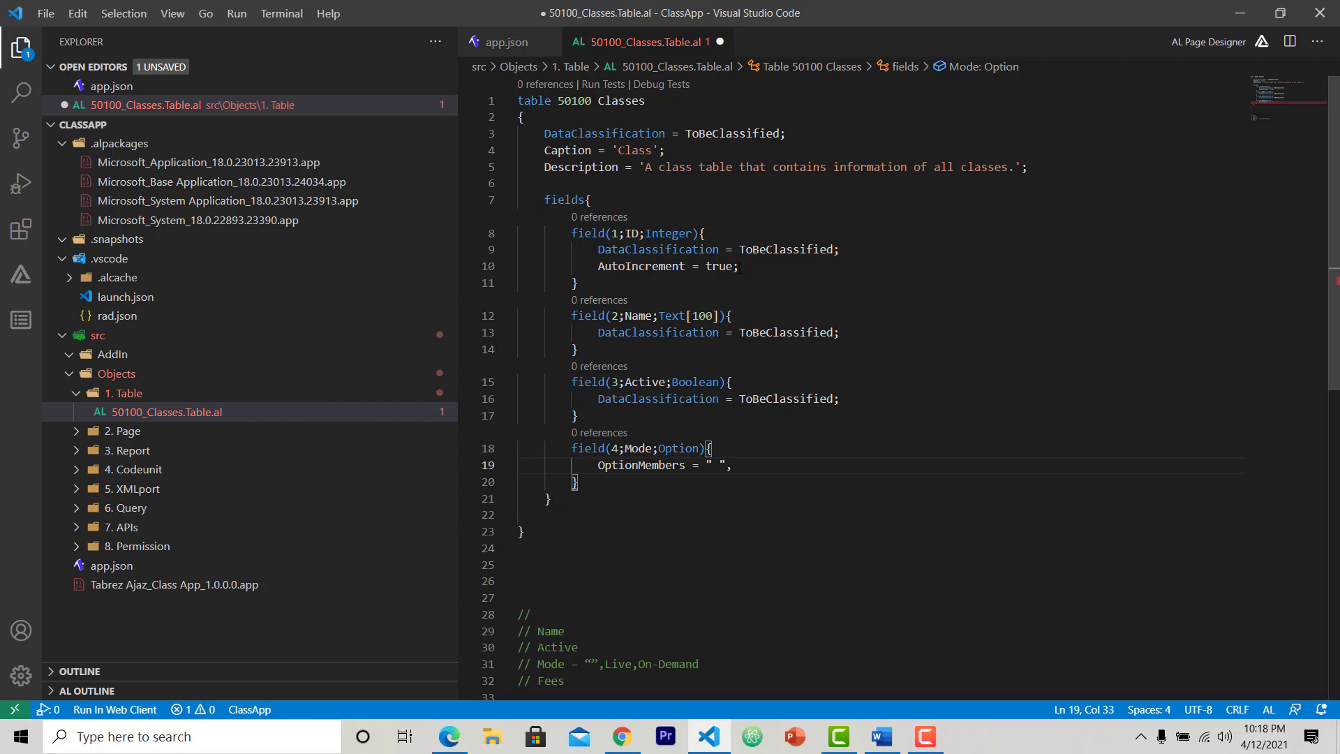
type("Live")
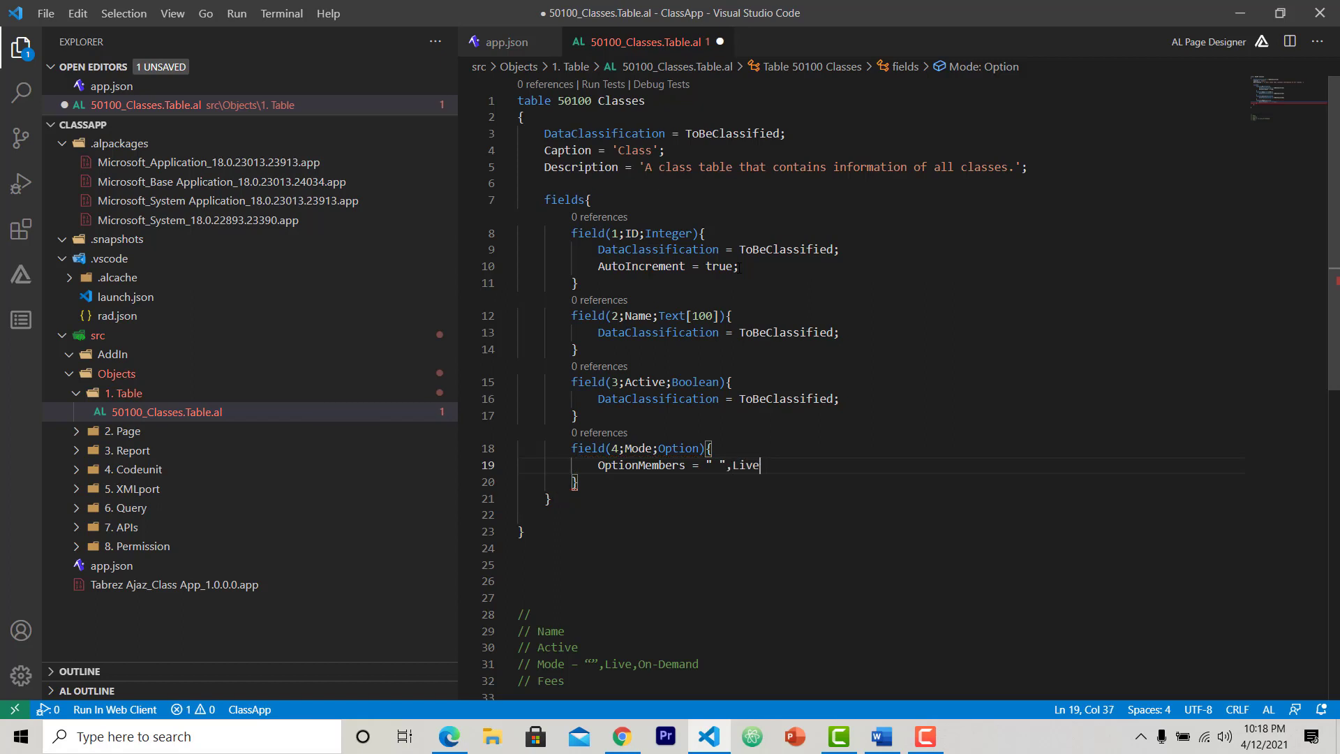
type(",On-Demand")
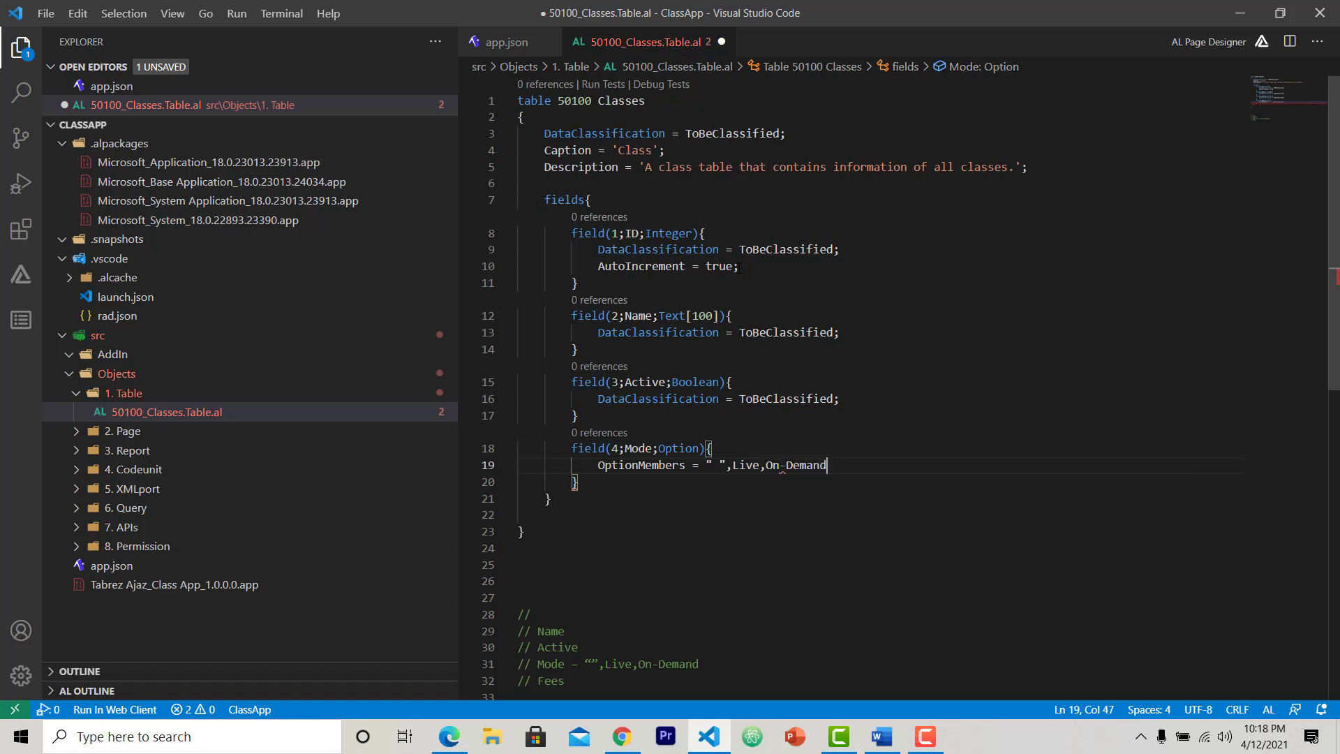
type(";")
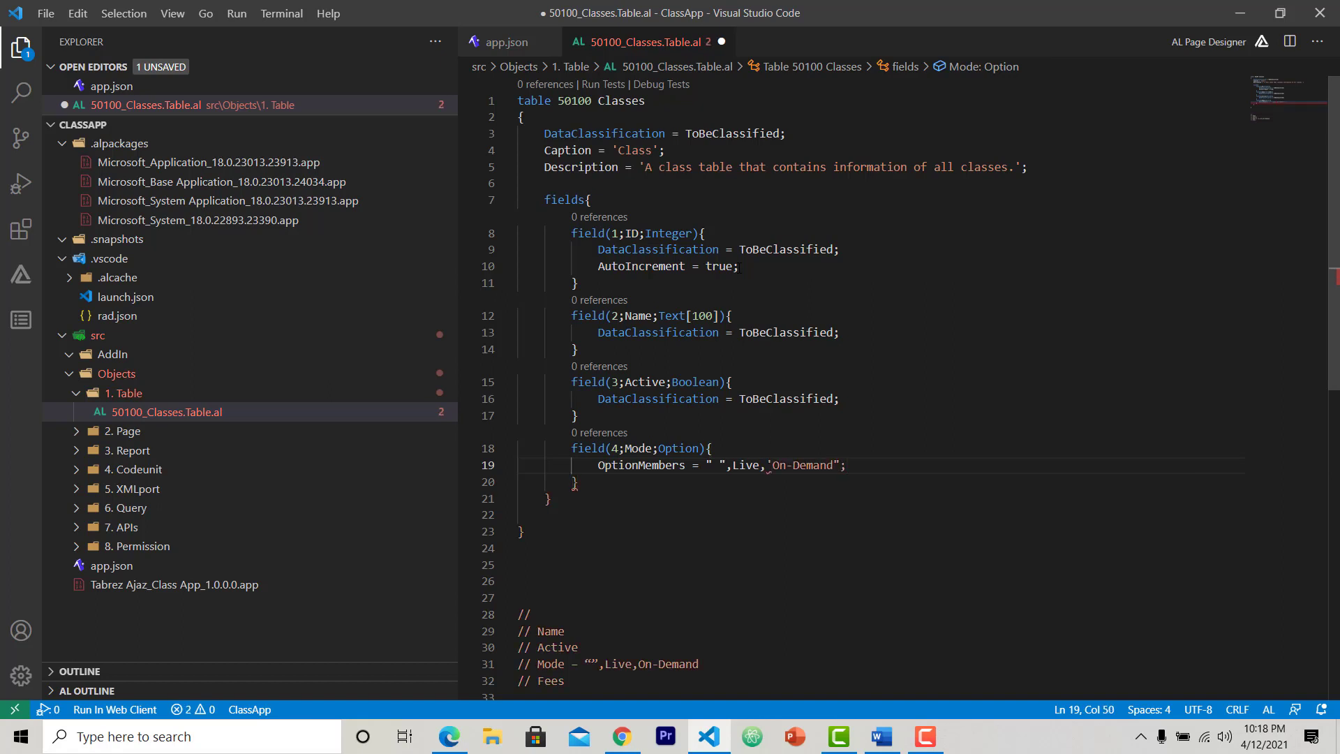
- Add OptionCaption ' ,Live,On-Demand' and DataClassification = ToBeClassified to the Mode field
left_click(772, 465)
type("\"")
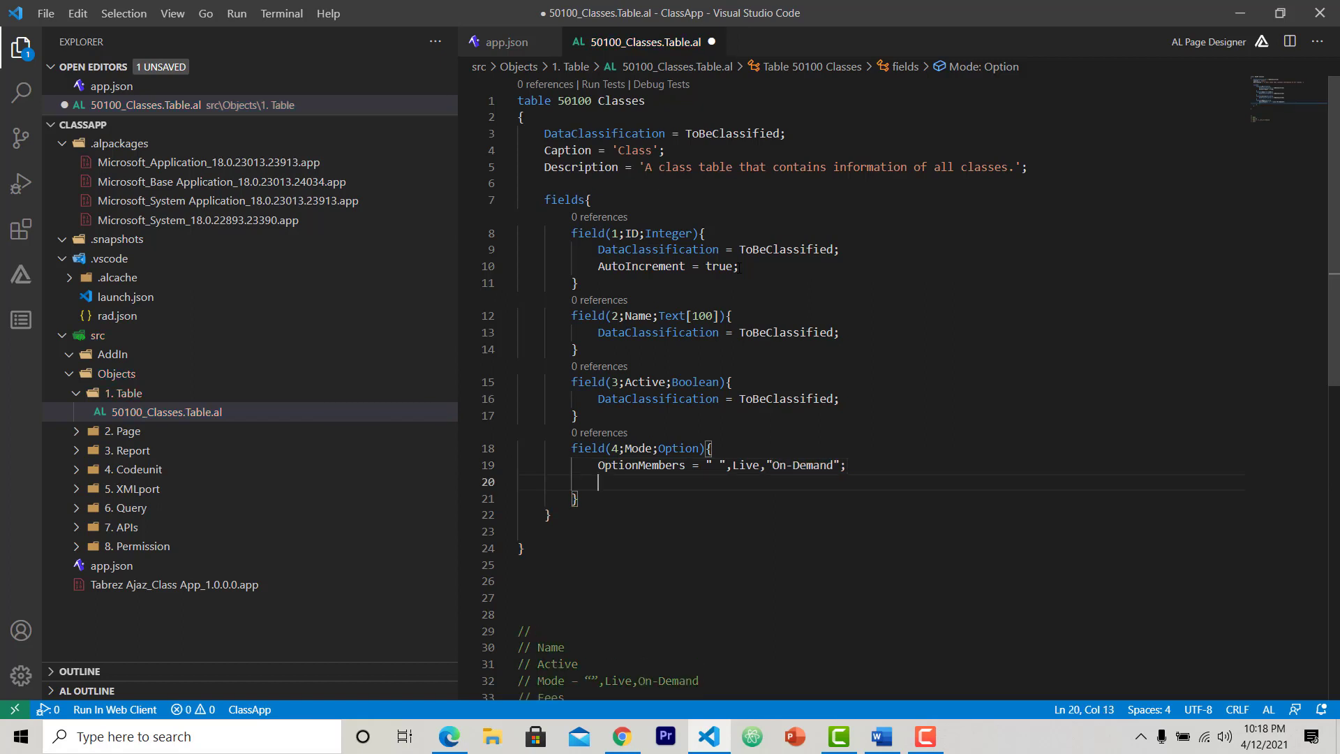
type("OptionCaption")
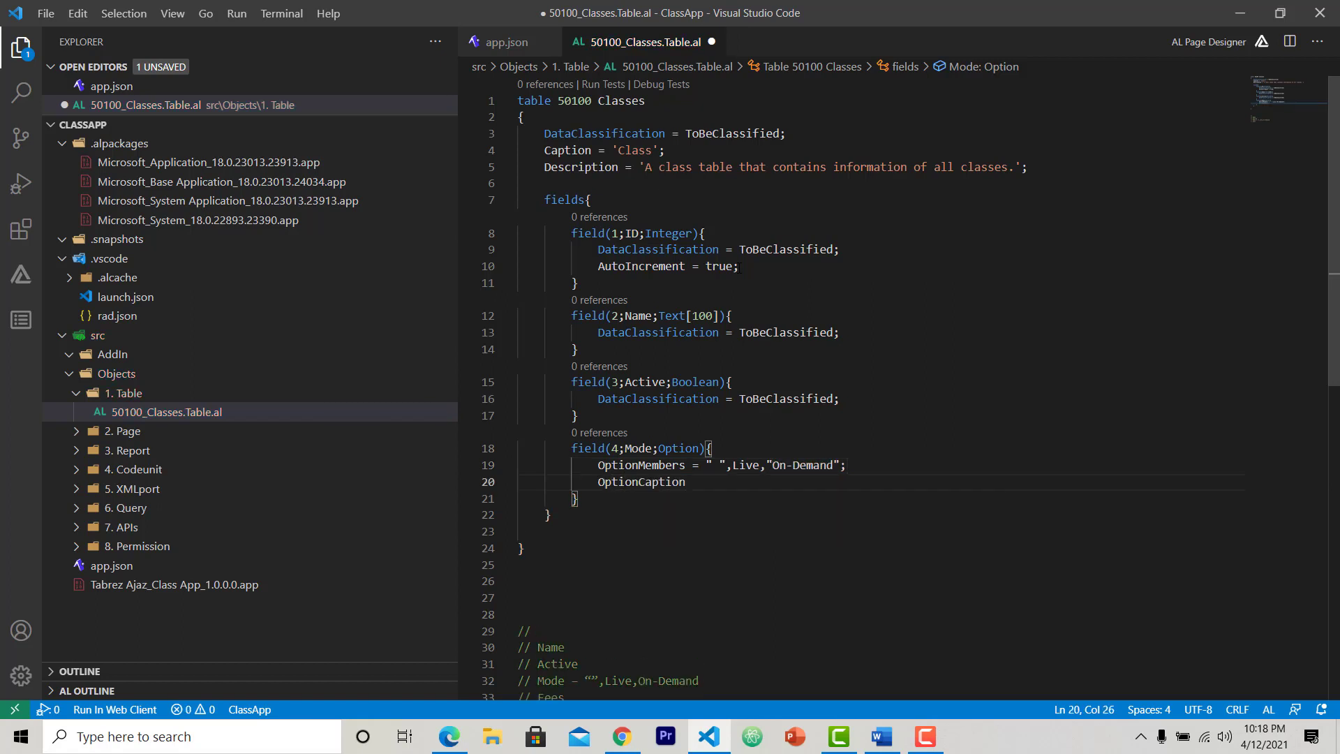
type("=")
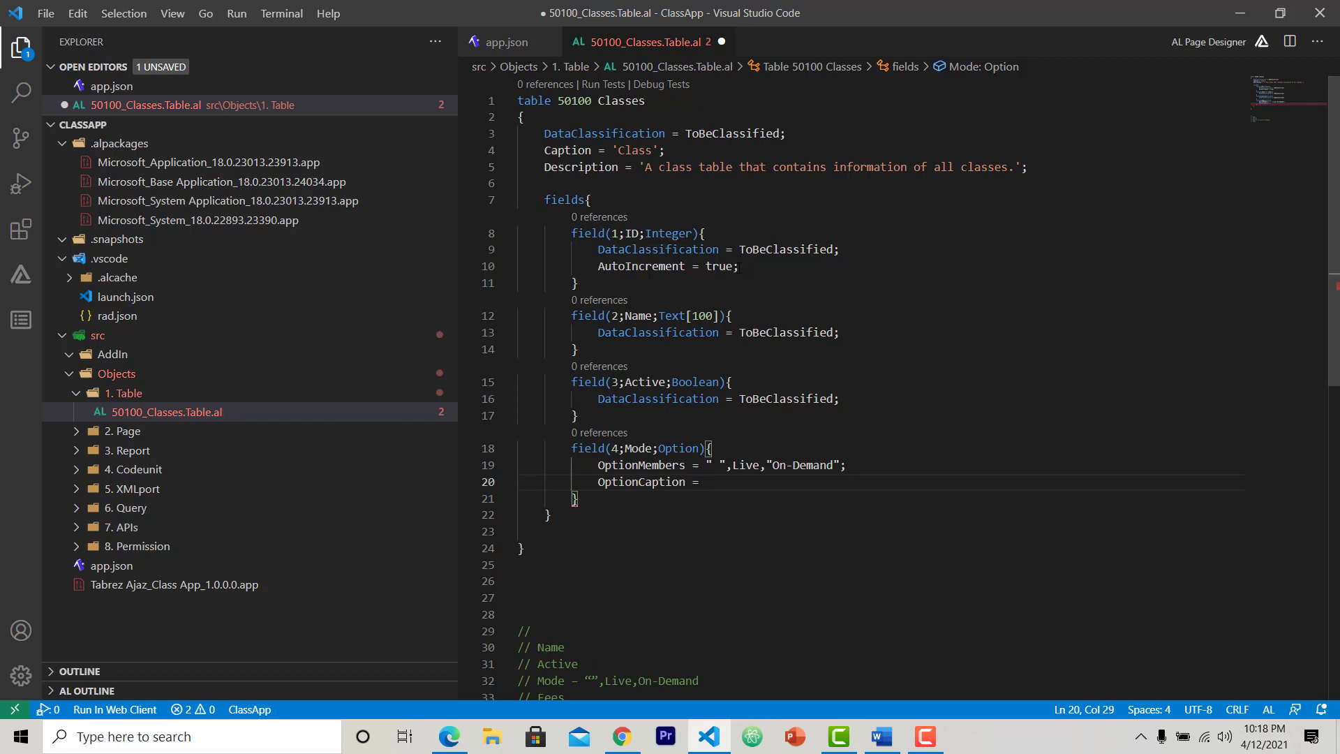
type("' ,")
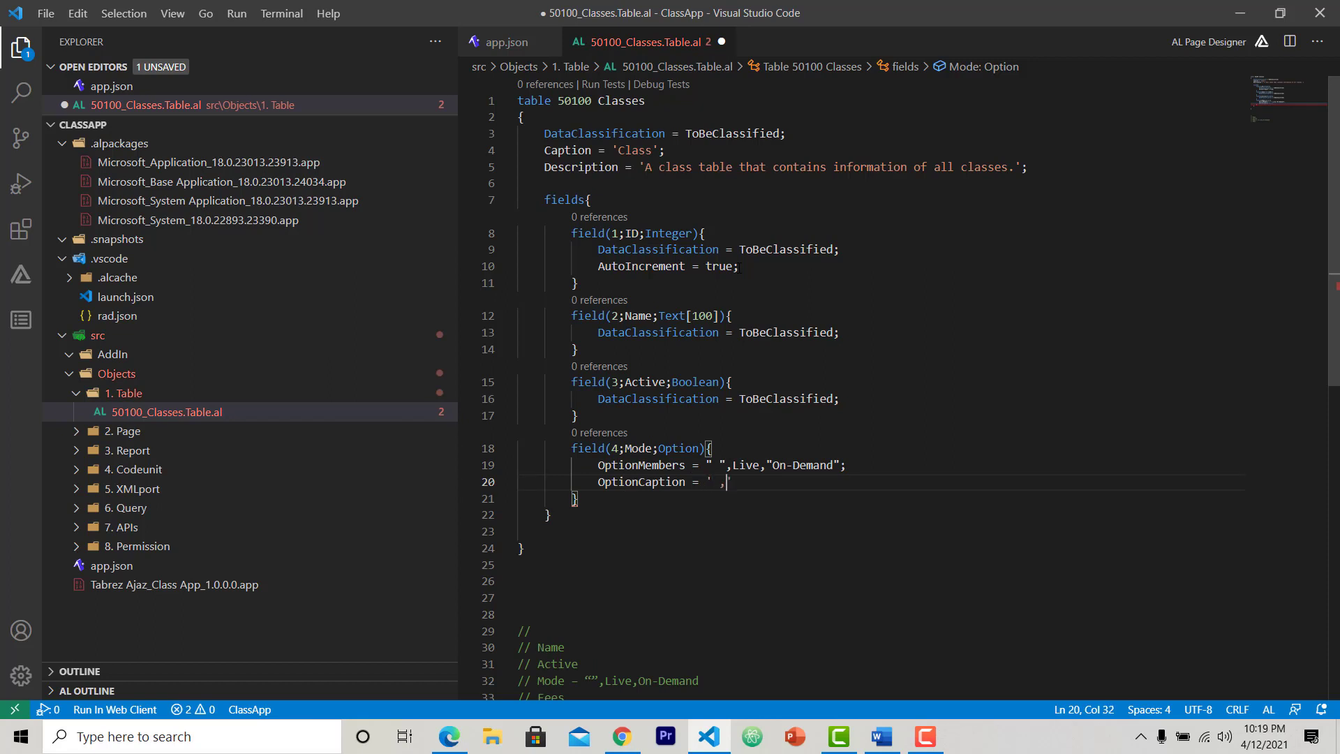
type("Live,")
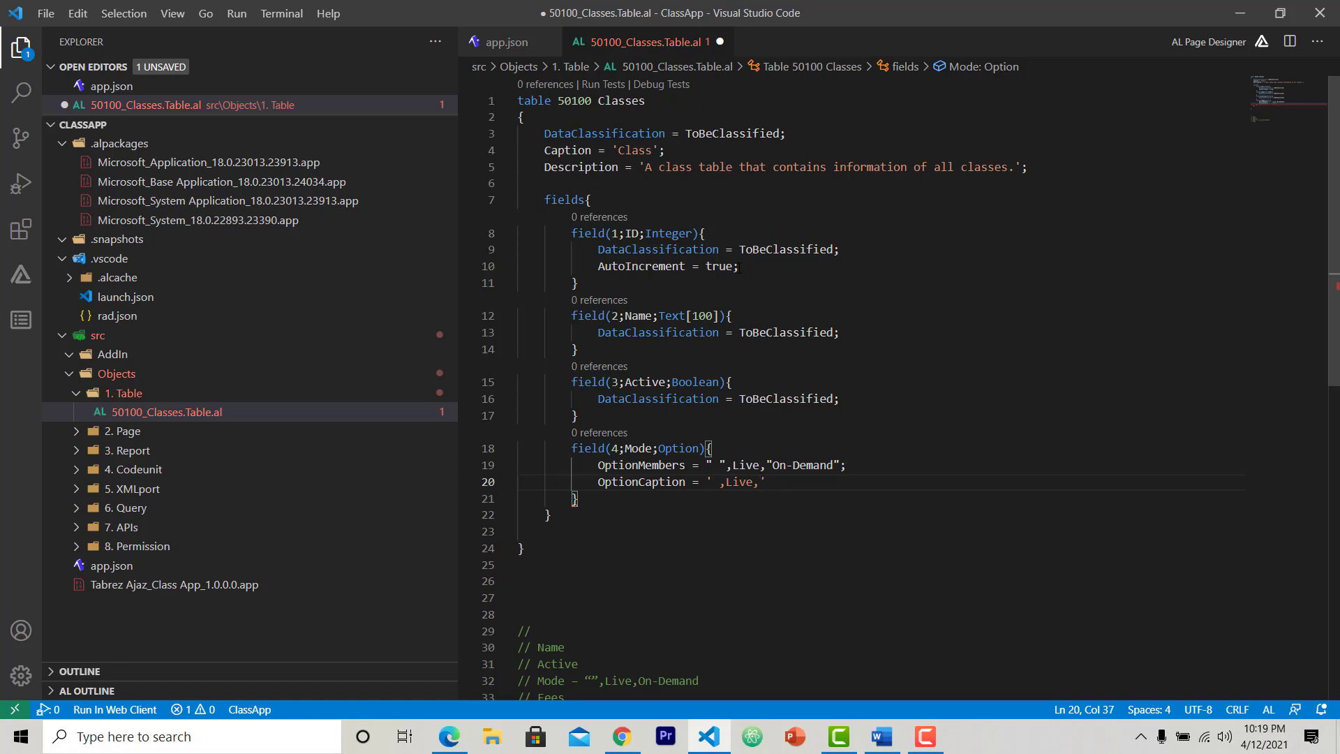
type("On-Dema")
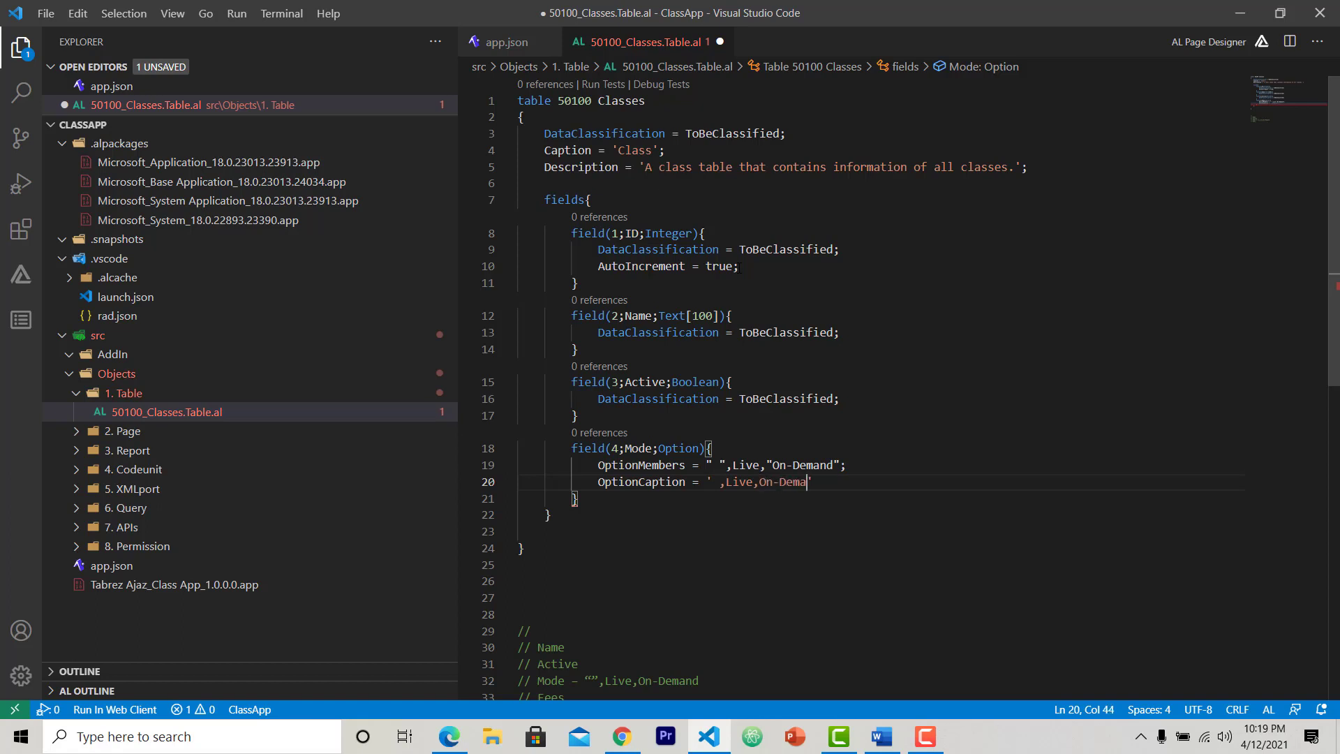
type("nd';")
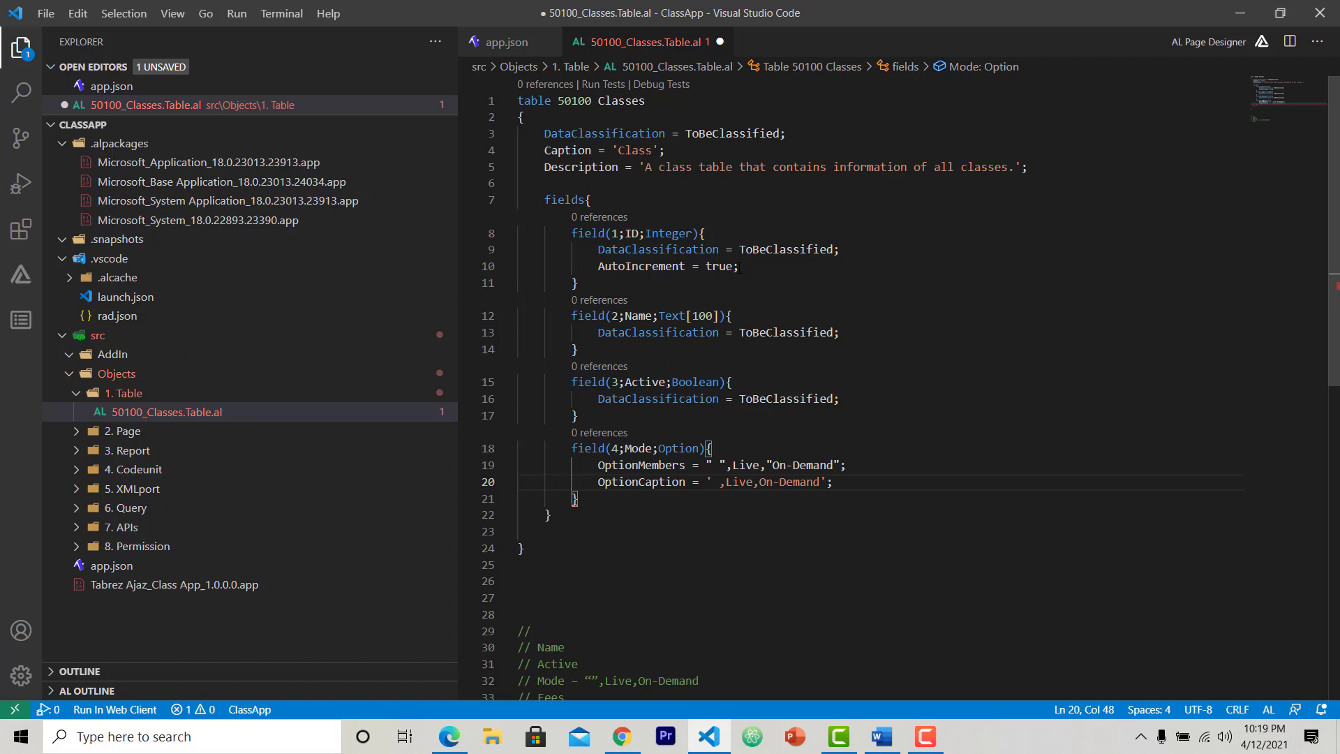
type("DataClassification = ToBeClassified;")
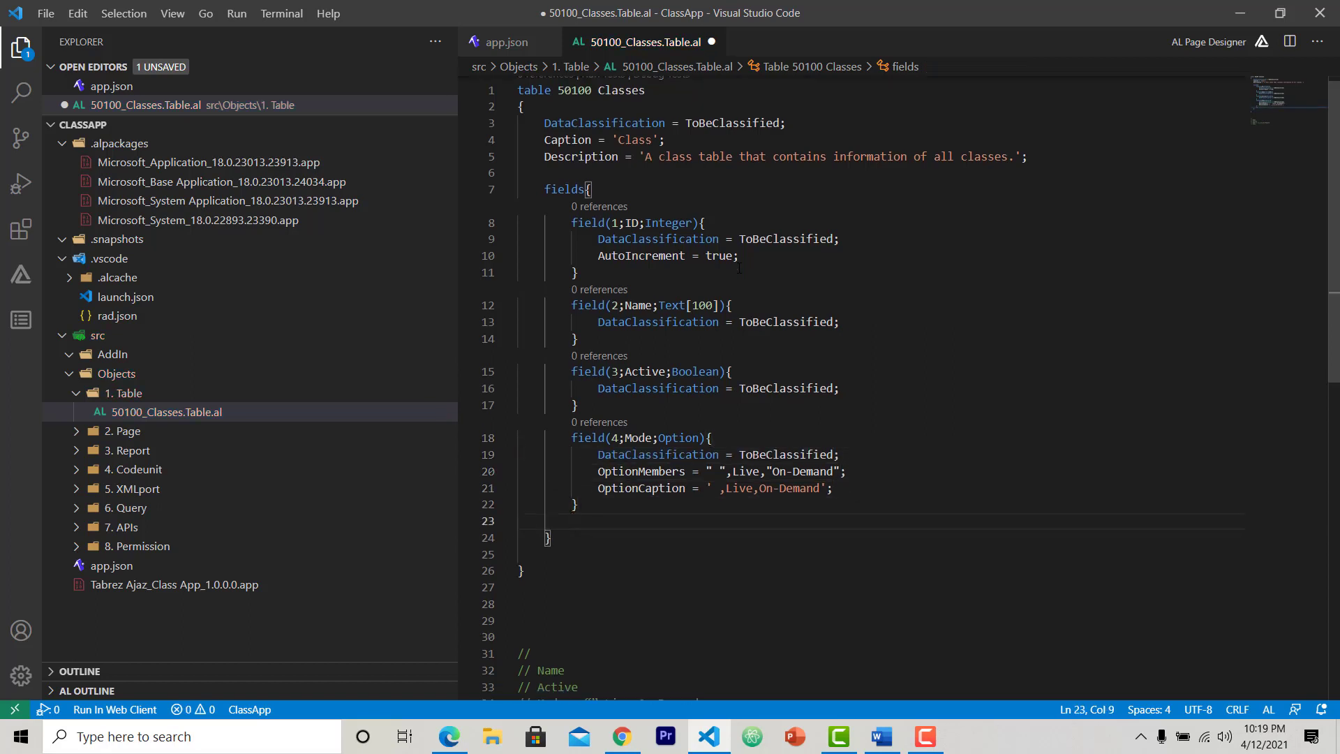
- Declare field 5 Fee of type Decimal with DataClassification ToBeClassified and remove the planning comments
type("field(")
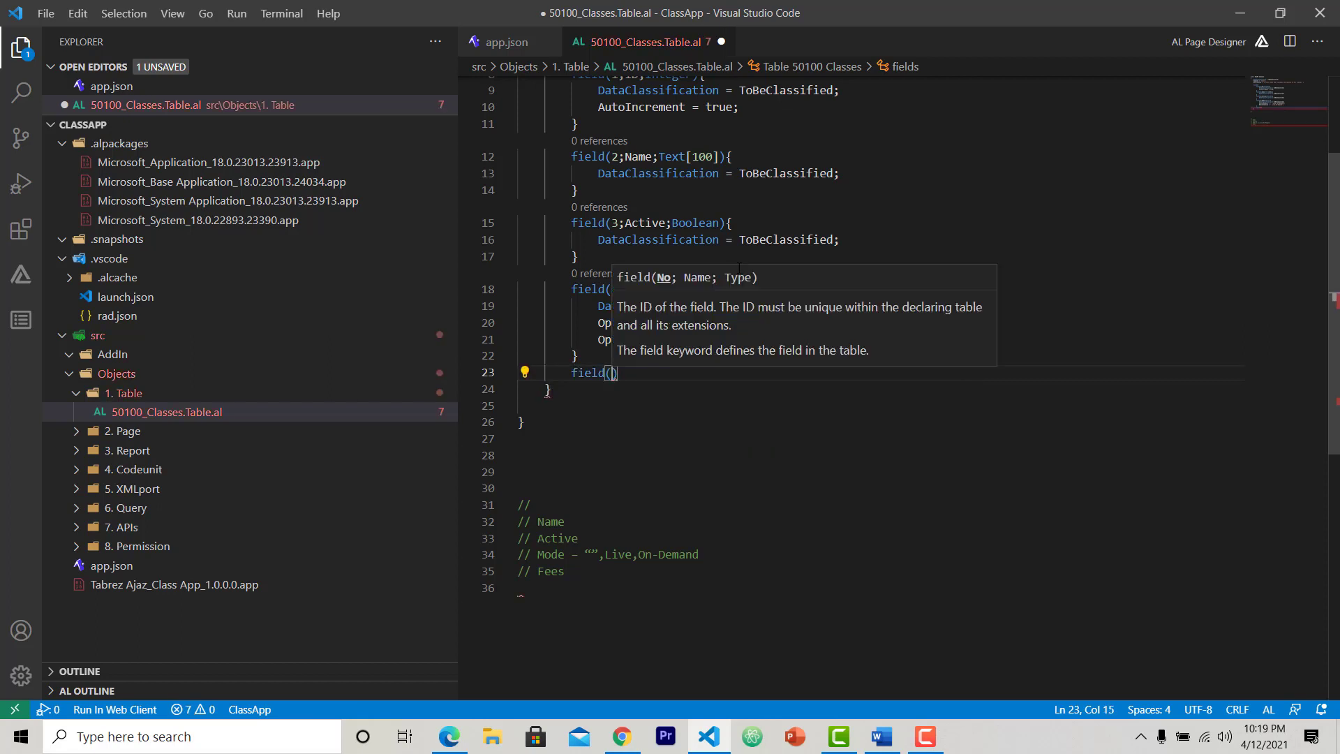
type("5;F")
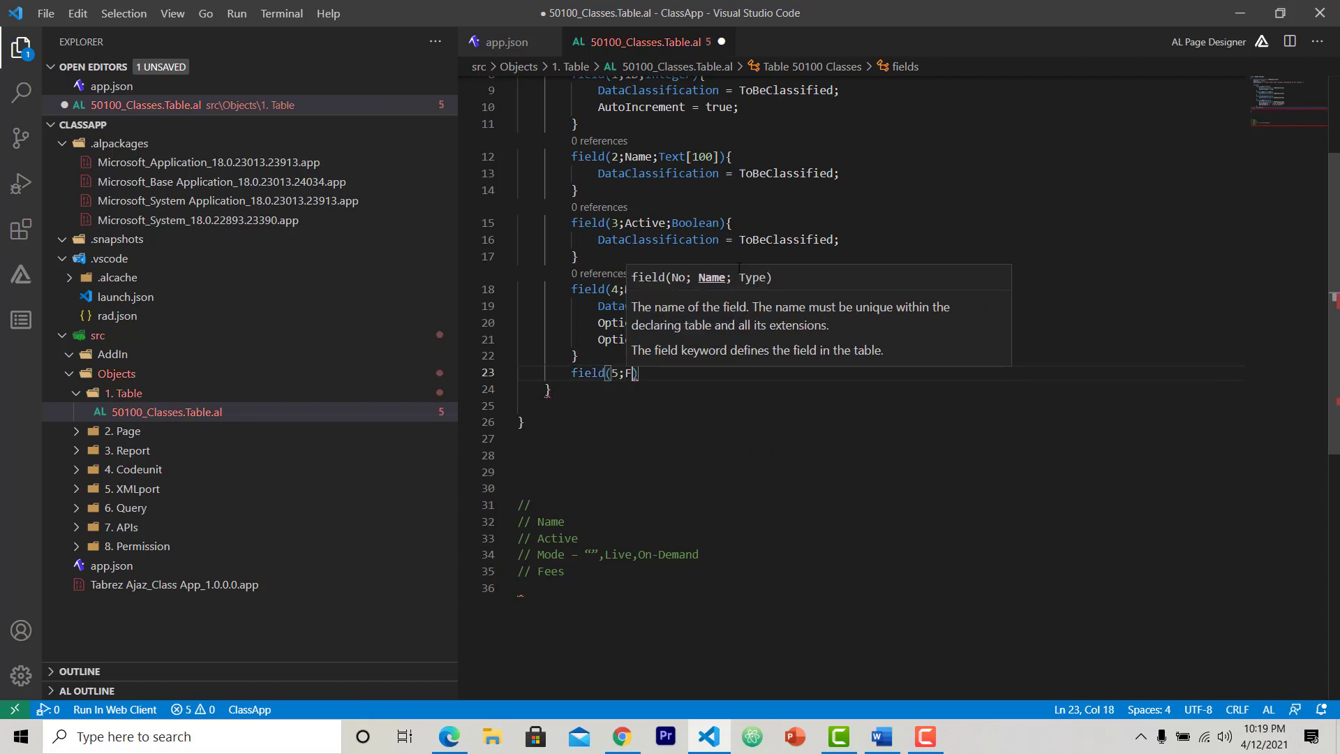
type("ee;Decimal")
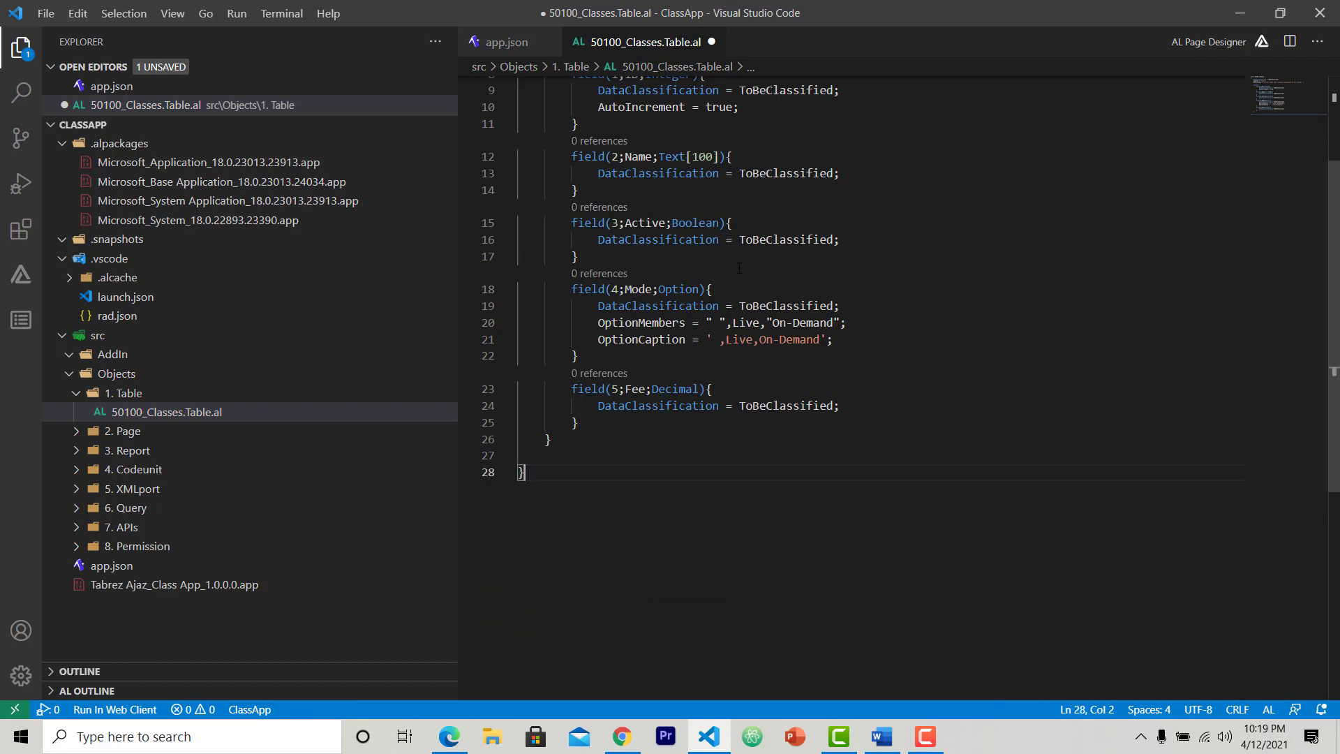
key("ctrl+Home")
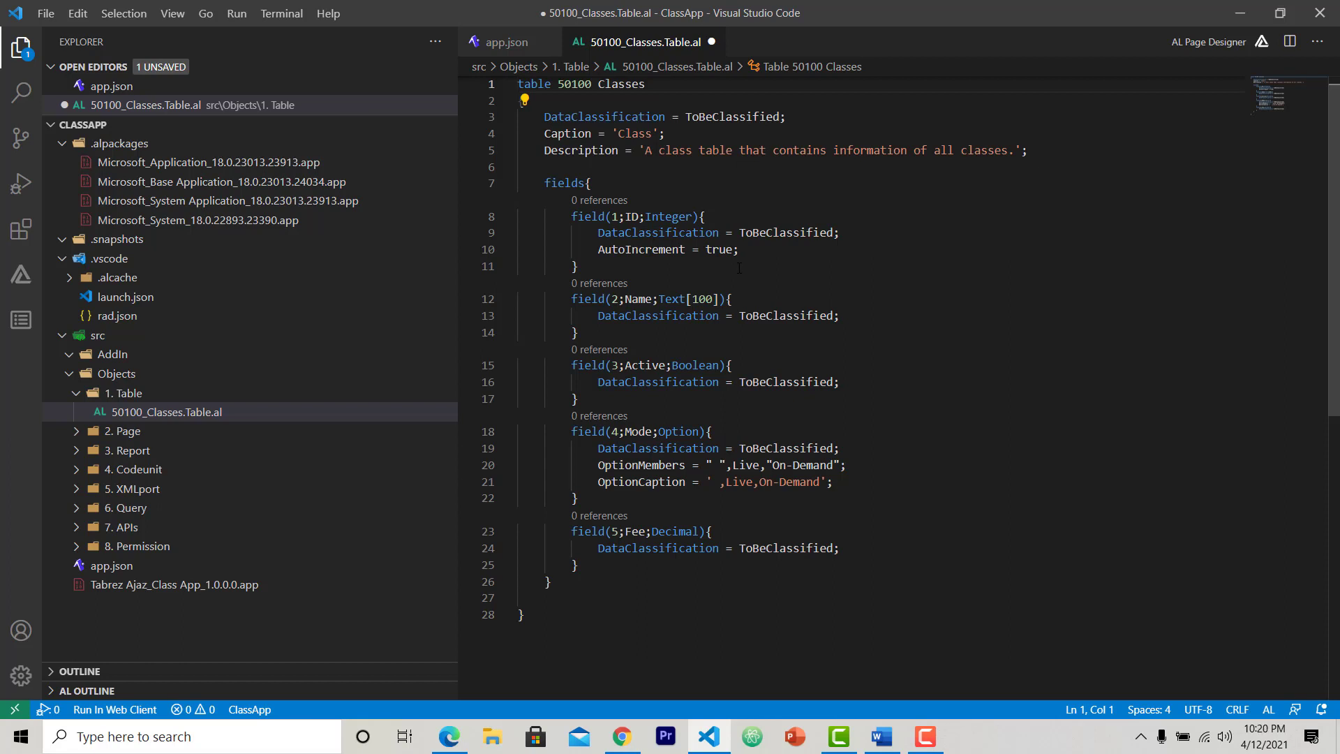
- Add a keys section below the fields with key(PK;ID)
left_click(520, 84)
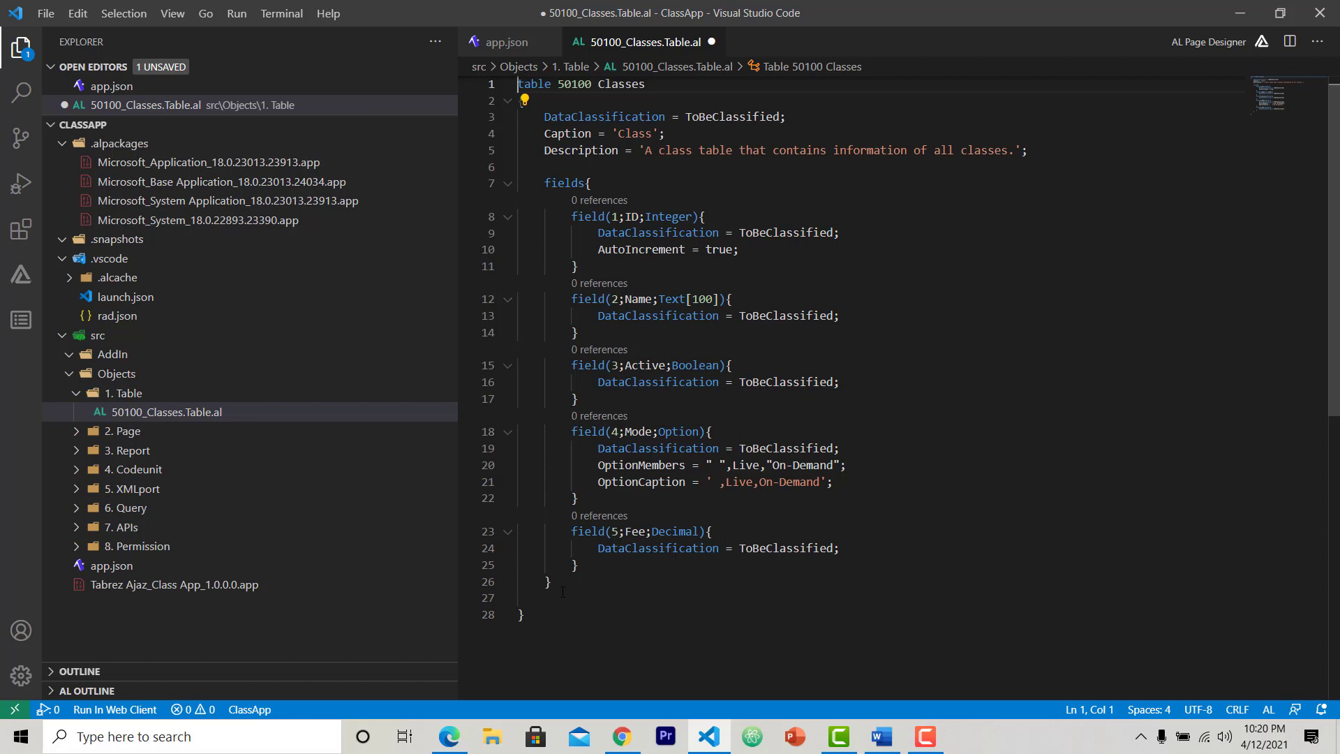
left_click(547, 582)
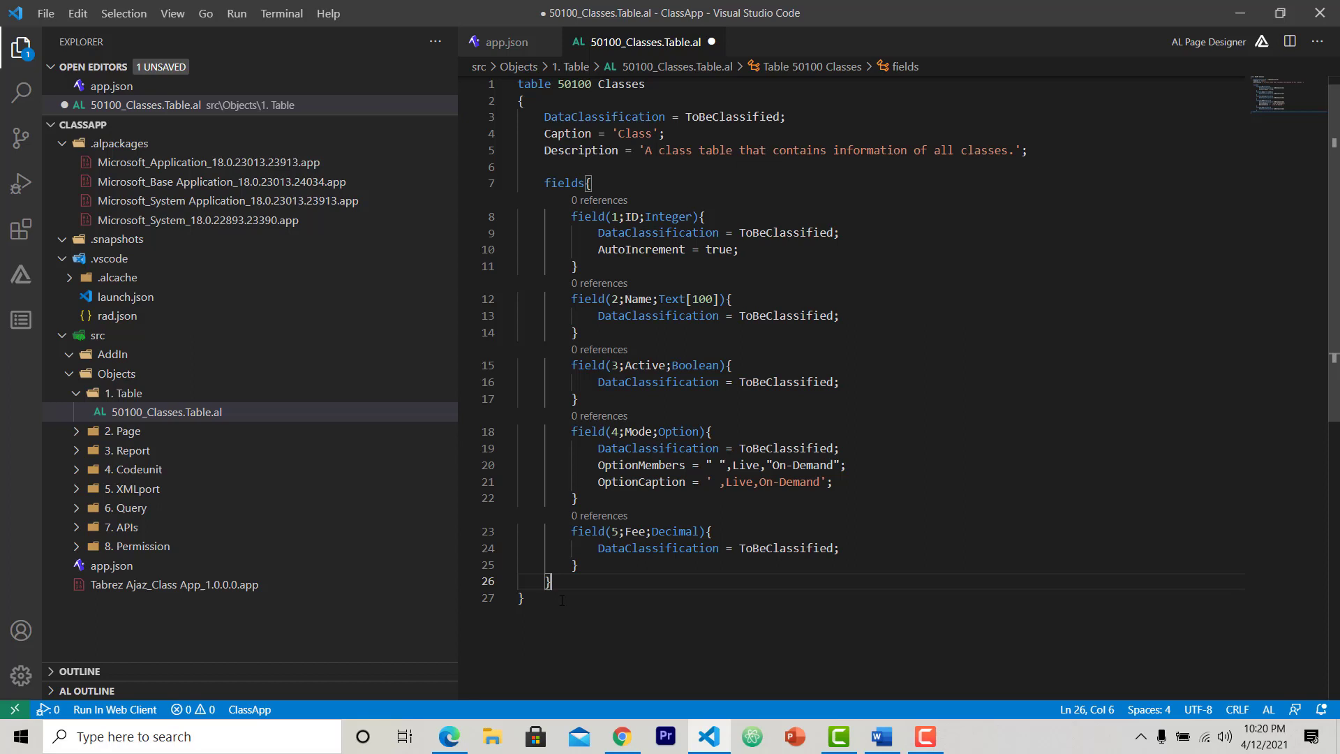
key("Enter")
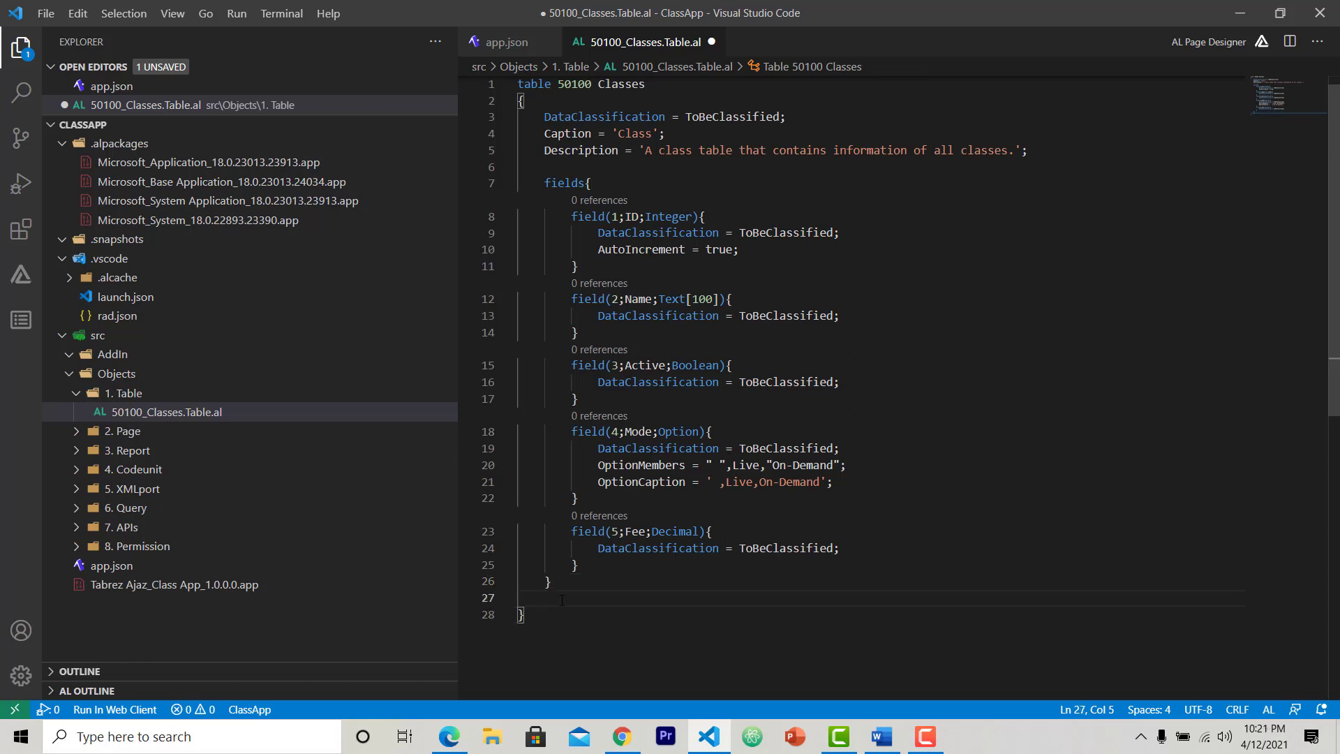
type("keys")
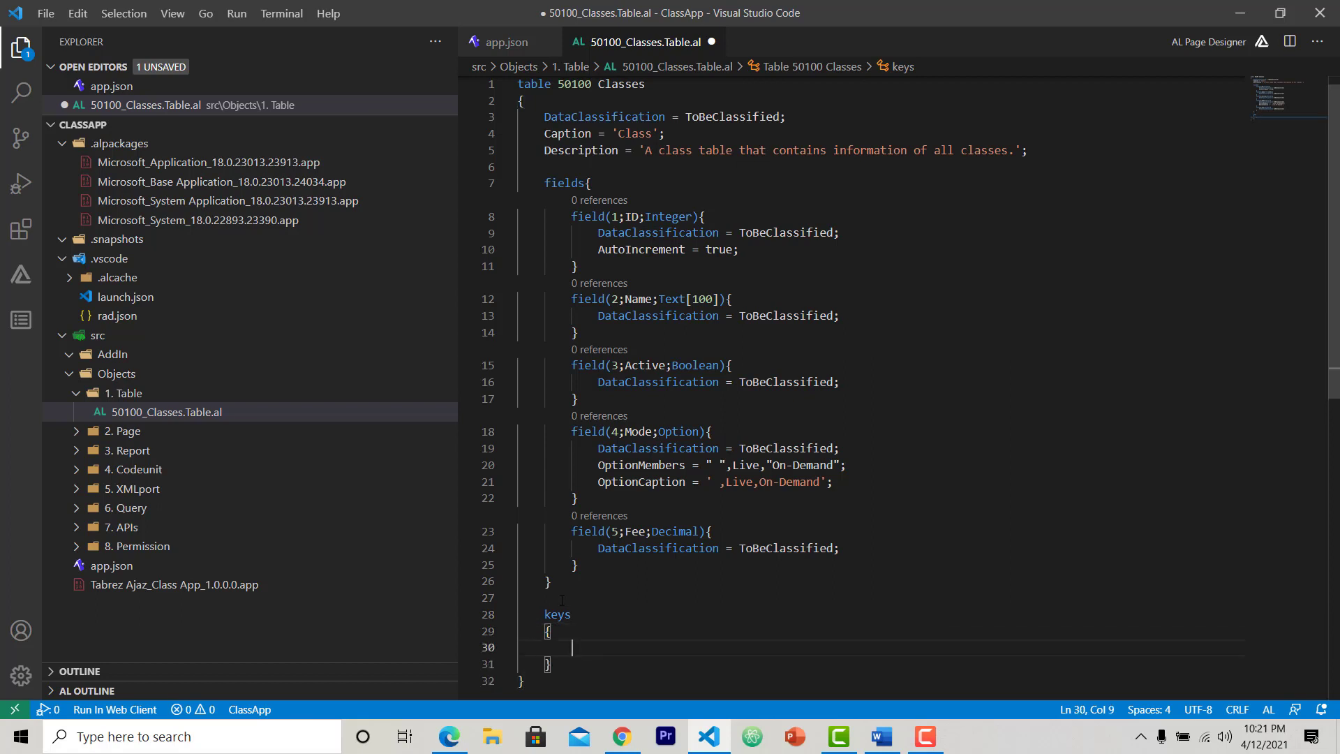
type("key(")
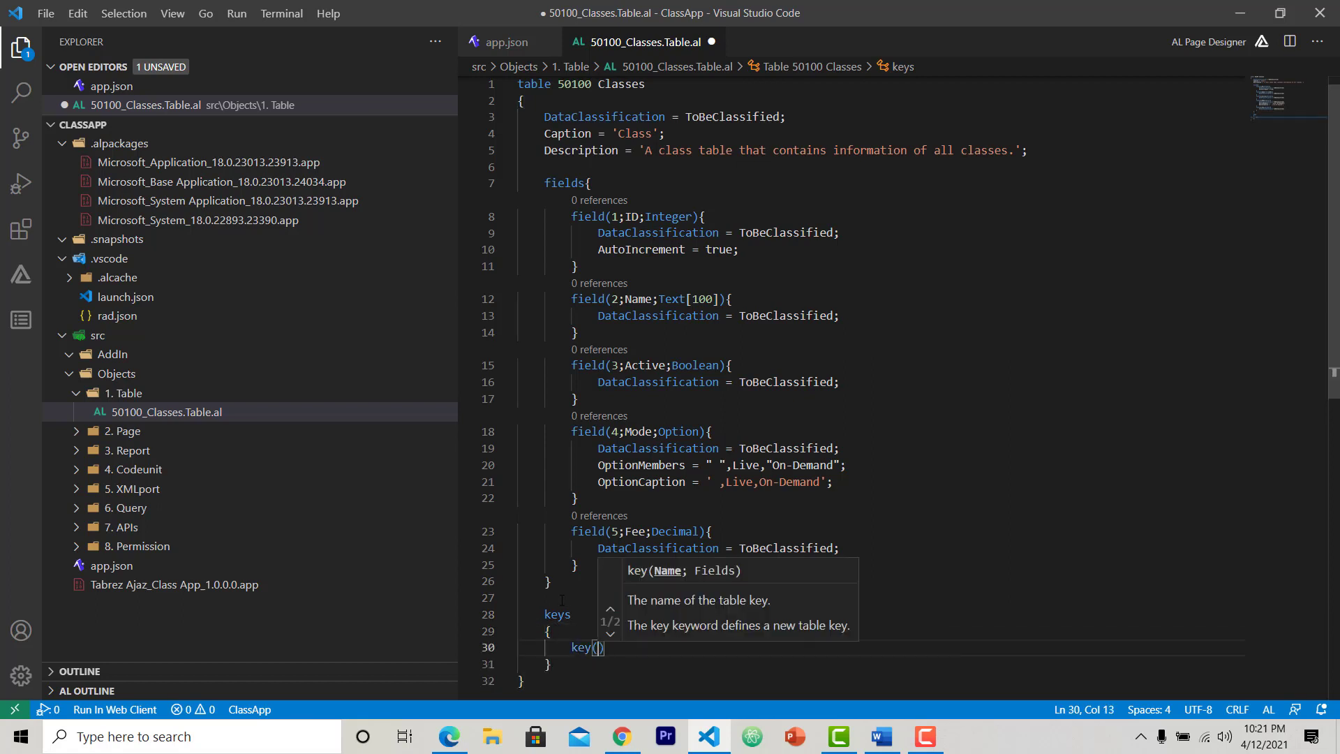
type("P")
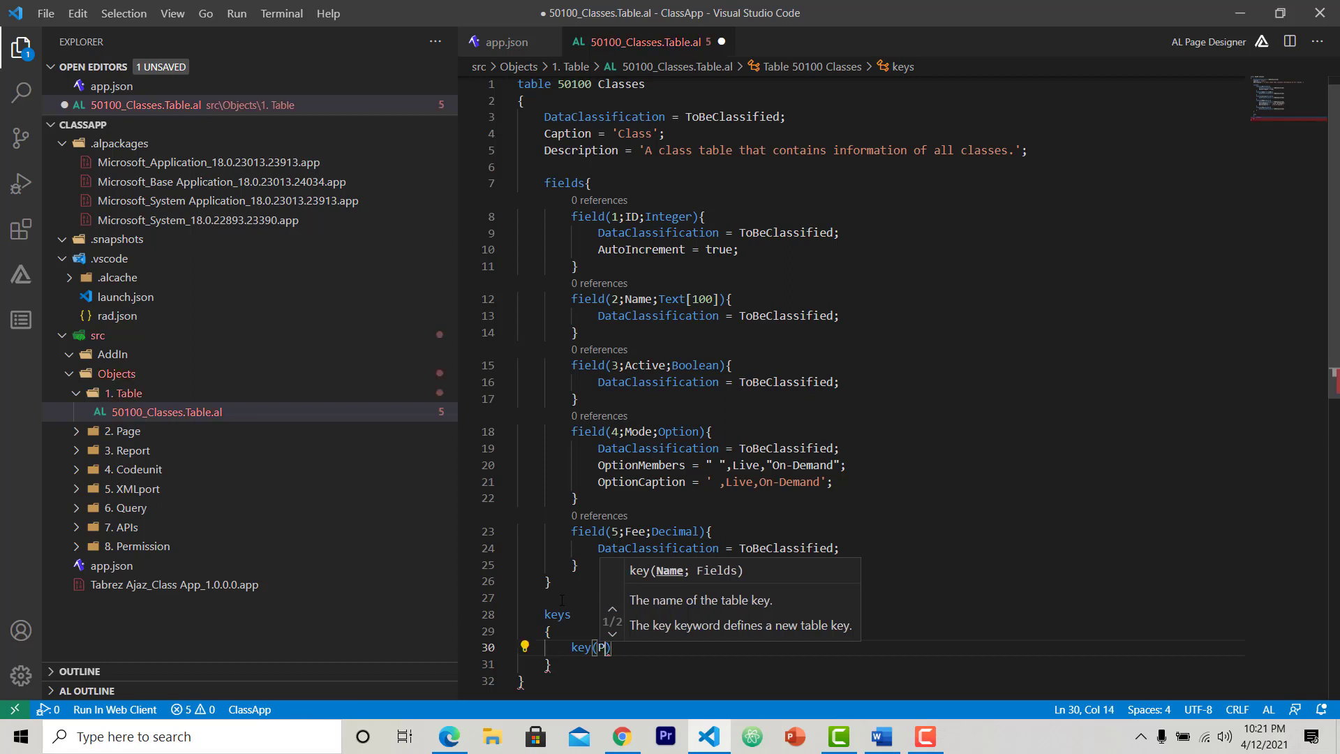
type("K;")
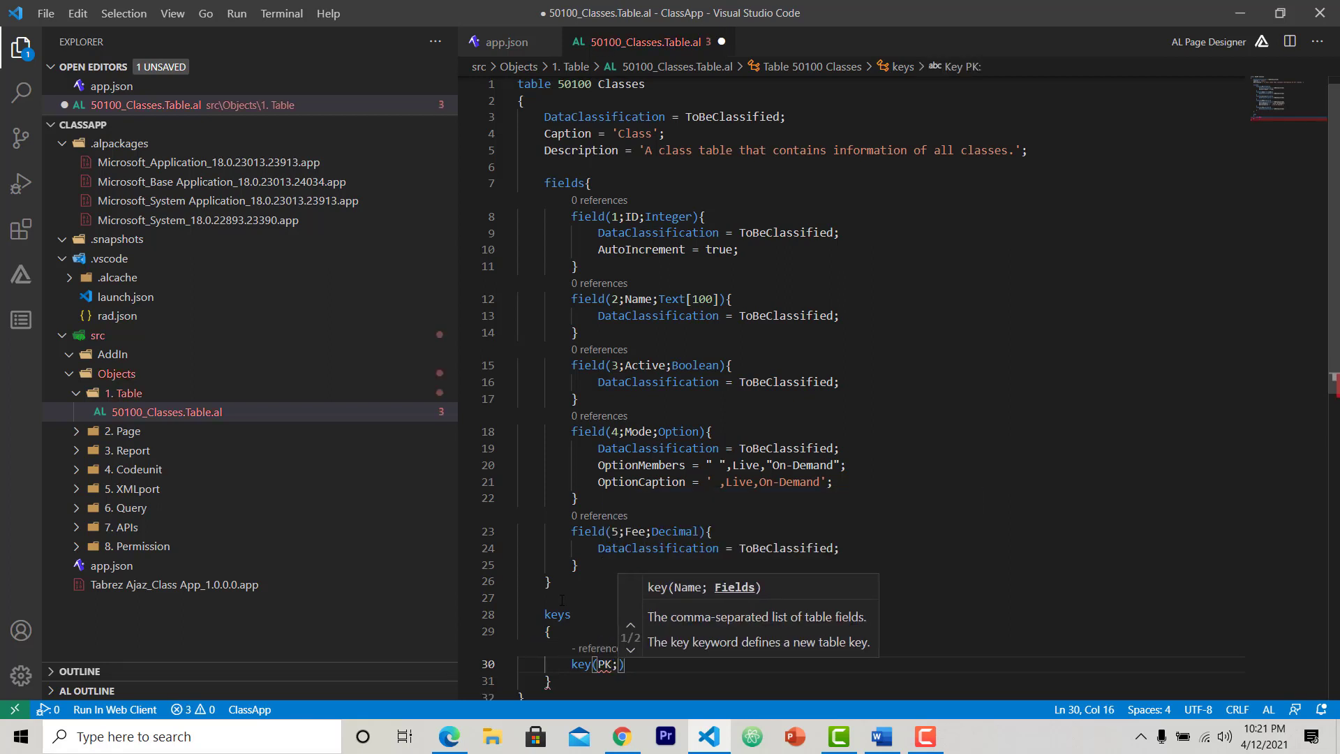
type("ID")
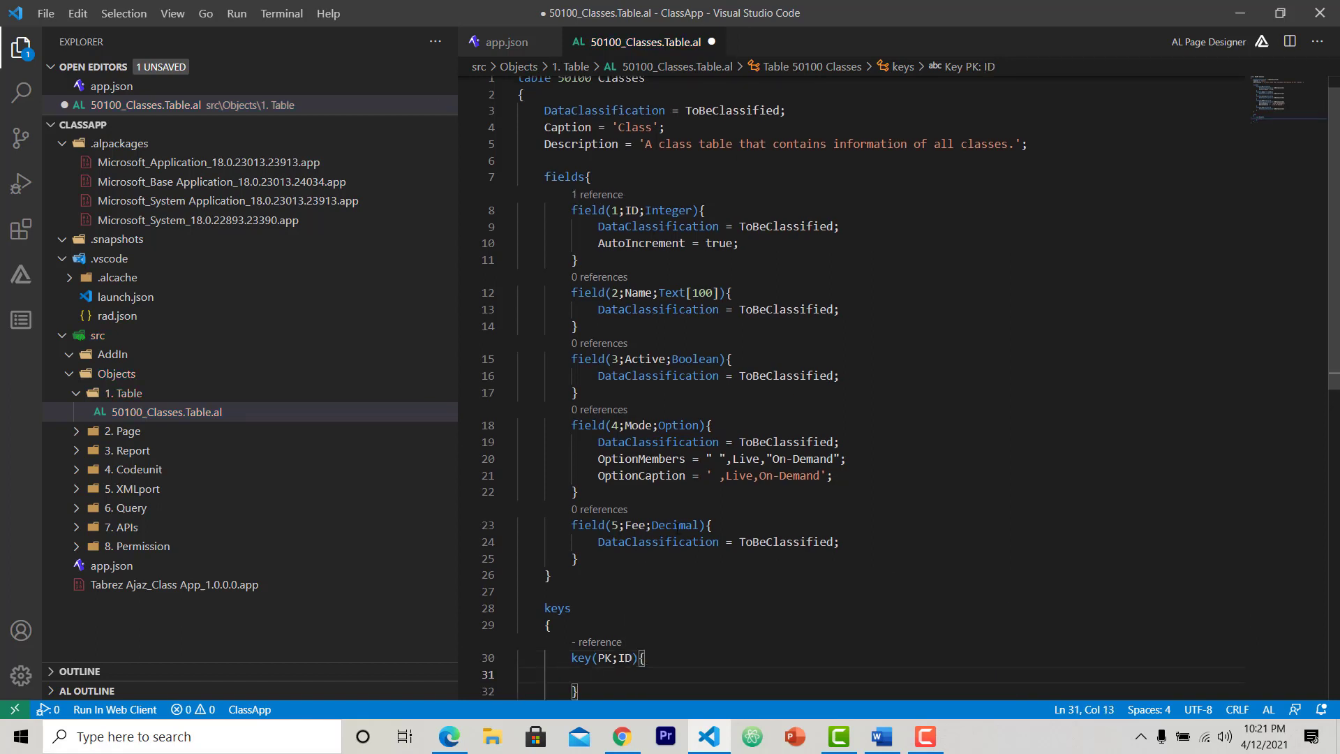
- Set the PK key's Clustered property to true via IntelliSense
scroll("down", 3)
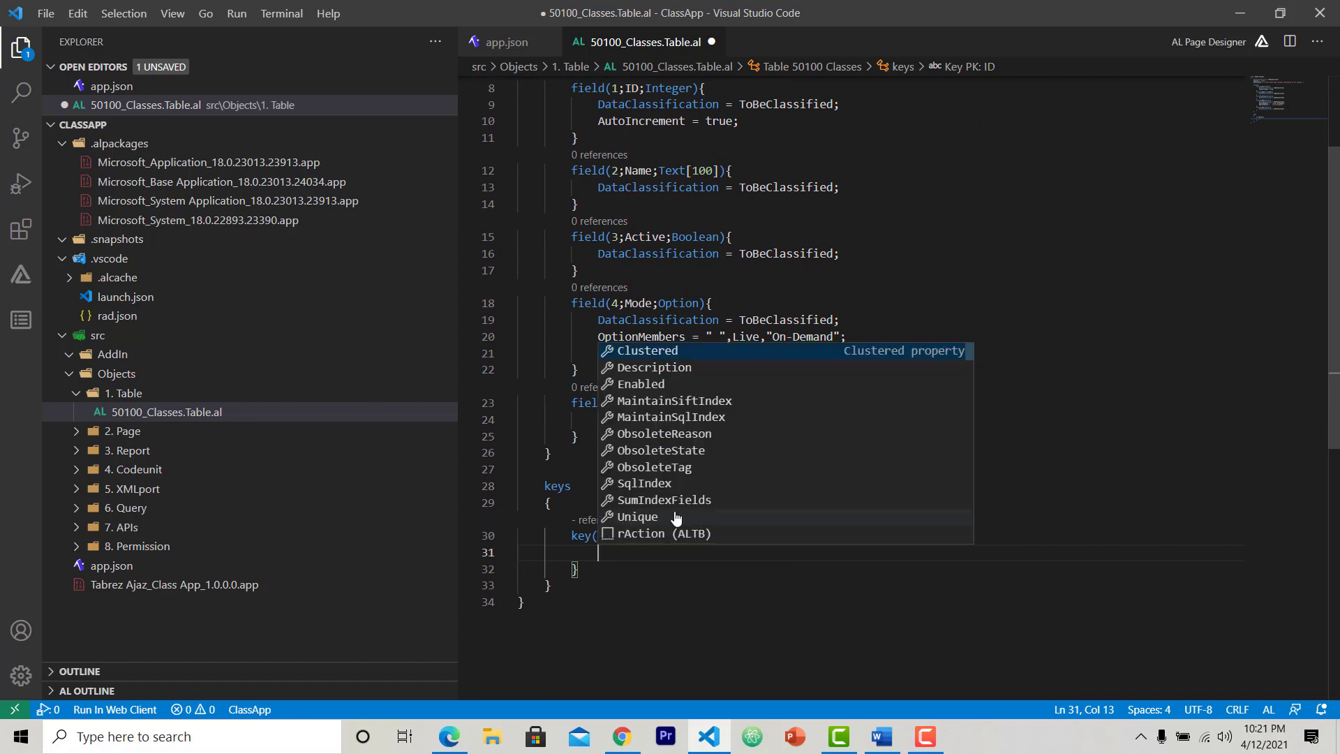
mouse_move(676, 401)
type("Clustered")
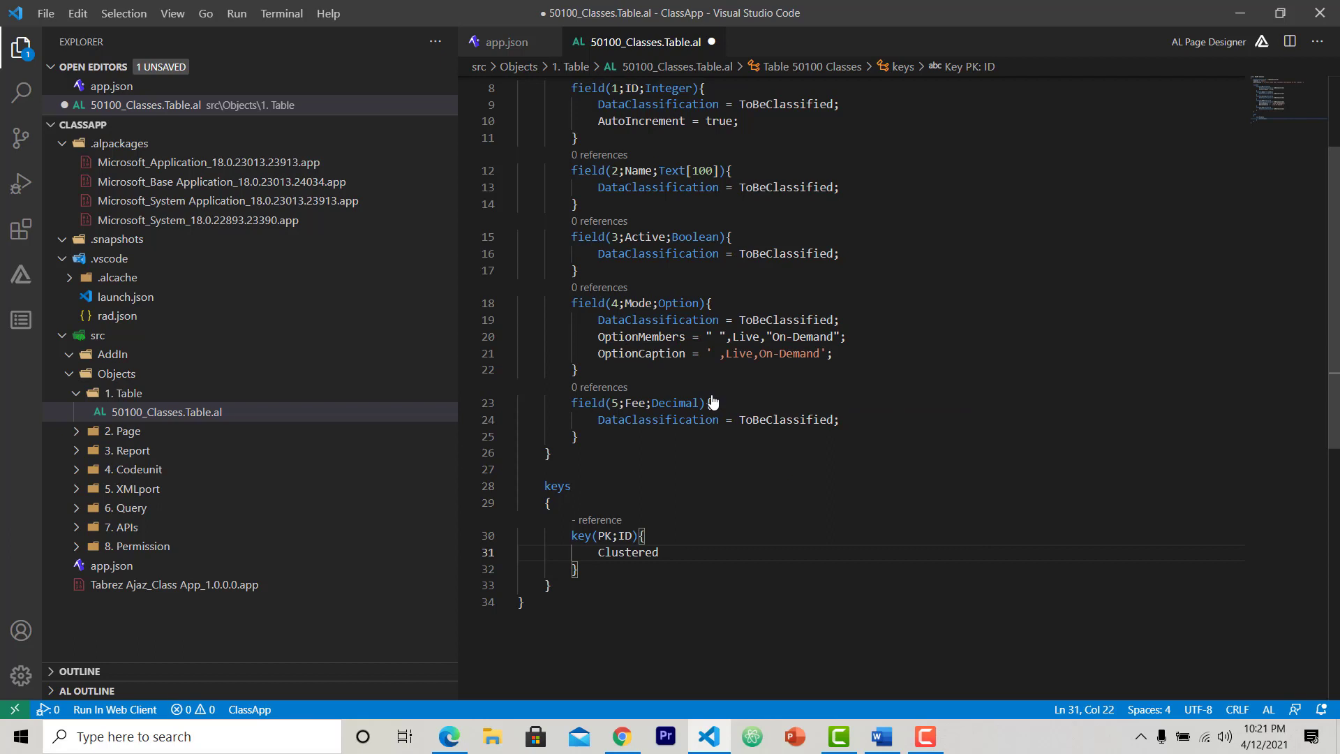
type("=")
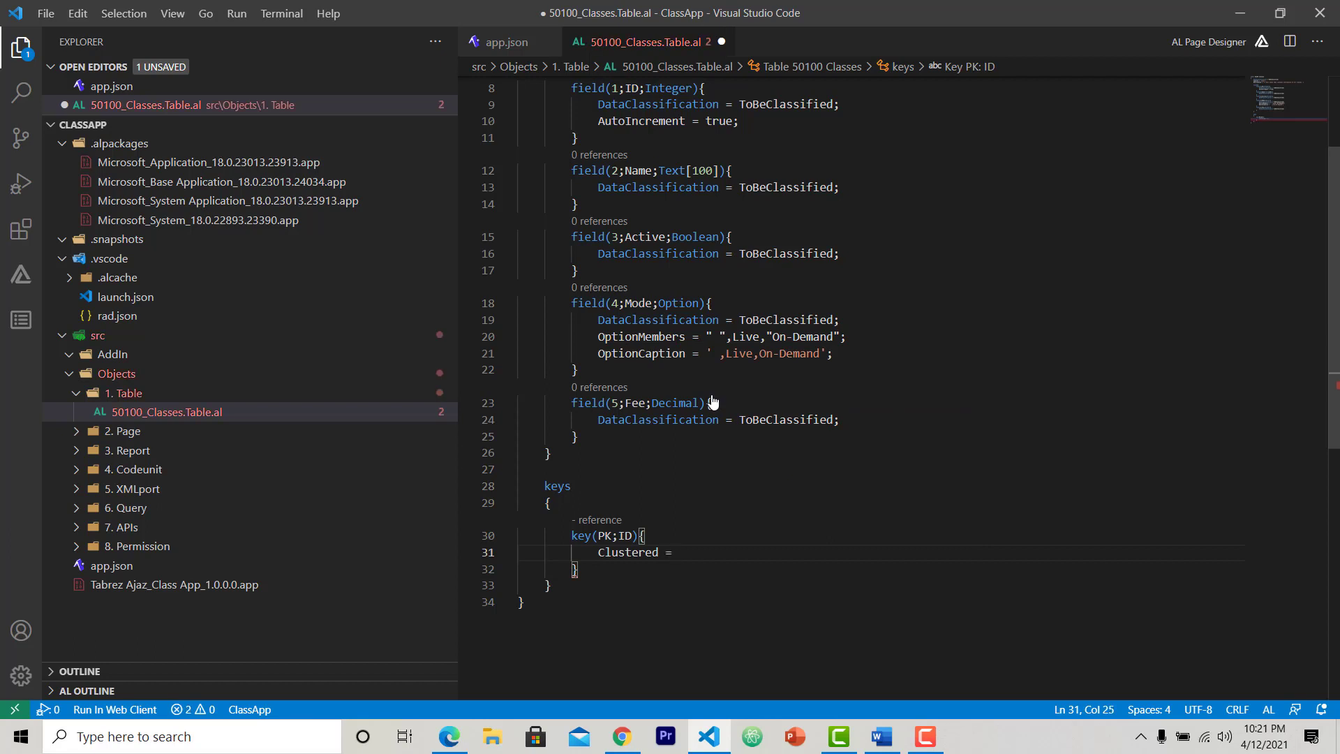
type("true;")
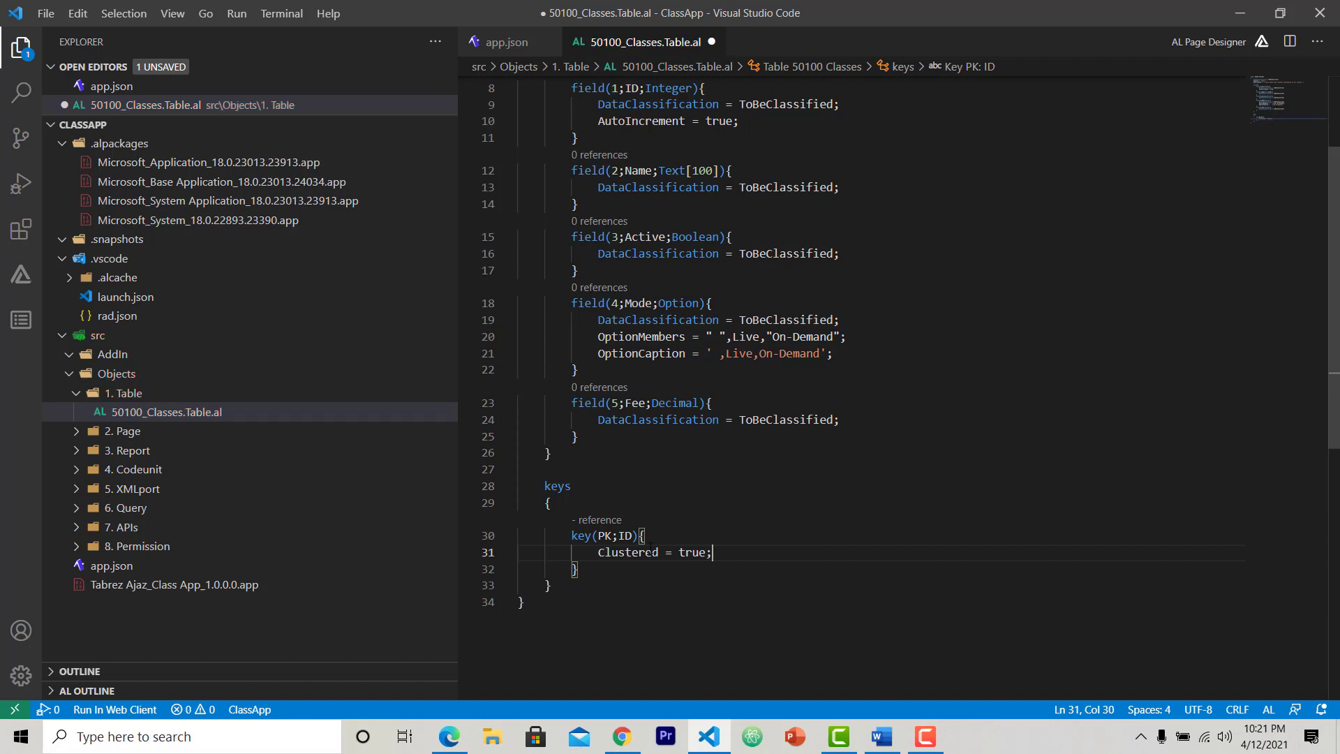
mouse_move(627, 553)
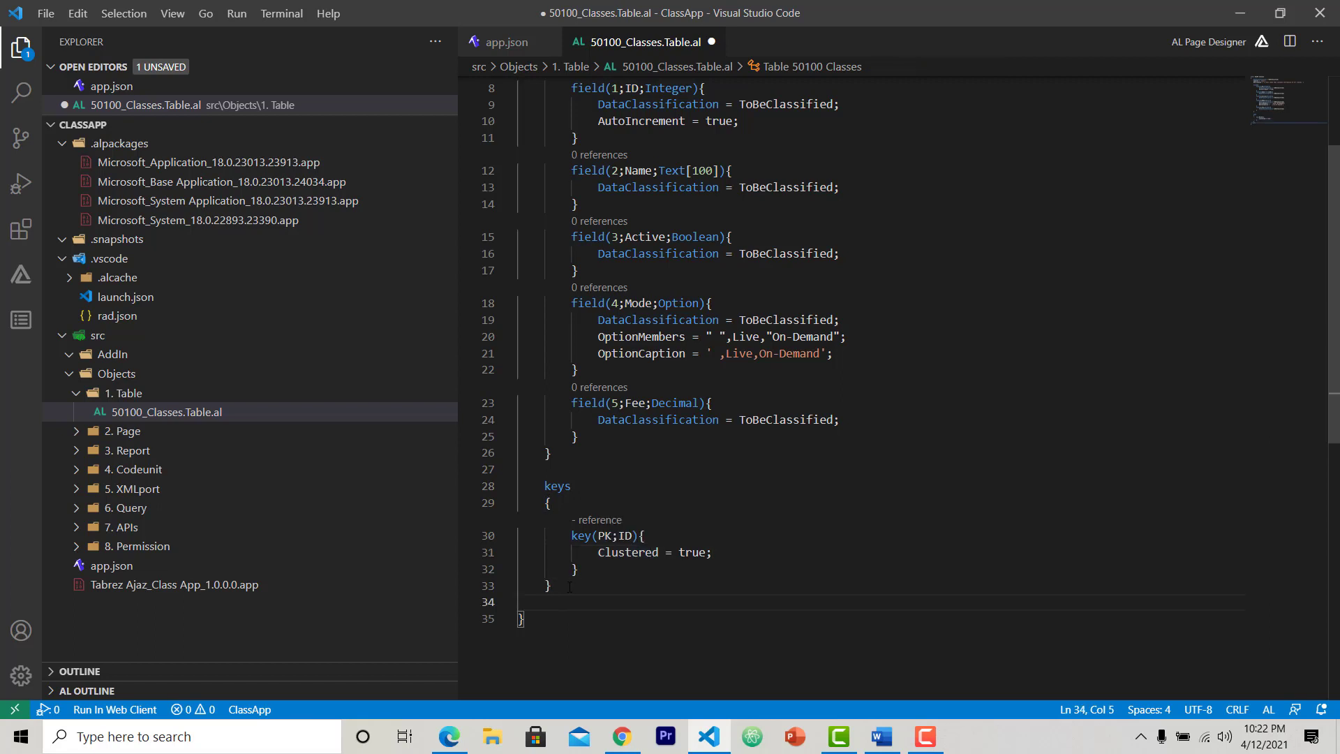
- Add an empty OnInsert trigger with a var section and begin/end body below the keys
key("Enter")
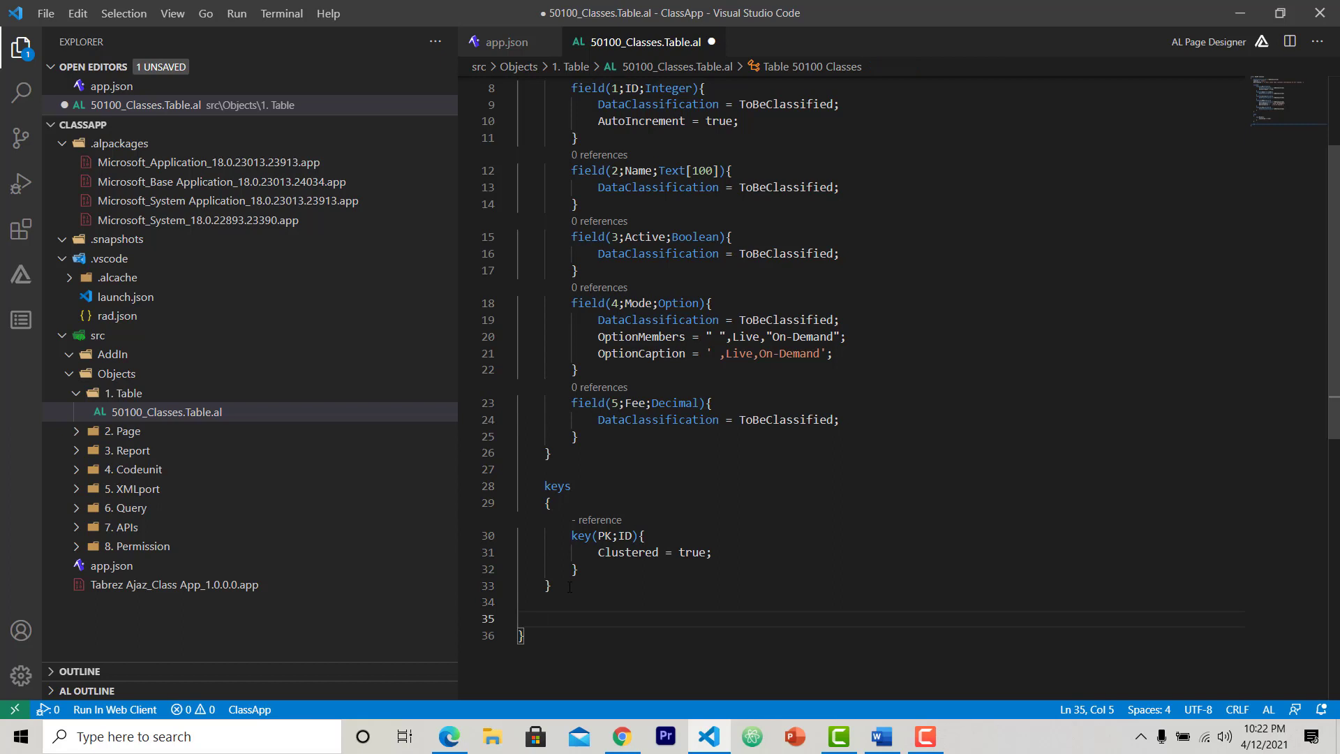
type("trigger")
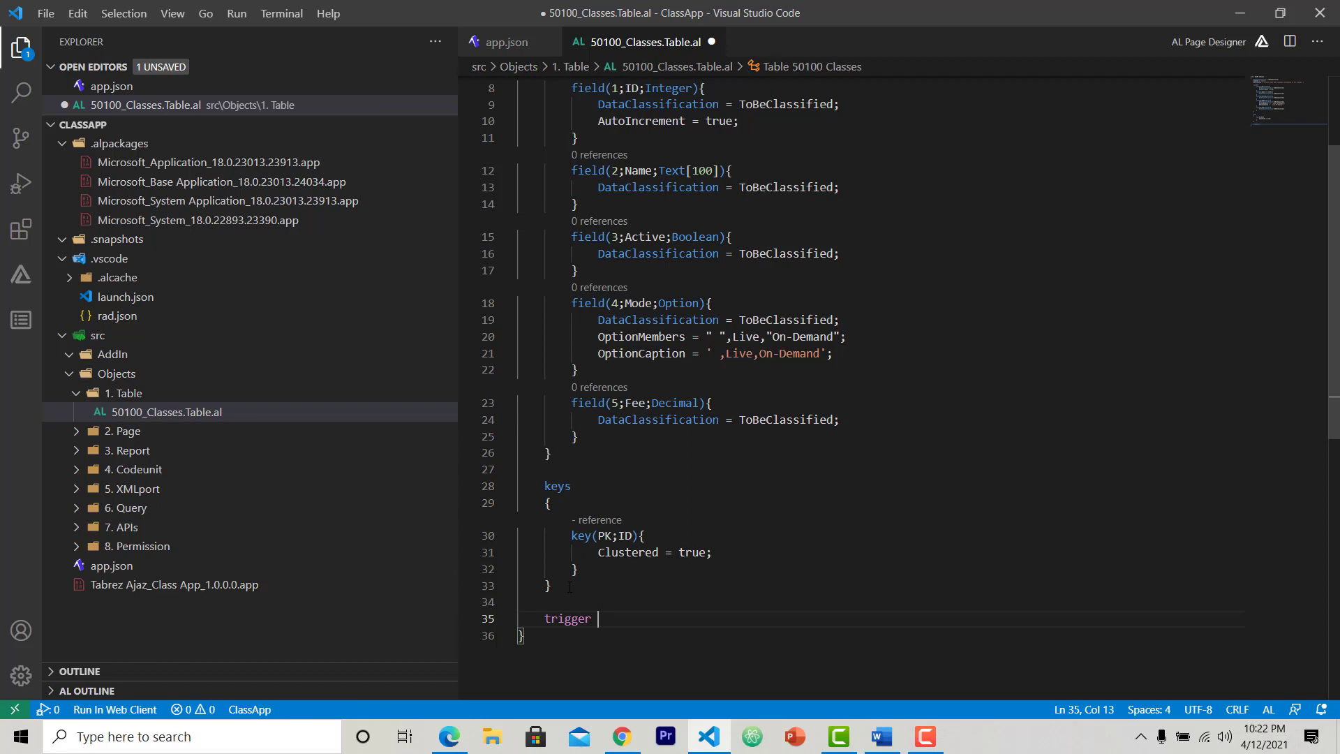
key("ctrl+space")
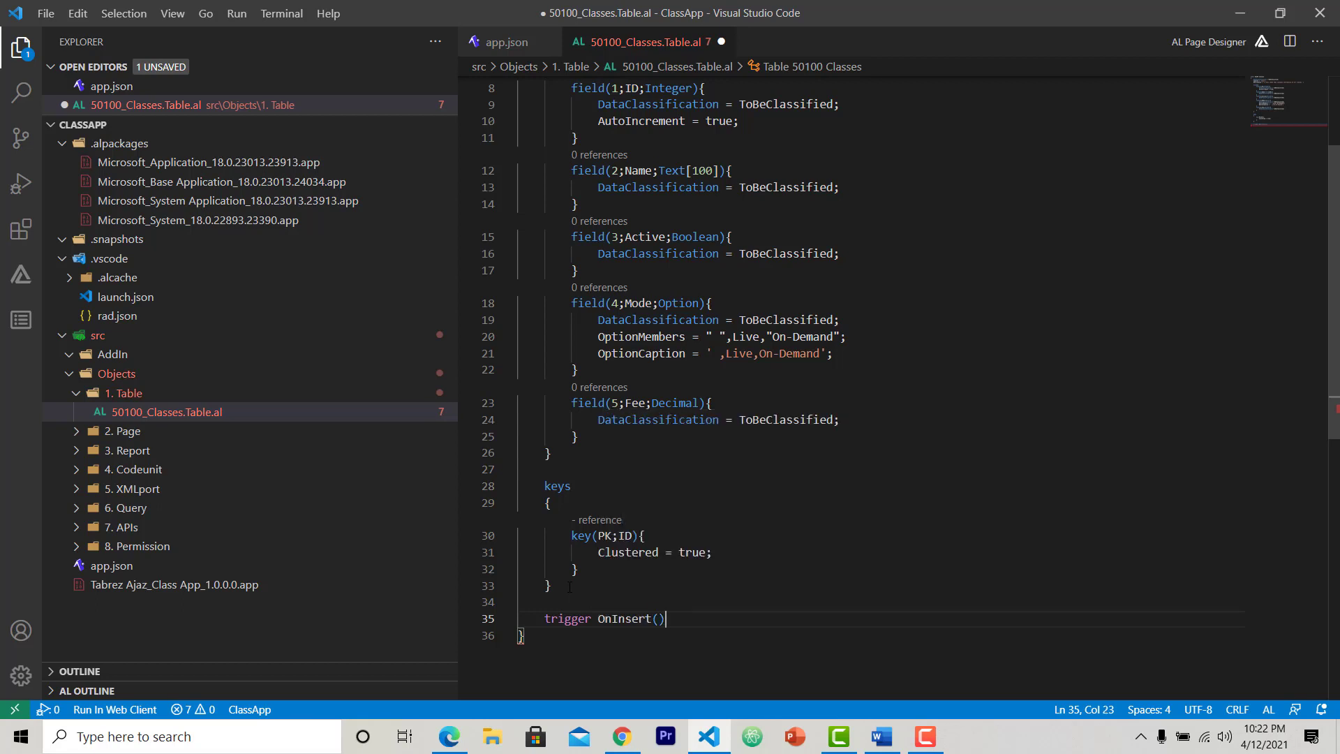
type("var")
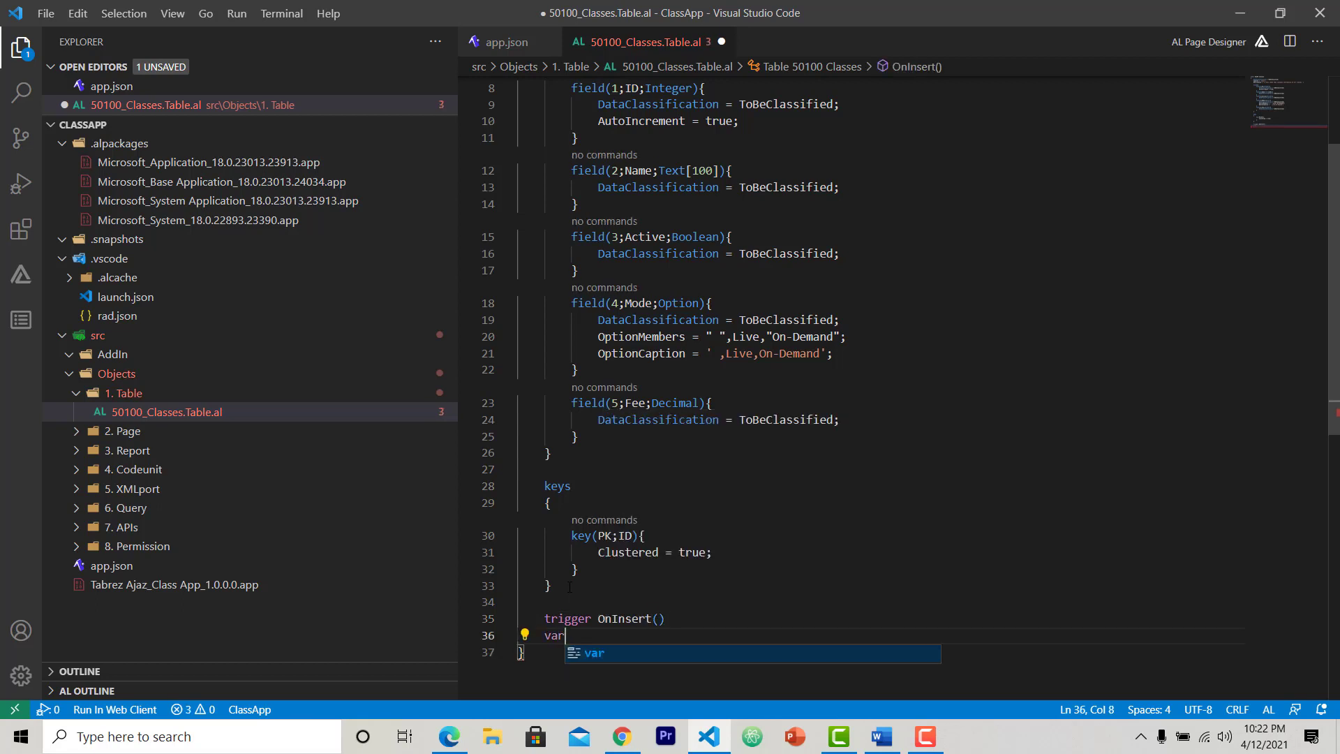
key("Enter")
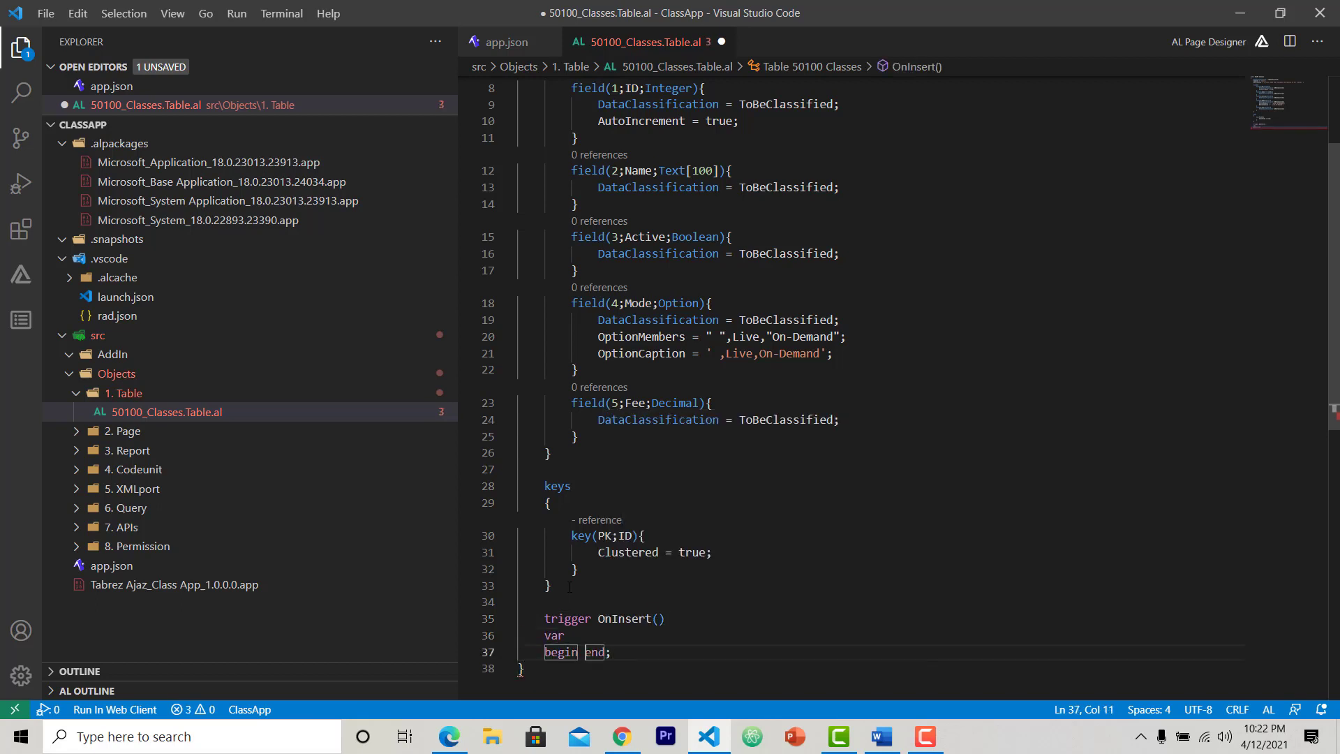
key("Enter")
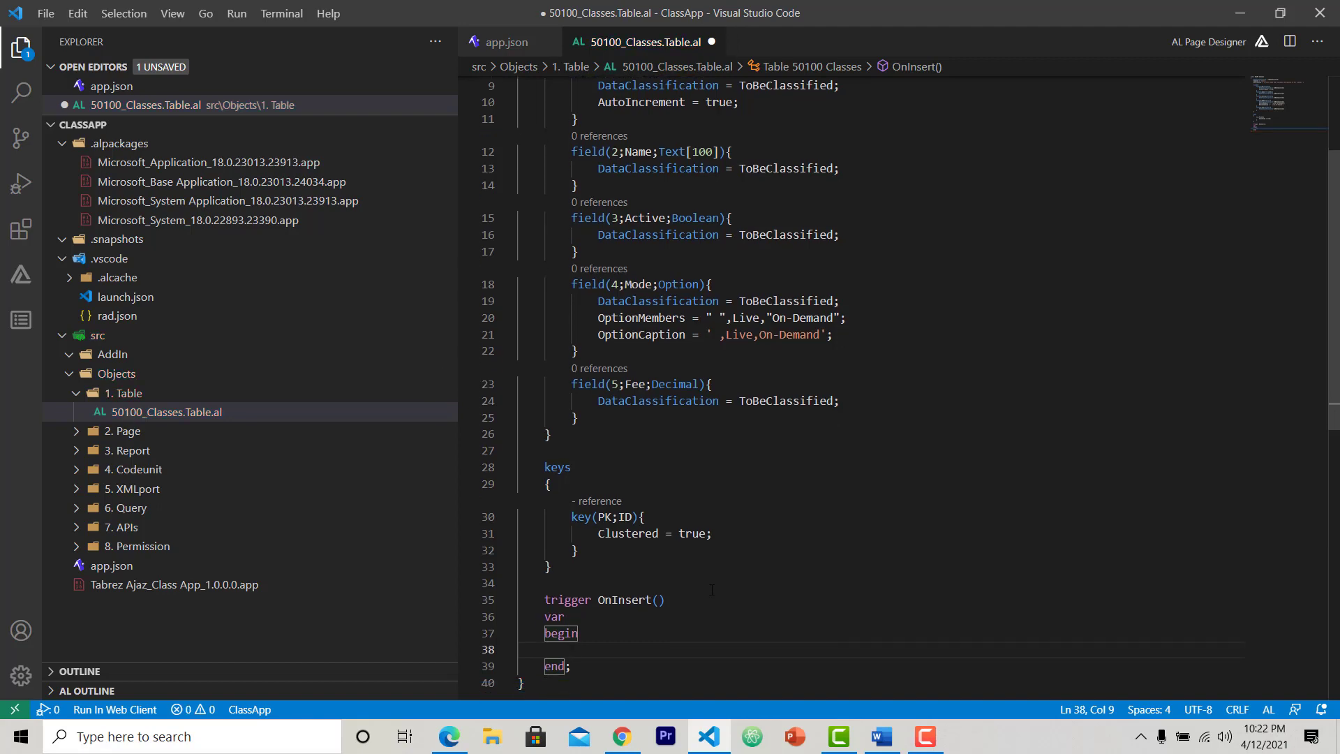
scroll("down", 3)
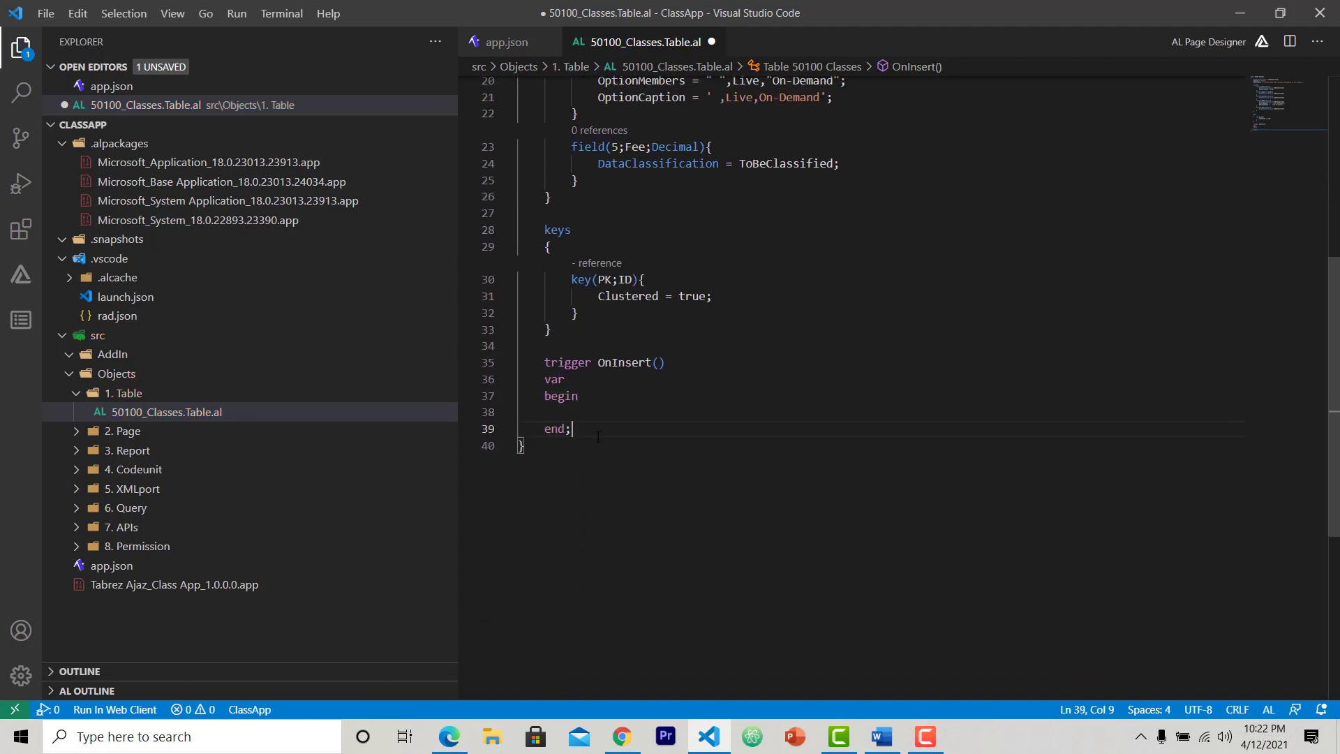
- Add empty OnModify and OnDelete triggers with begin/end bodies
type("trigger")
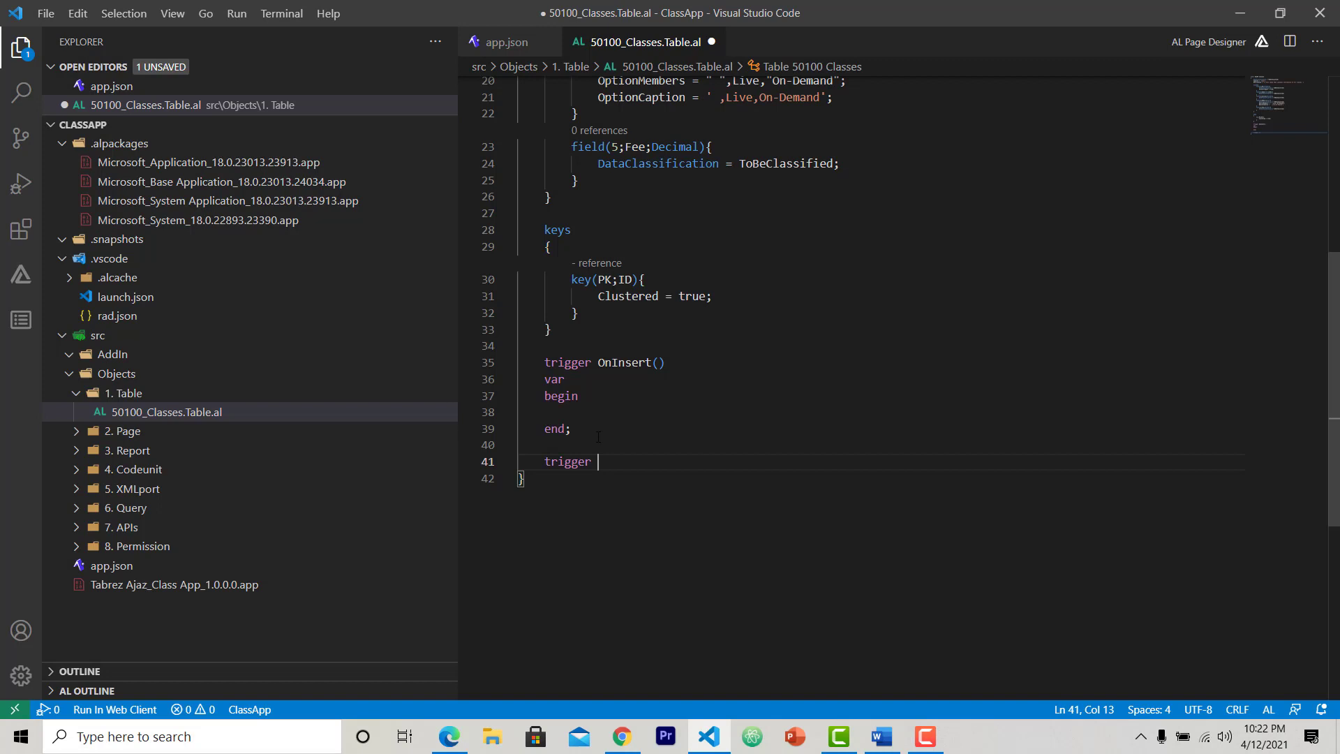
type("on")
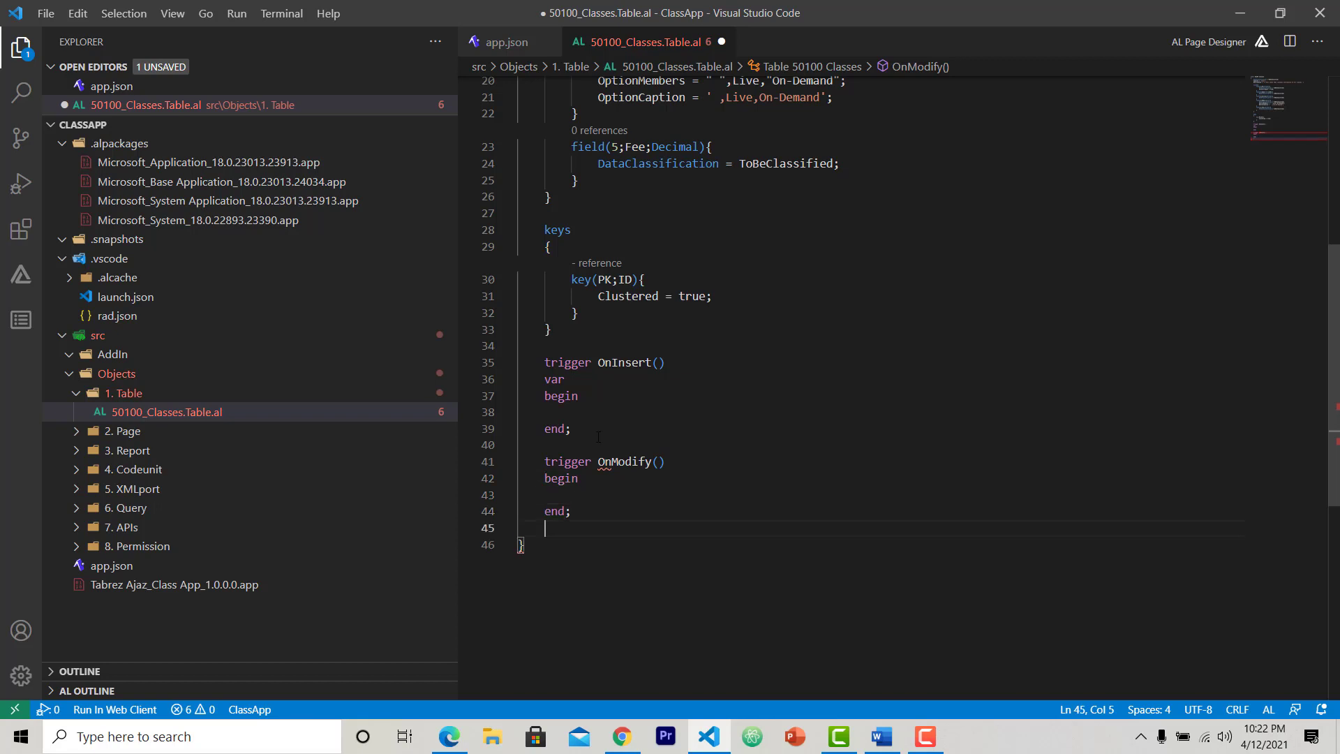
type("trigger")
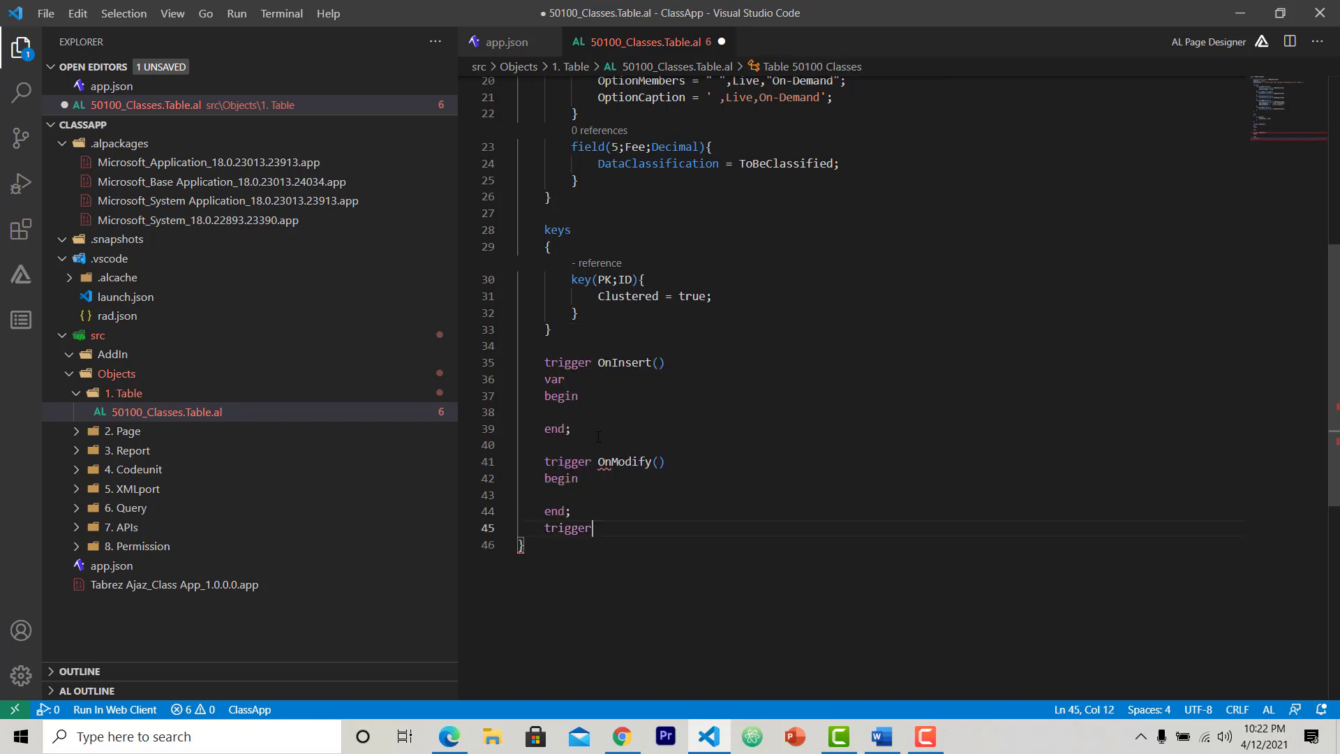
type("OnDelete()")
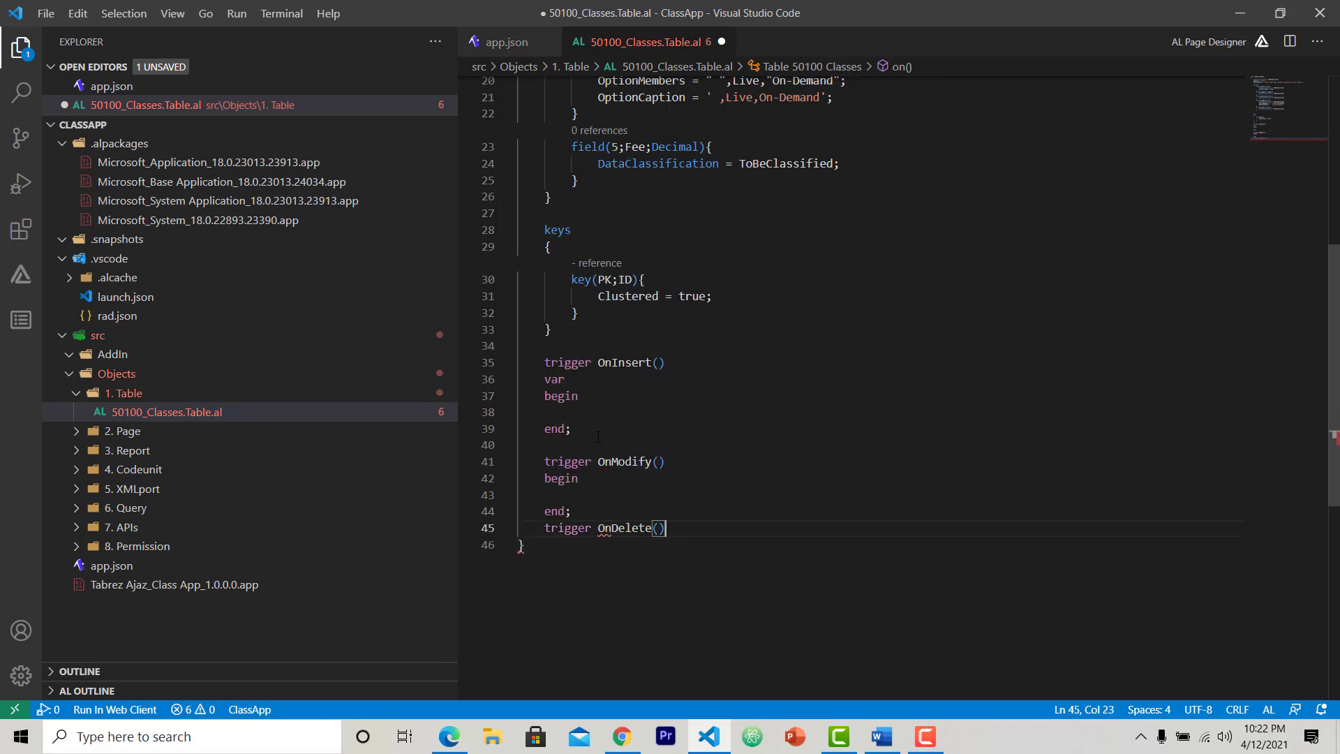
key("Enter")
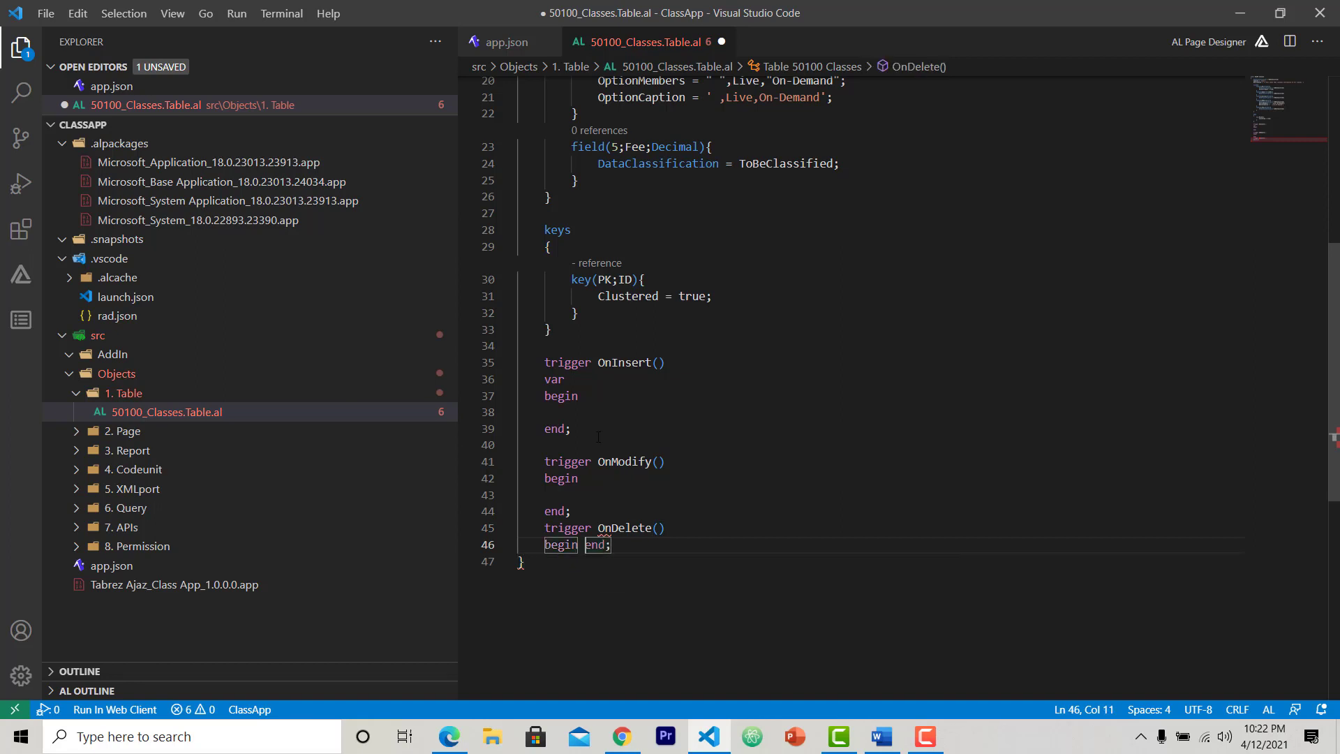
key("Enter")
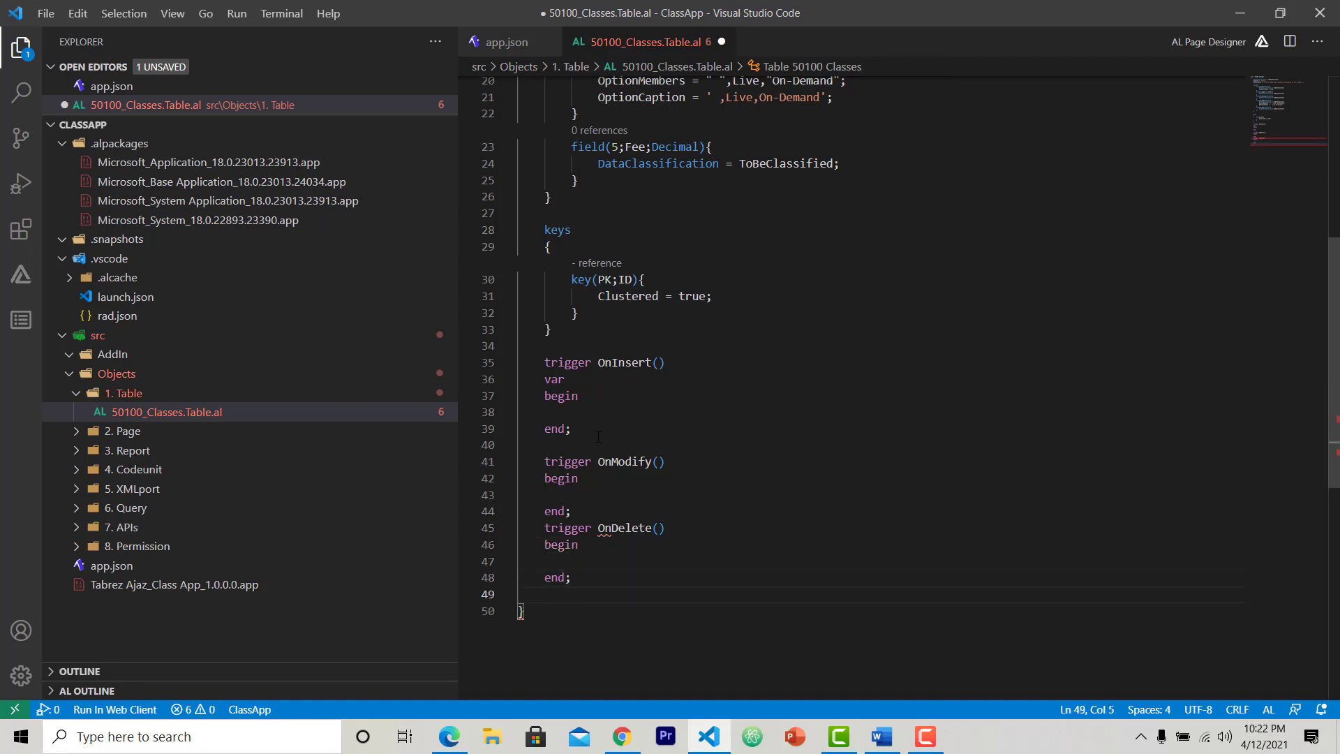
- Add an empty OnRename trigger with its begin/end body
type("trigger")
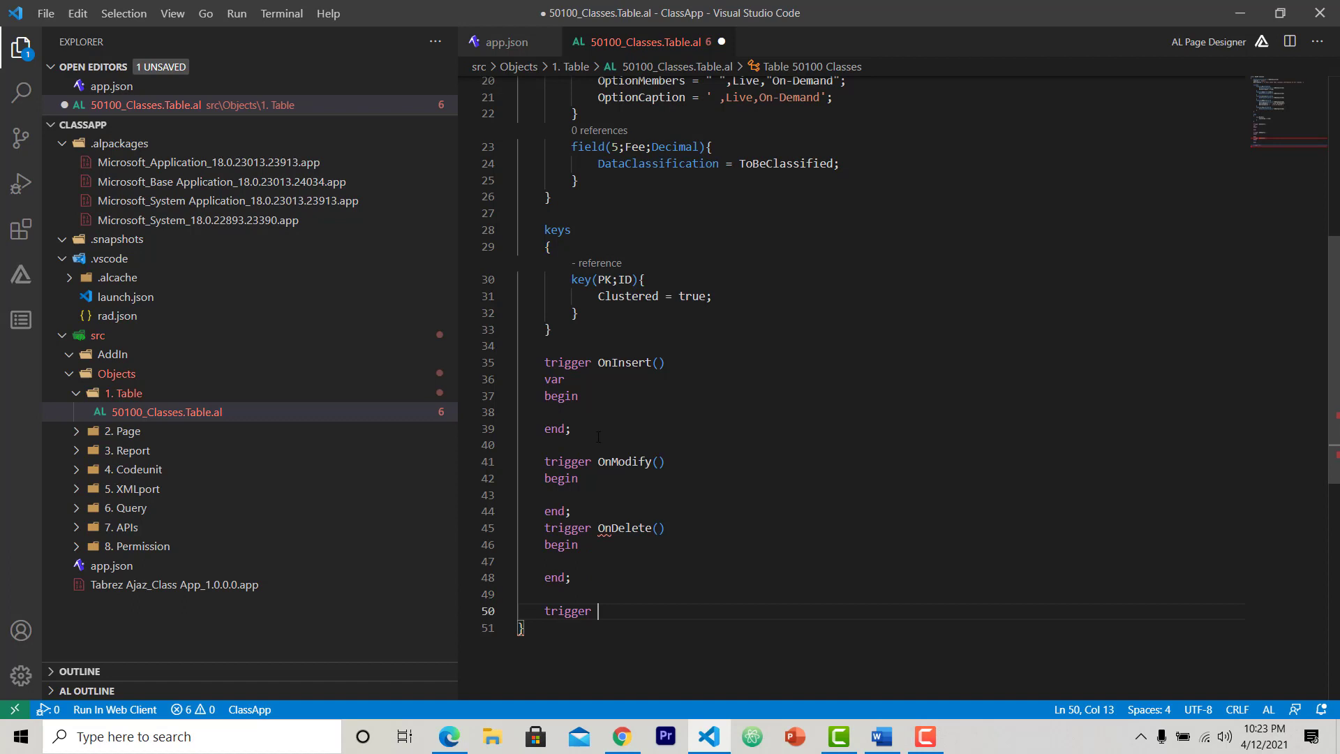
type("OnRename()")
type("beginend;")
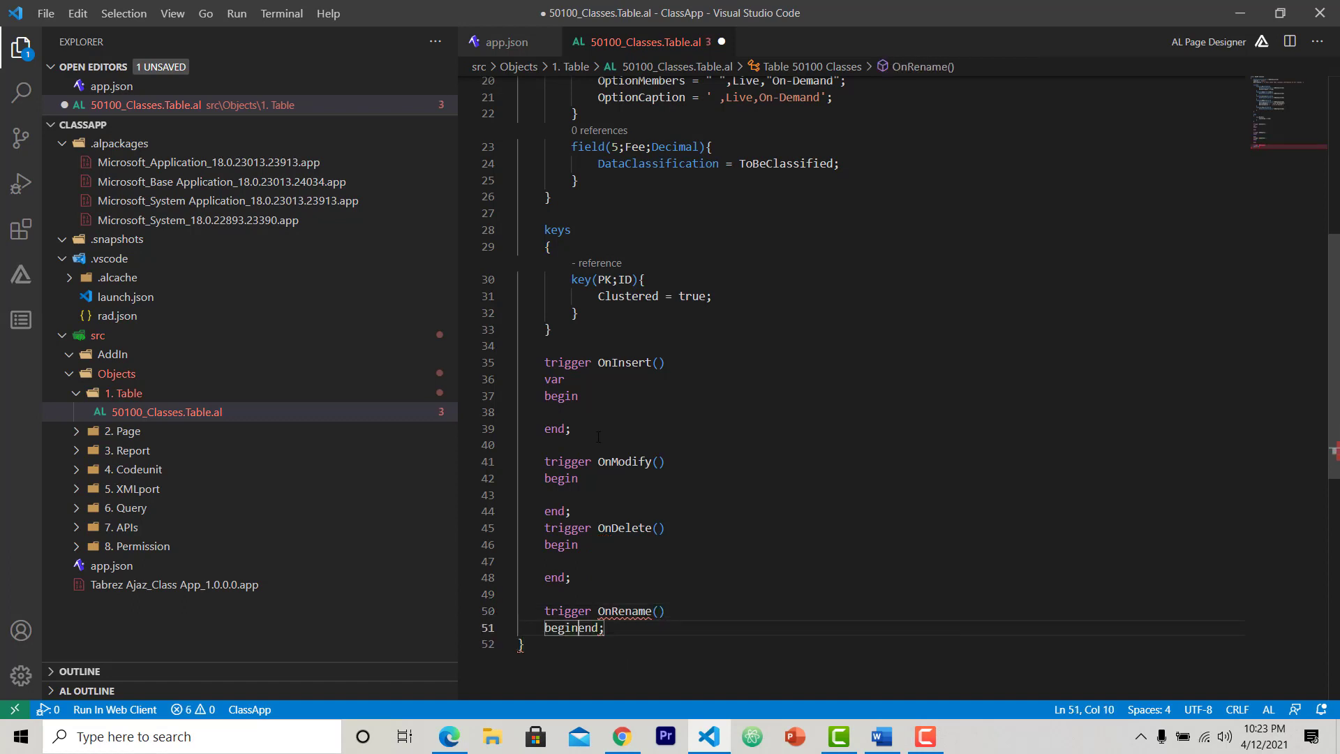
key("Enter")
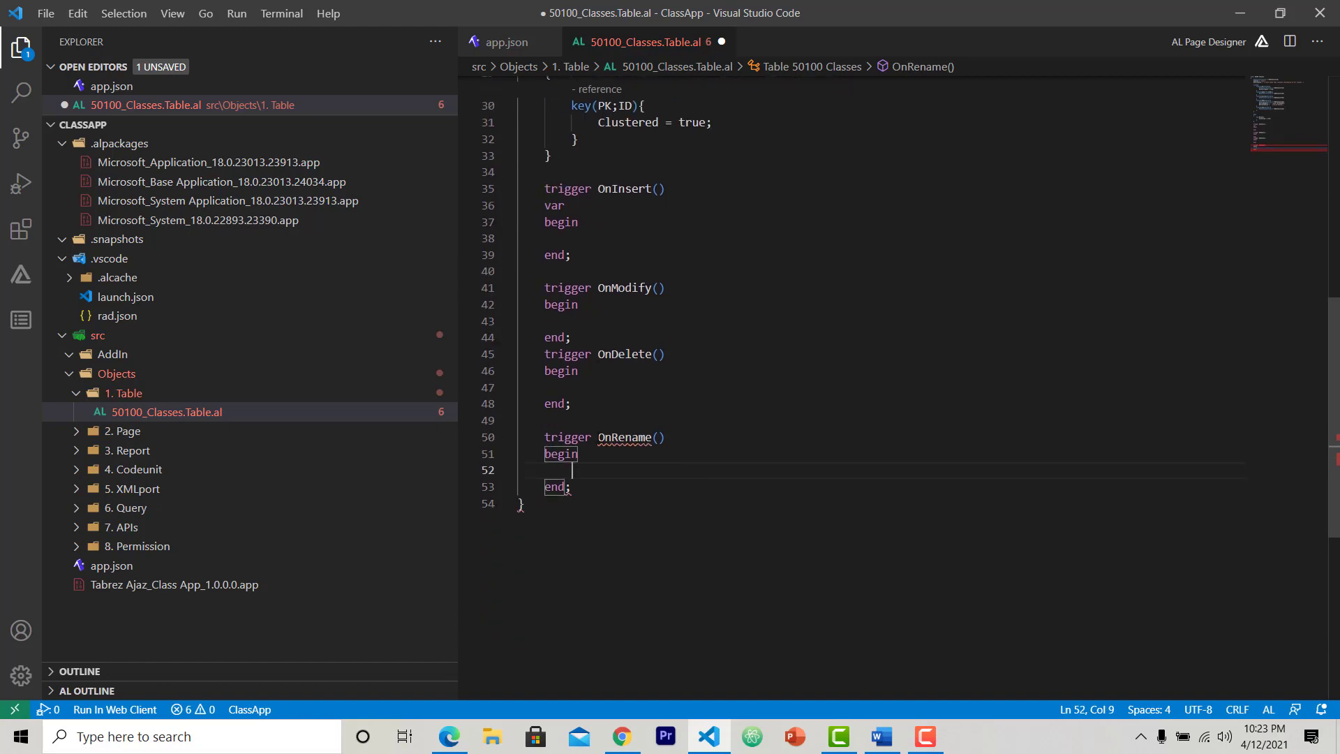
scroll("up", 3)
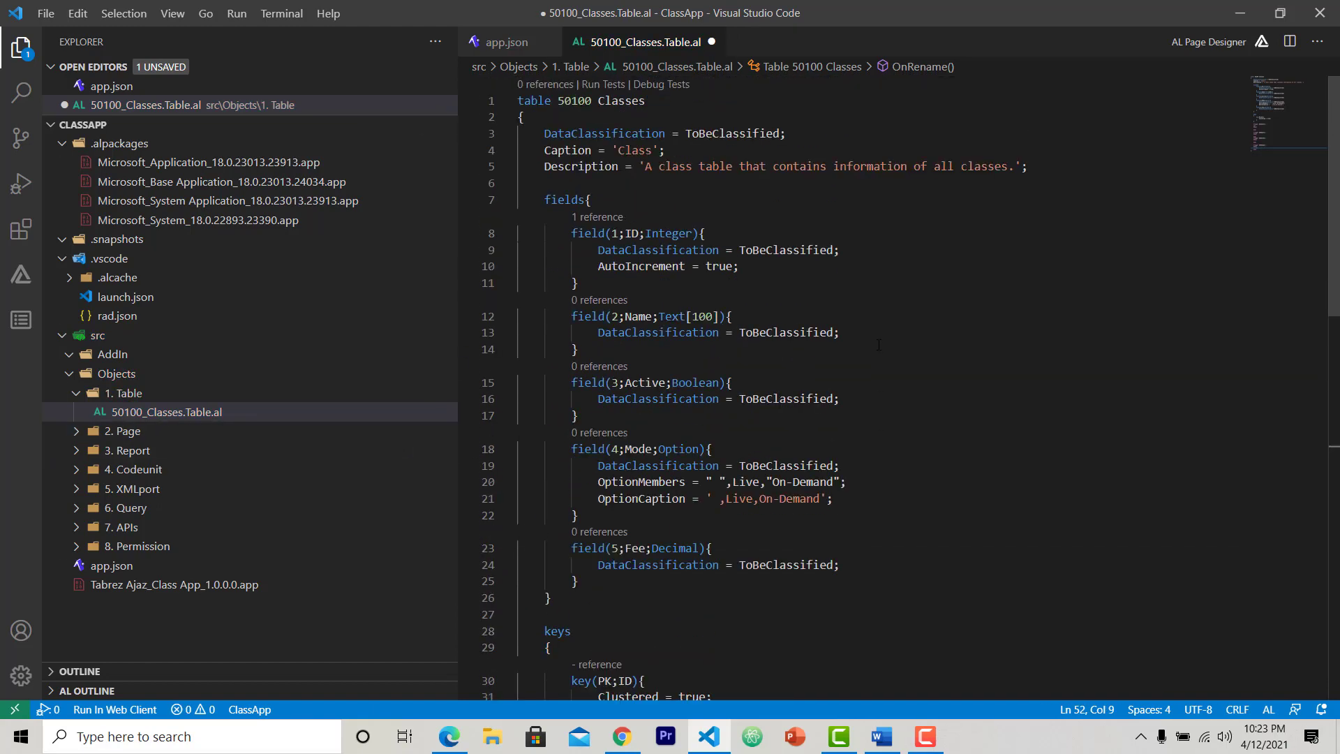
scroll("down", 3)
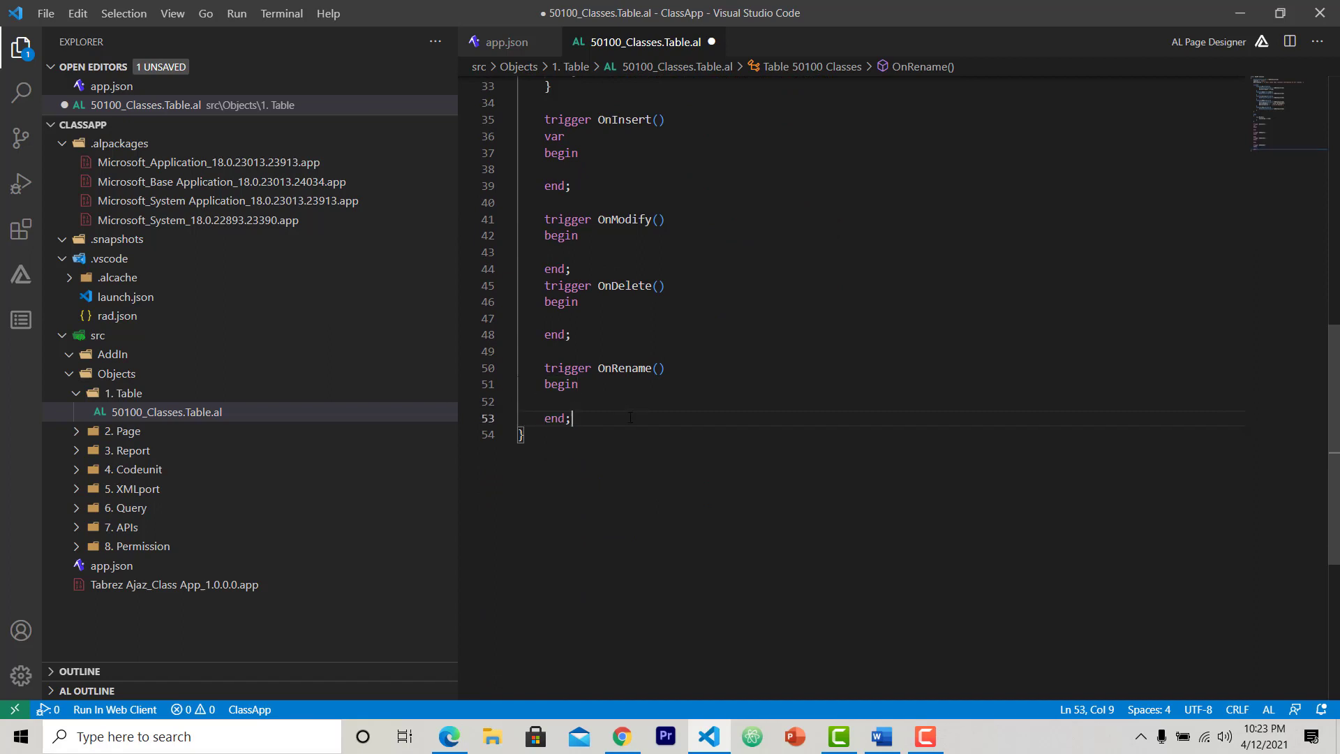
- Add a table-level var section declaring i: Integer; after the triggers
key("enter")
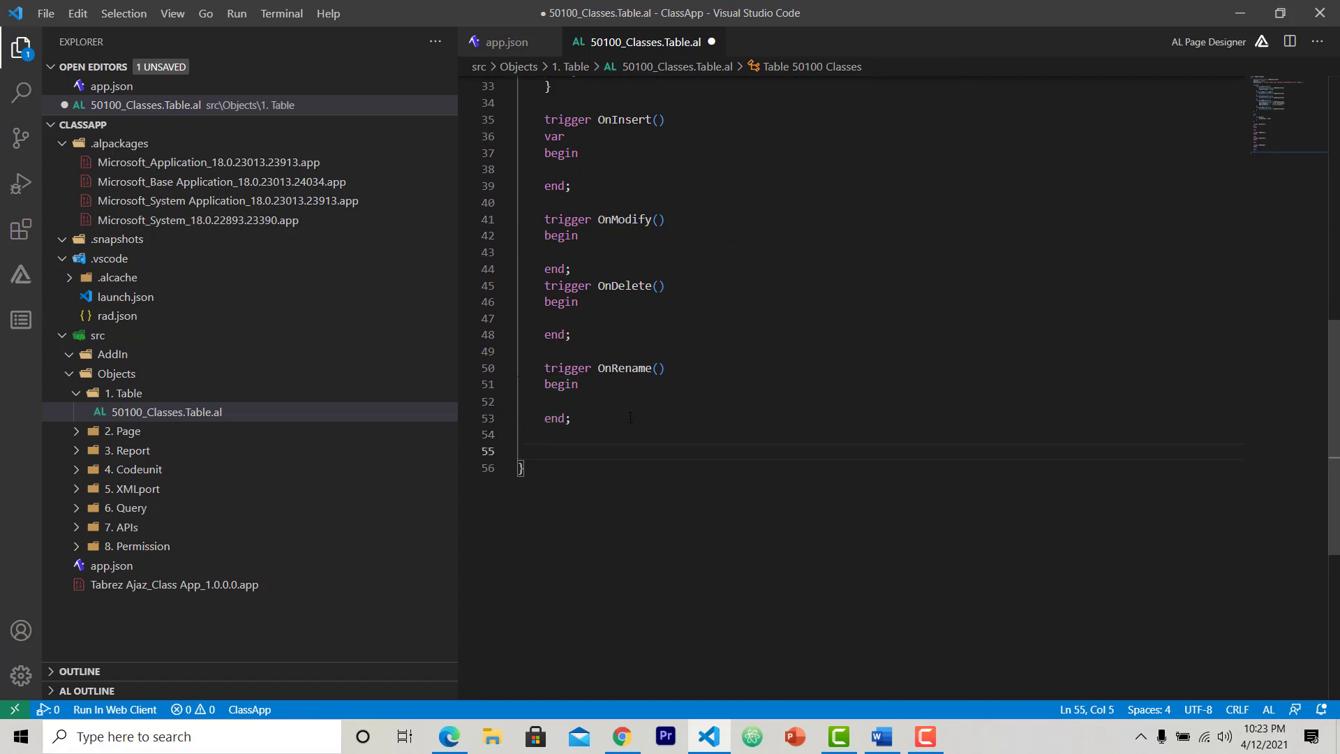
type("var")
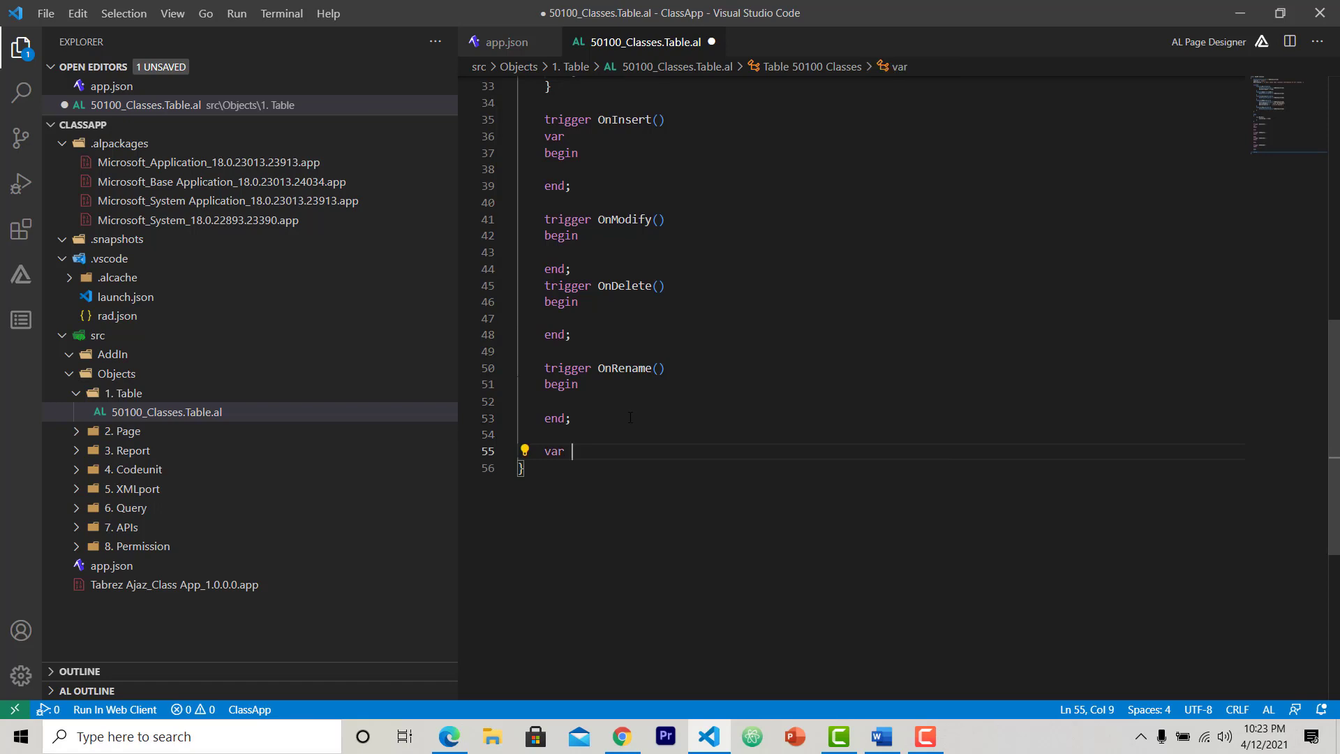
key("Enter")
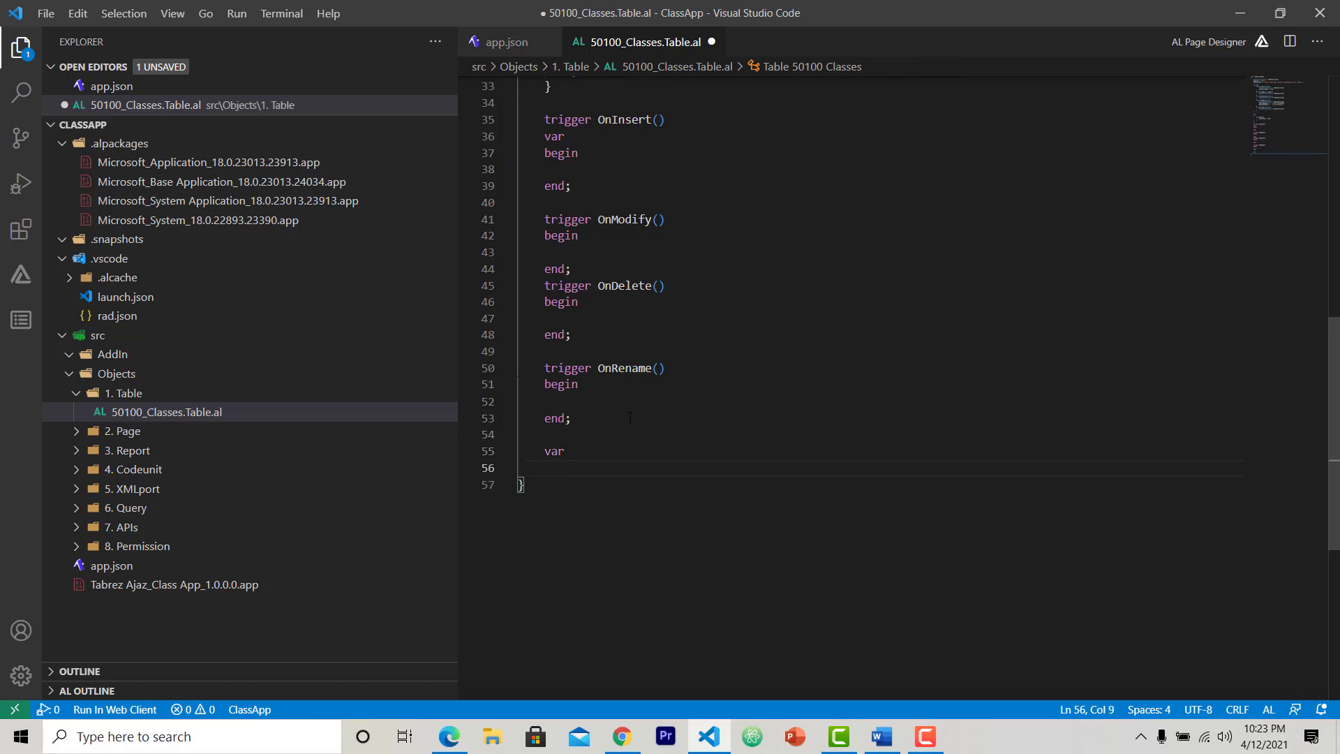
type("i:")
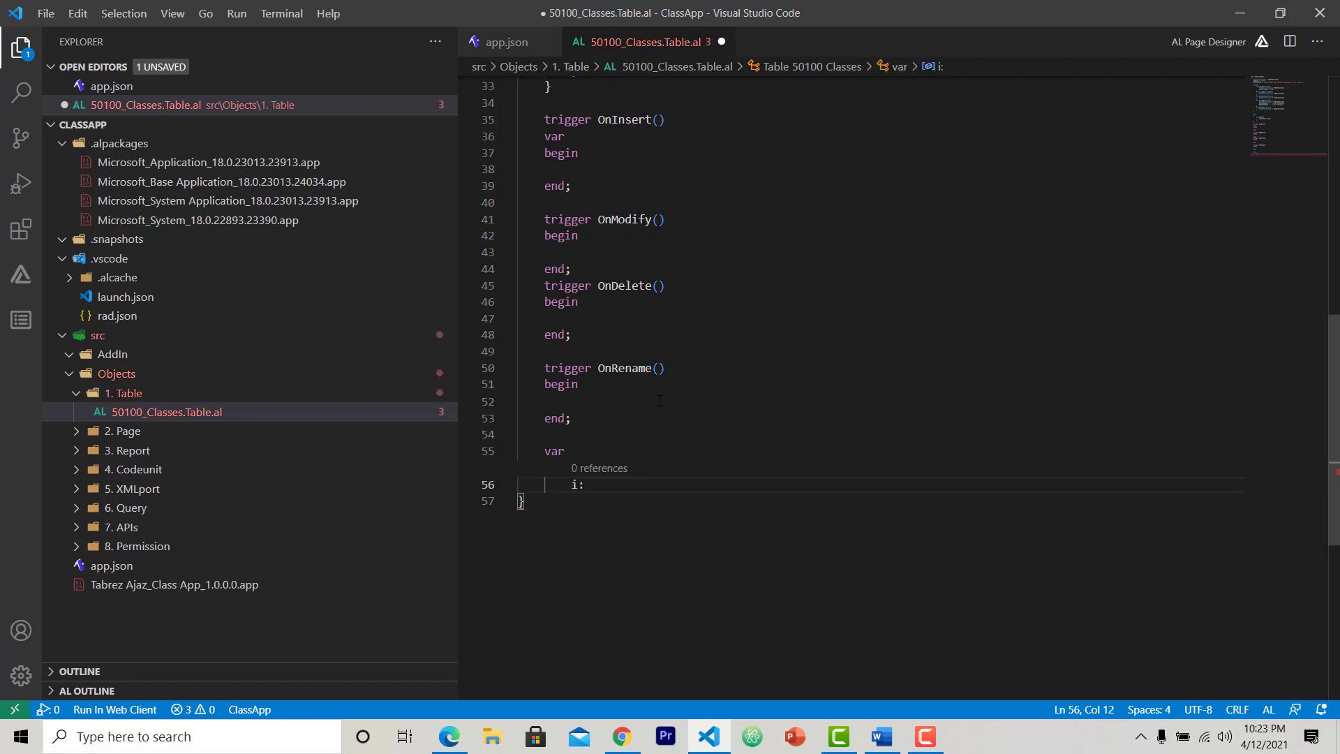
type("Integer;")
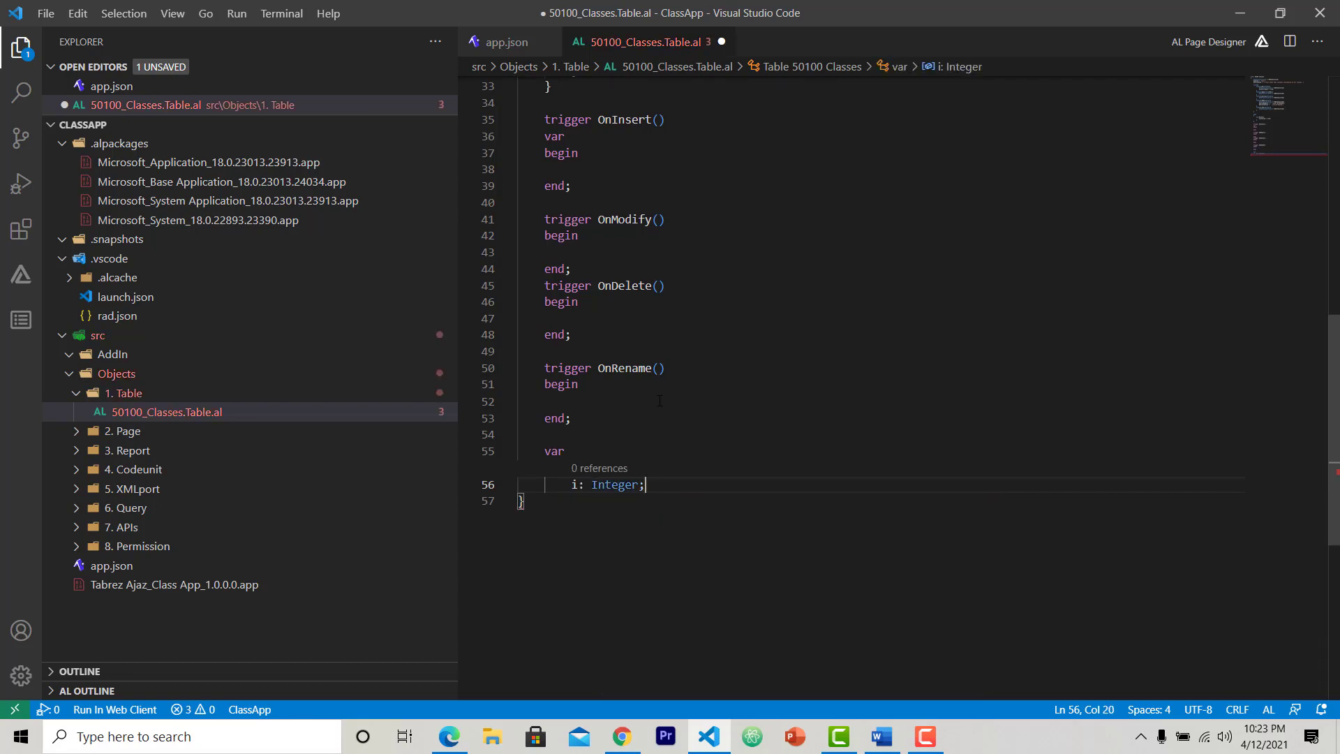
- Scroll through the Classes table file to review the full definition
scroll("up", 3)
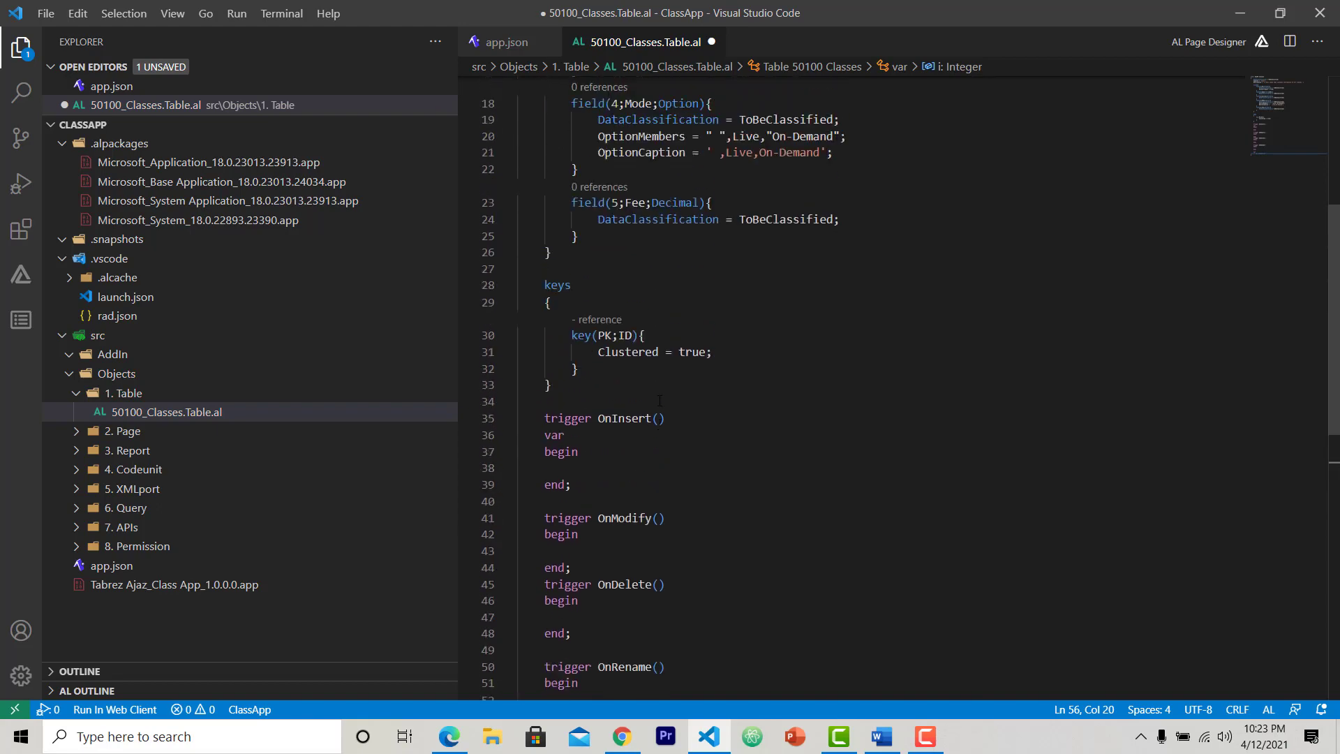
scroll("down", 3)
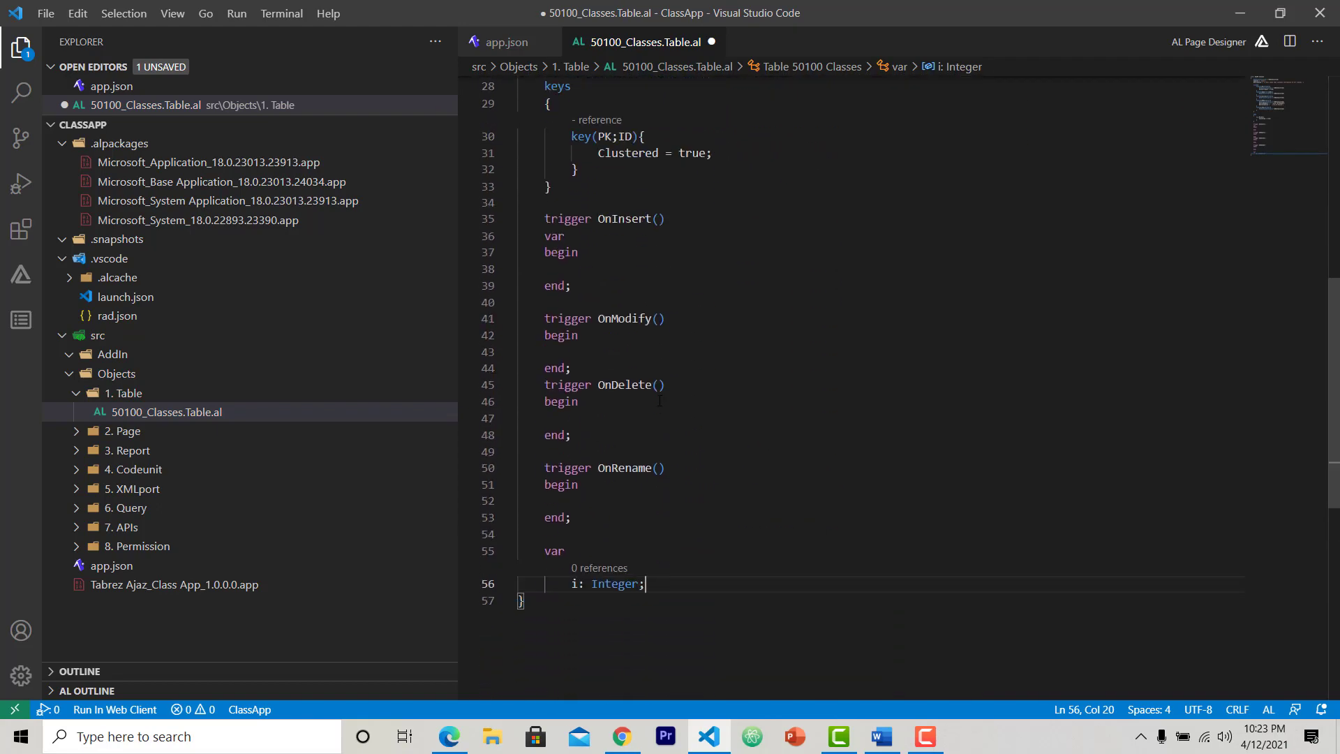
scroll("up", 3)
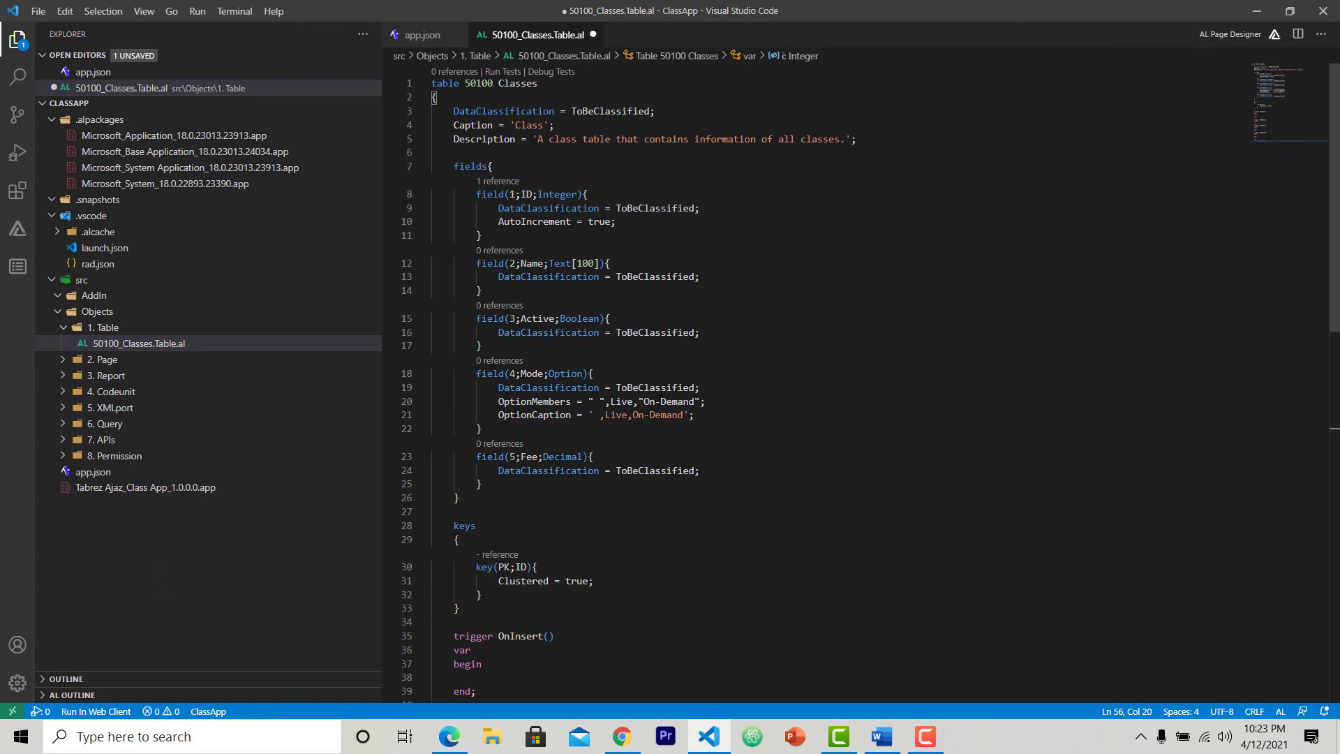
scroll("down", 3)
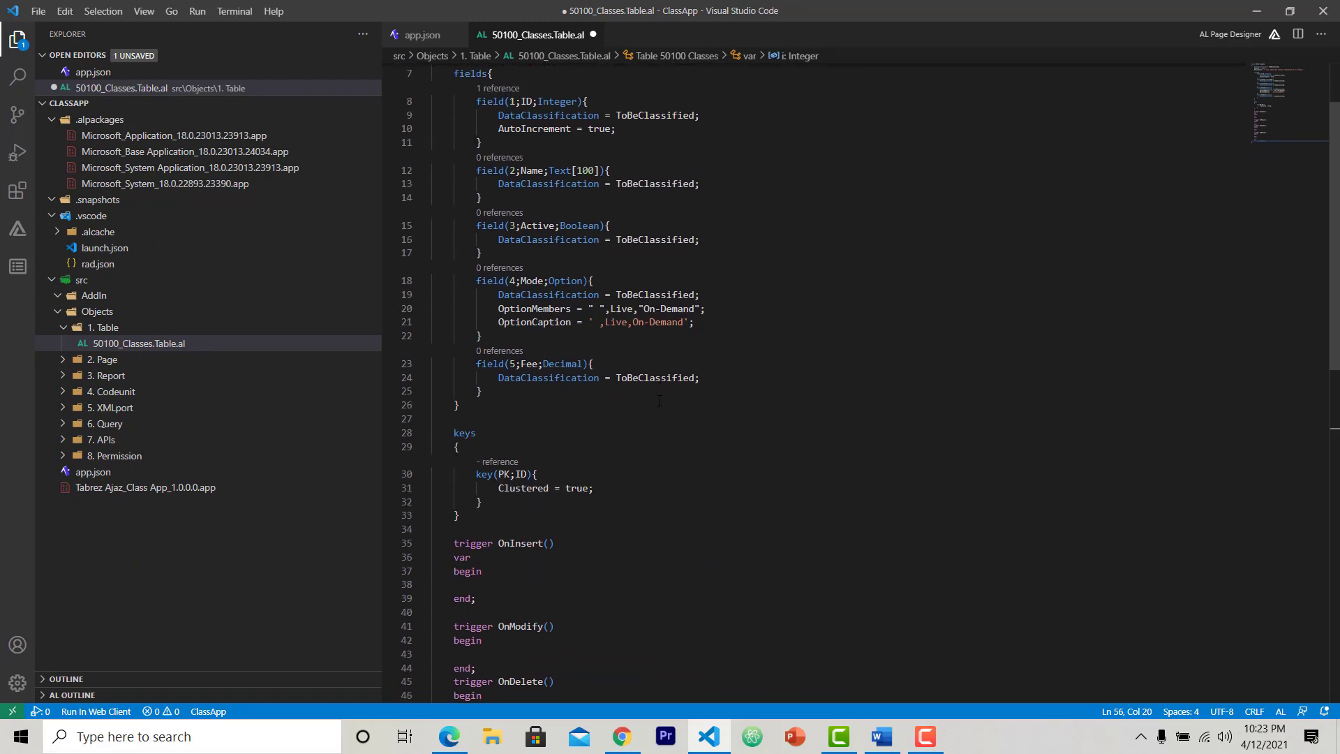
scroll("up", 3)
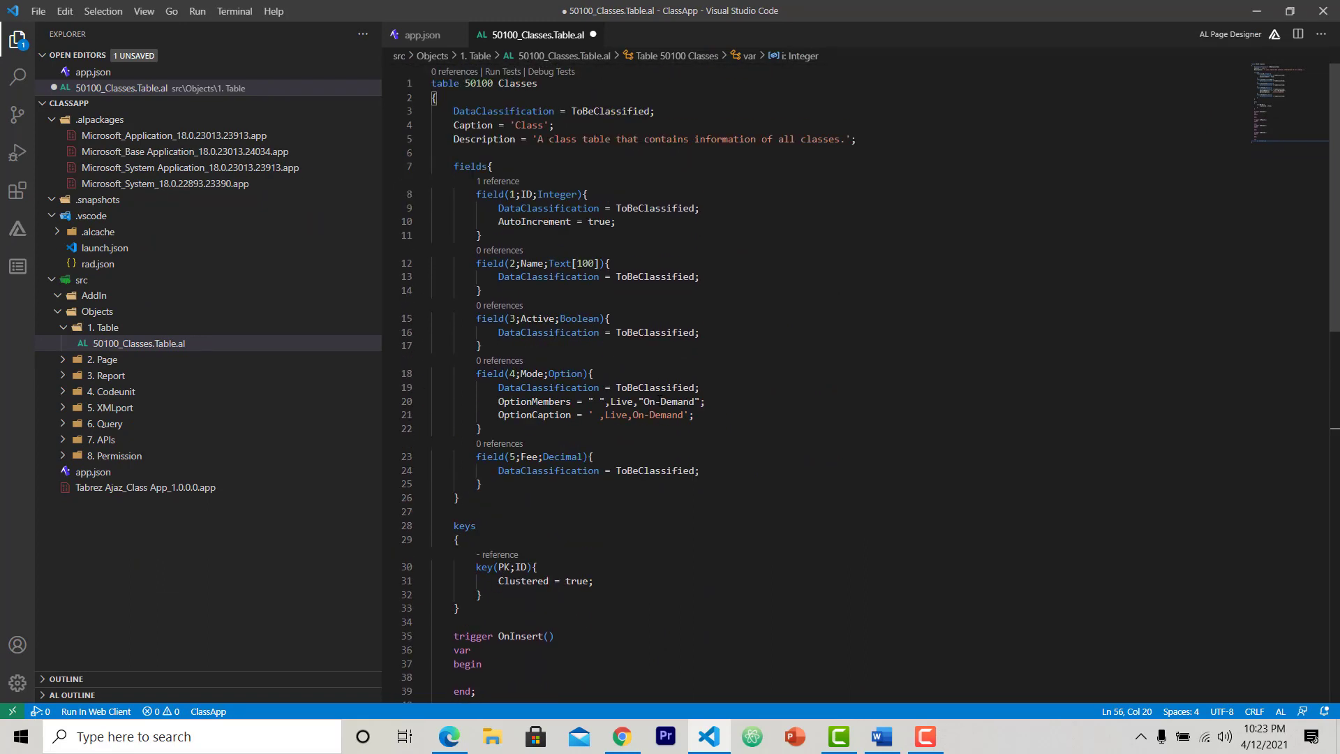
scroll("down", 3)
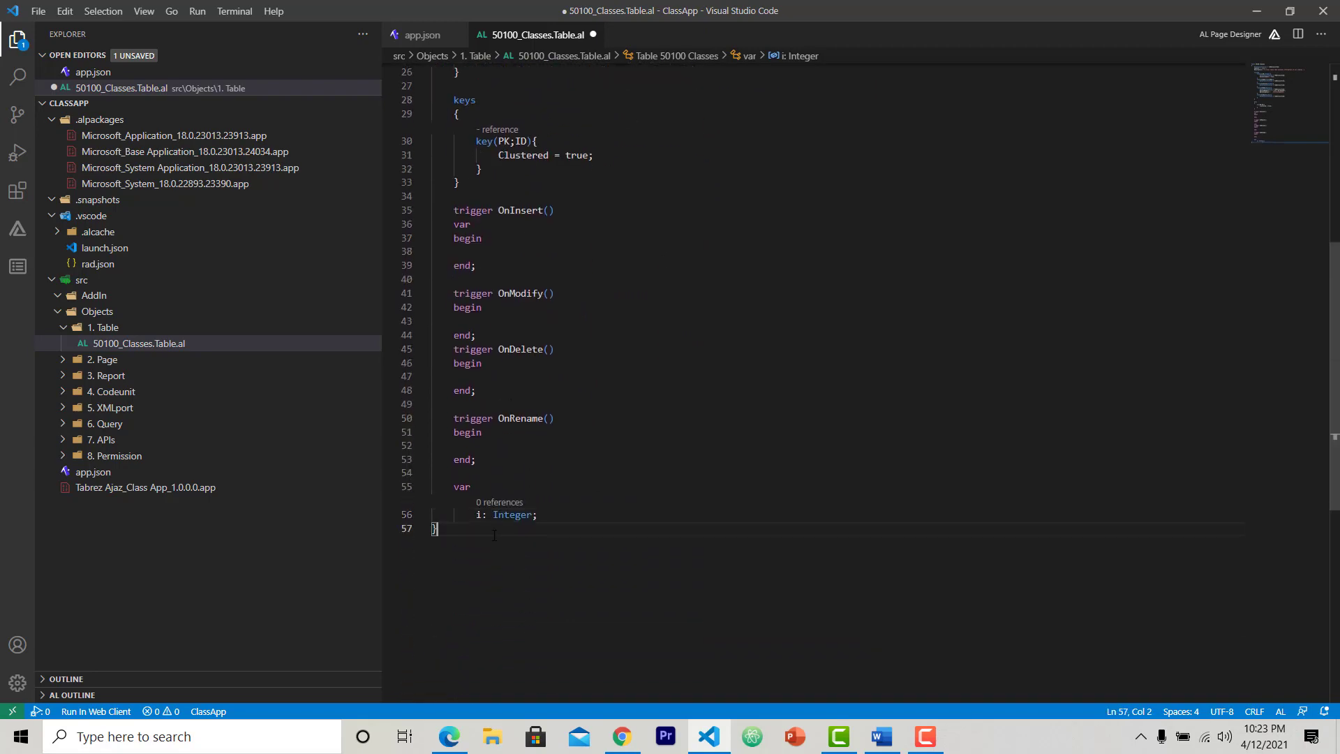
scroll("up", 3)
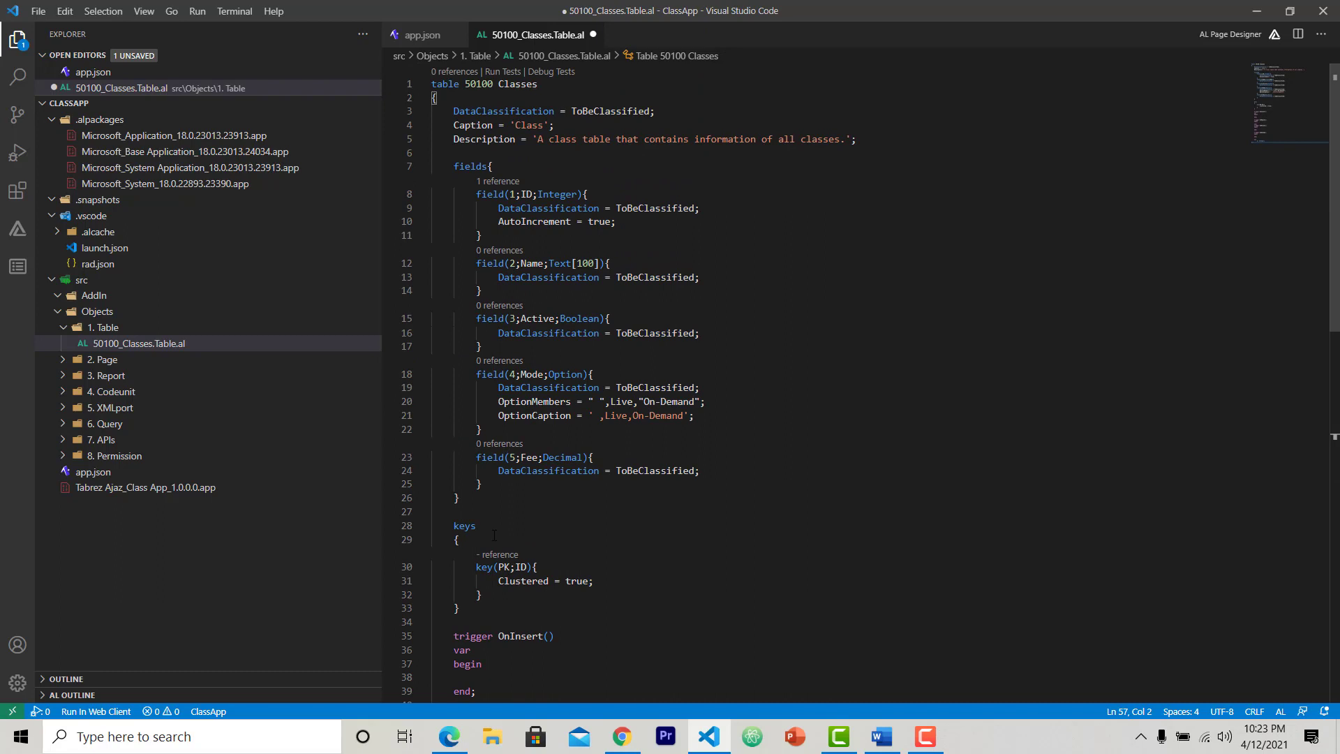
scroll("down", 3)
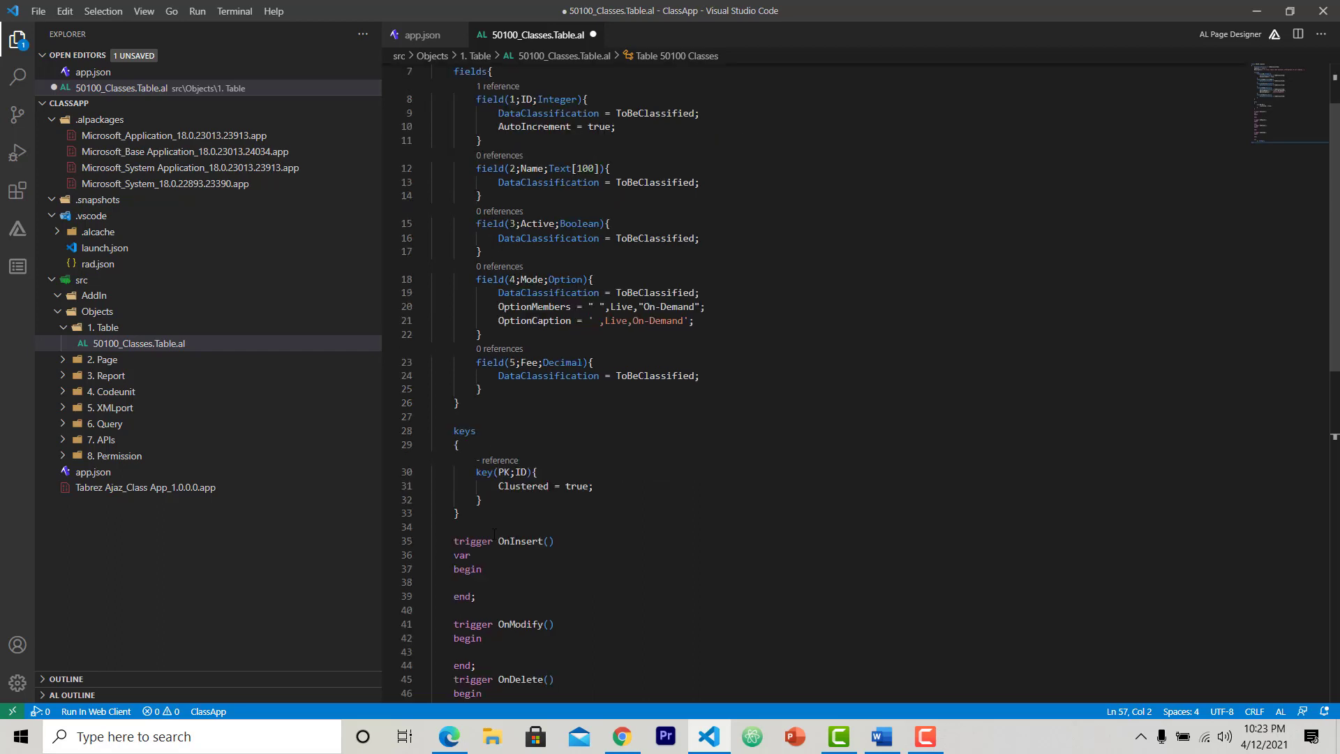
scroll("up", 3)
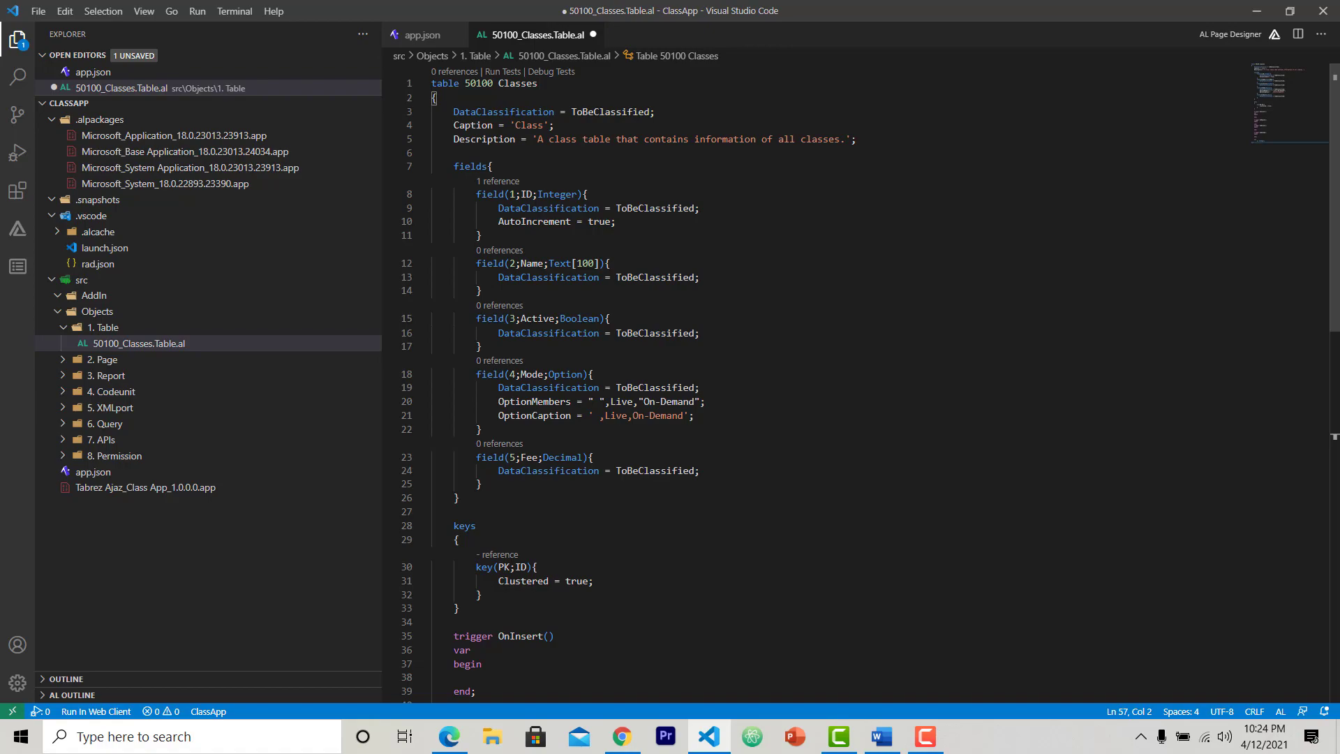
- Switch to the Roadmap document in Word and review the module tables
left_click(881, 736)
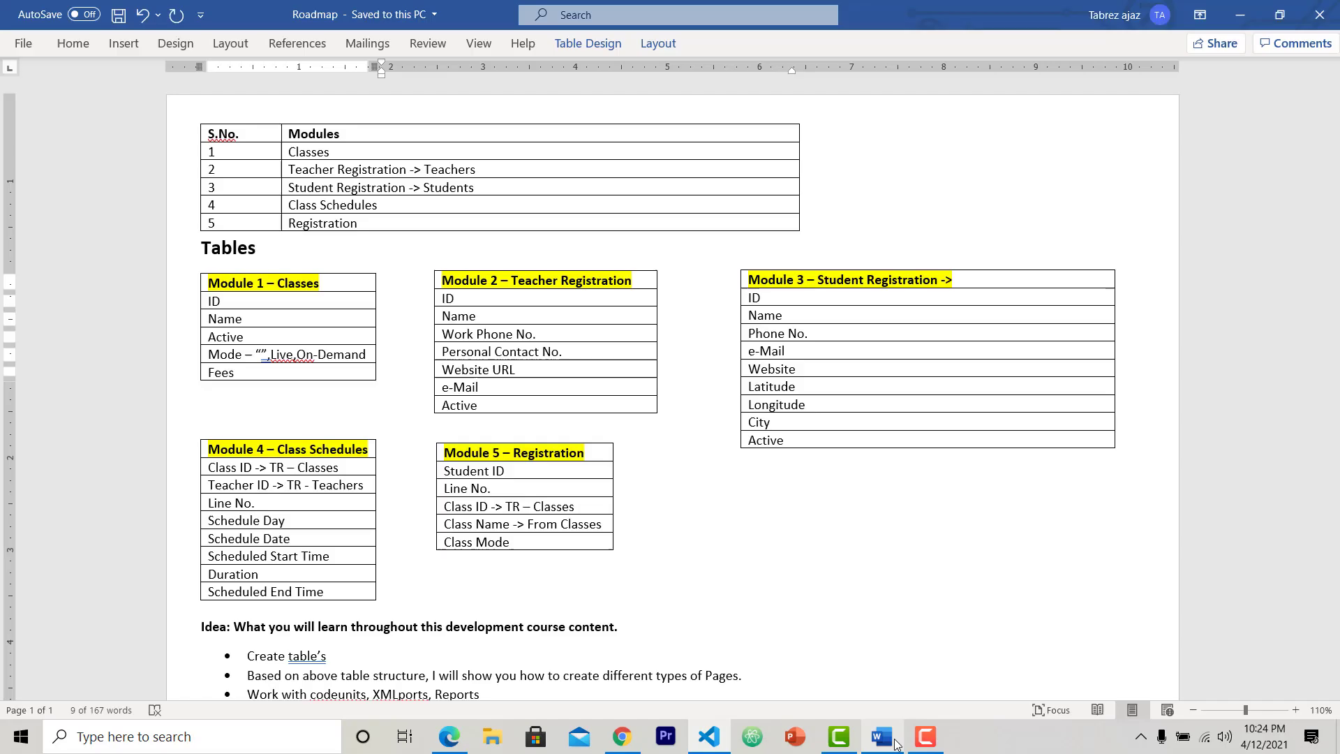
left_click(511, 604)
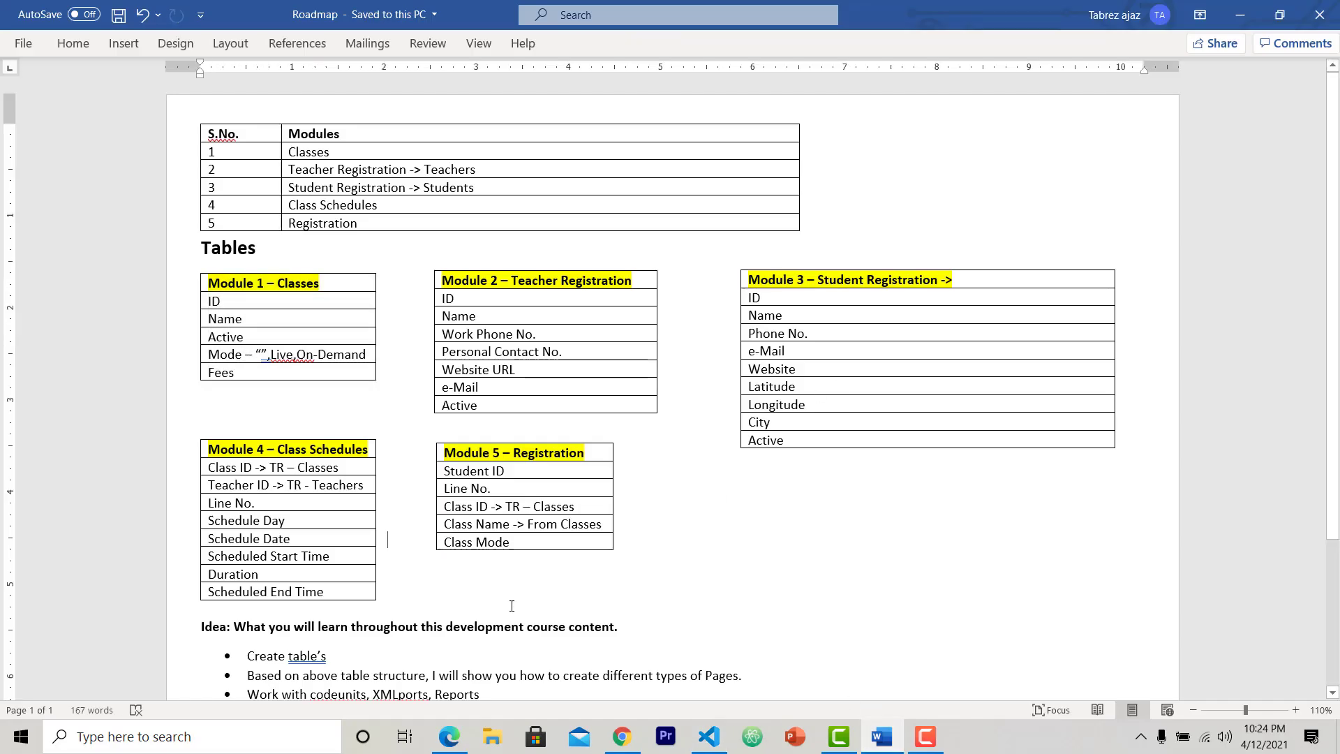
mouse_move(736, 565)
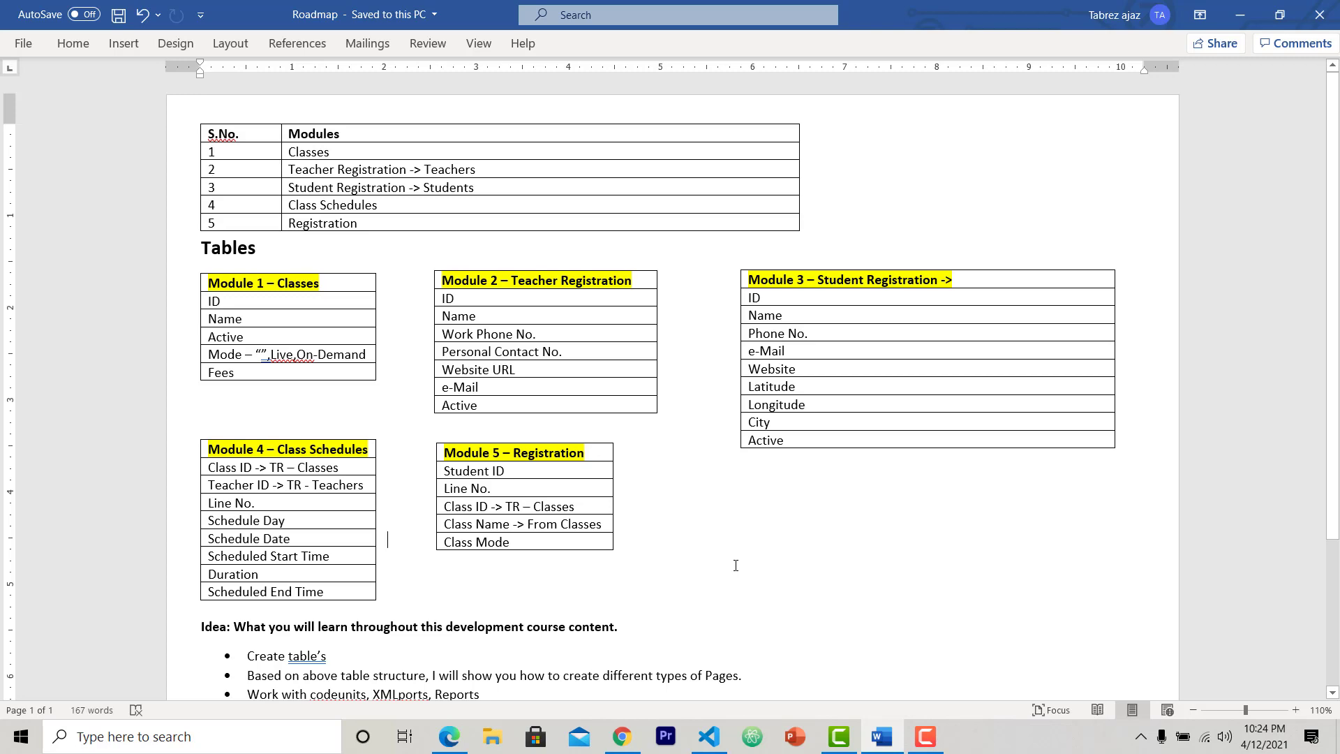
scroll("down", 3)
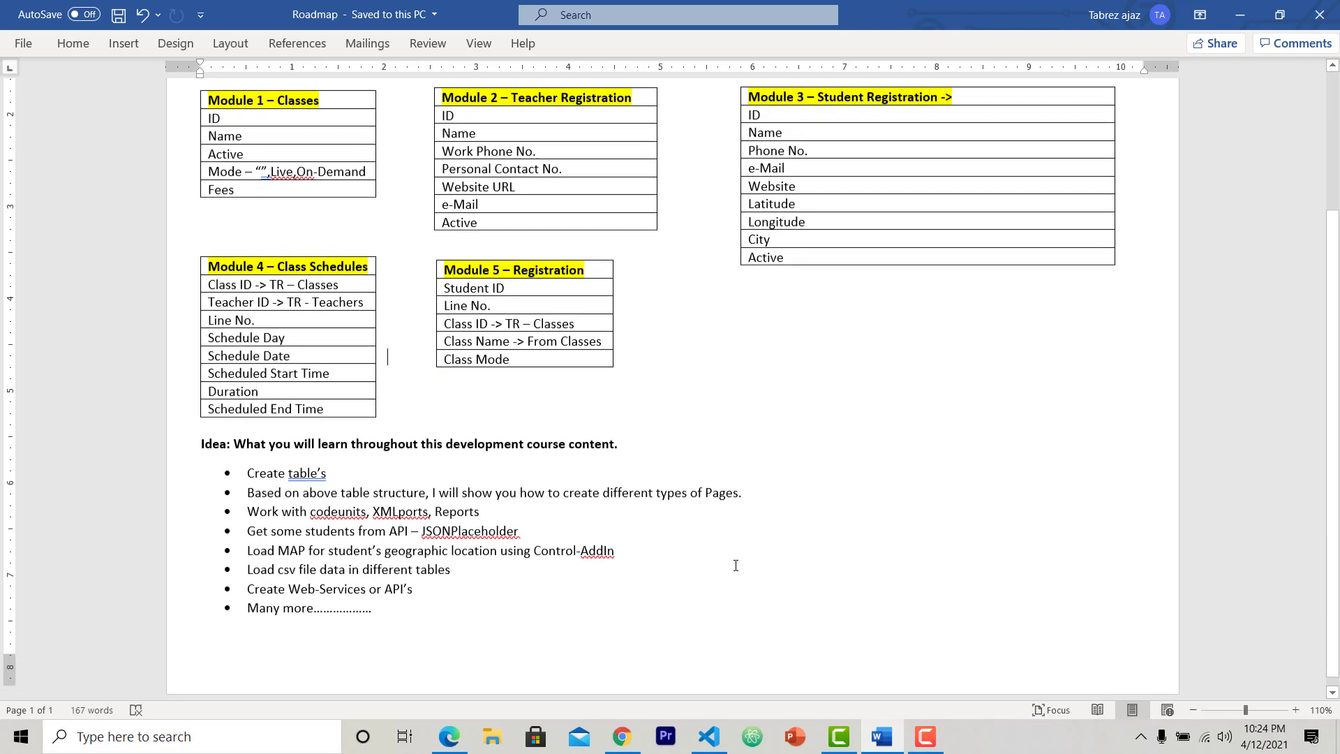
scroll("up", 3)
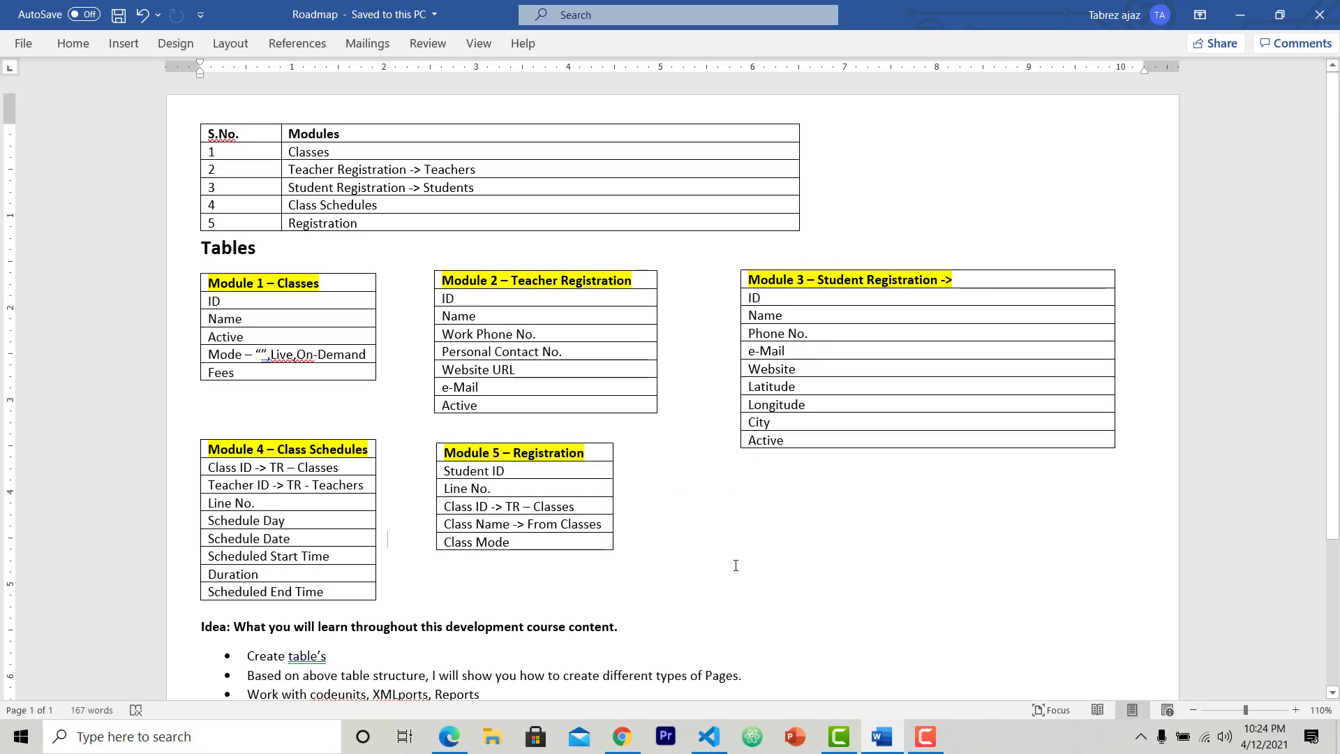